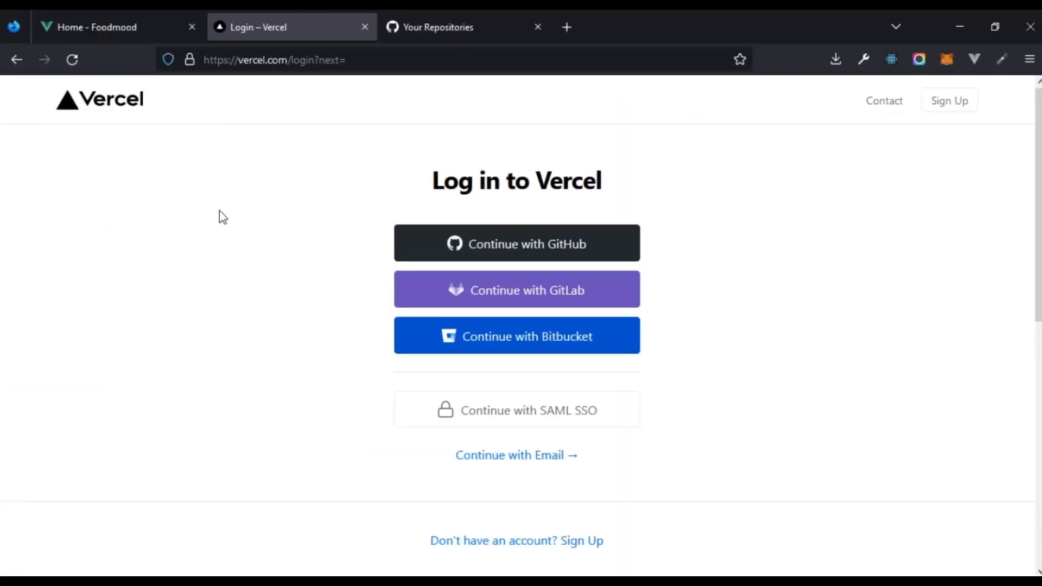
mouse_move(721, 190)
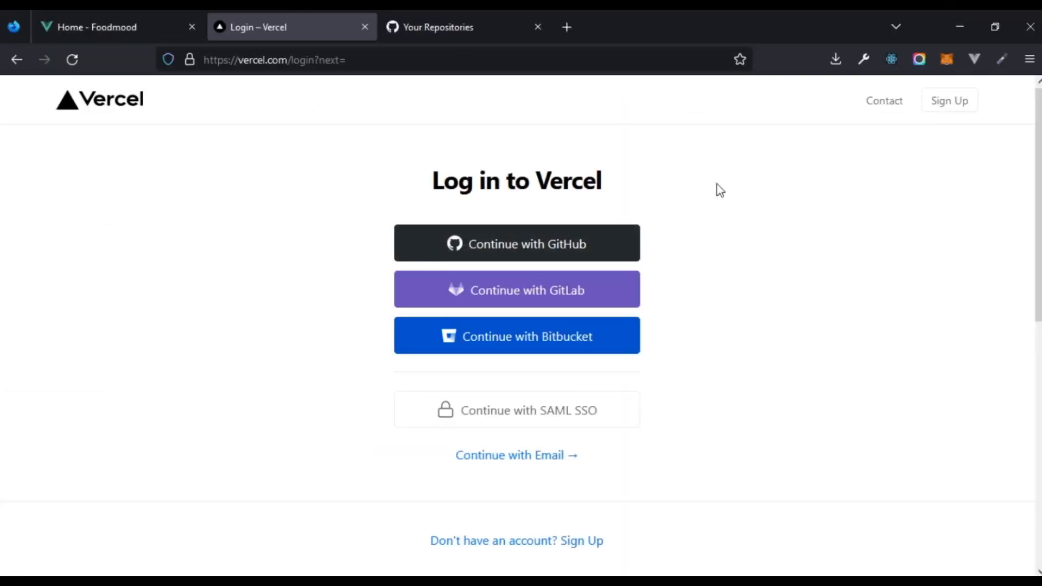
Switch to GitHub's 'Your Repositories' tab and scroll through the repositories available for deployment
scroll("up", 3)
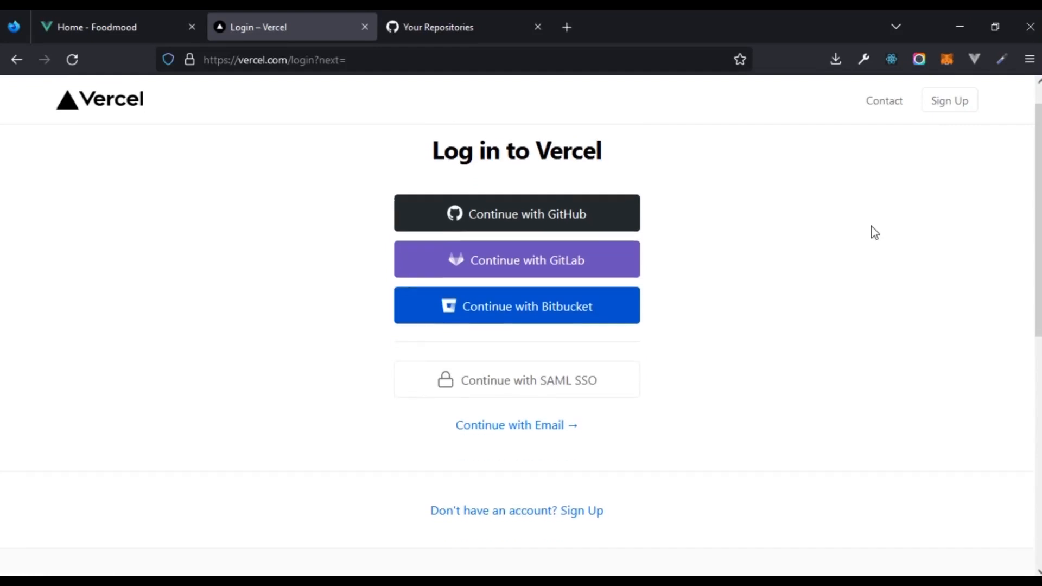
scroll("down", 3)
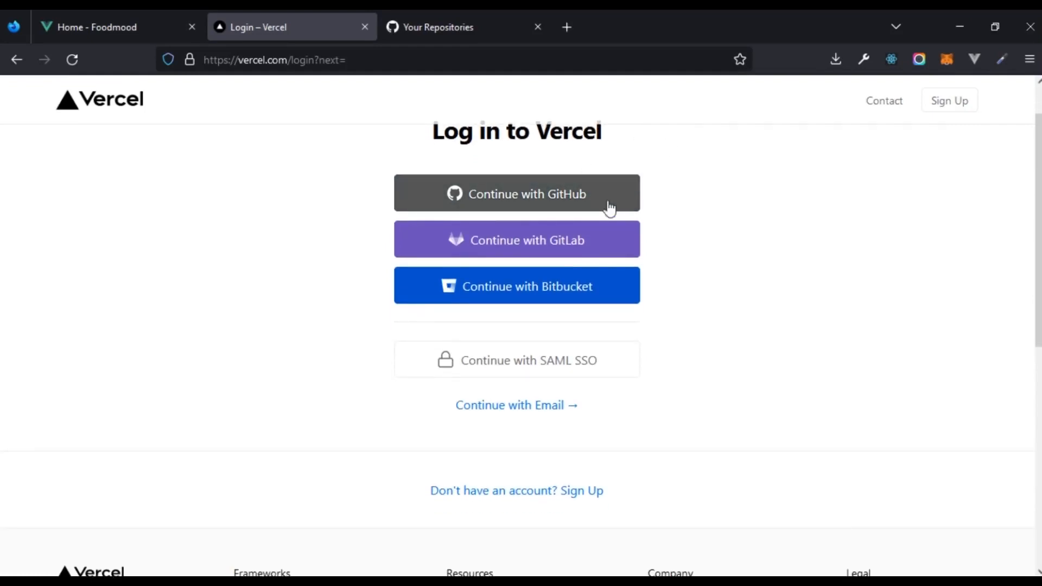
mouse_move(579, 310)
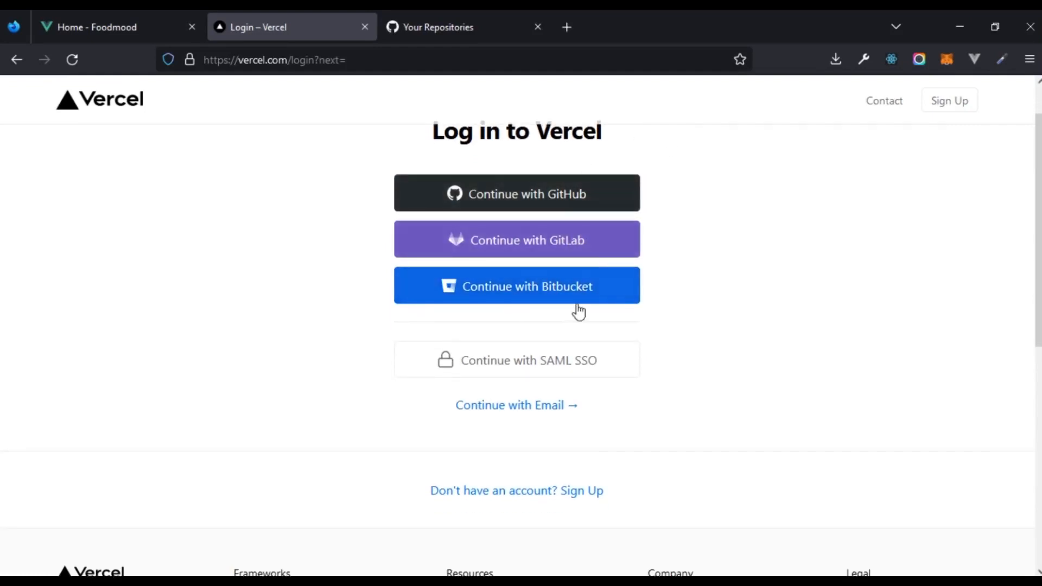
mouse_move(436, 438)
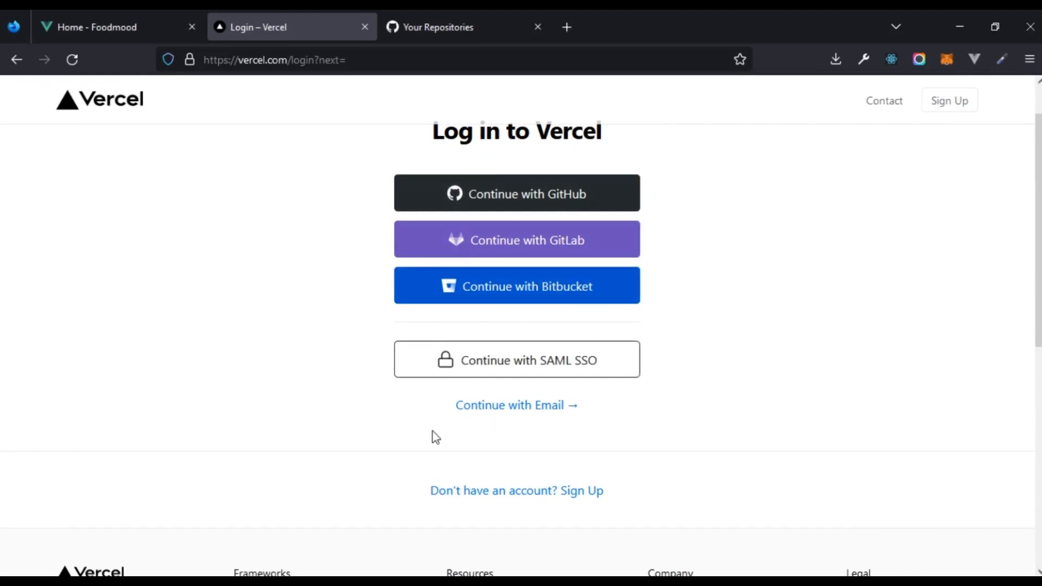
mouse_move(340, 272)
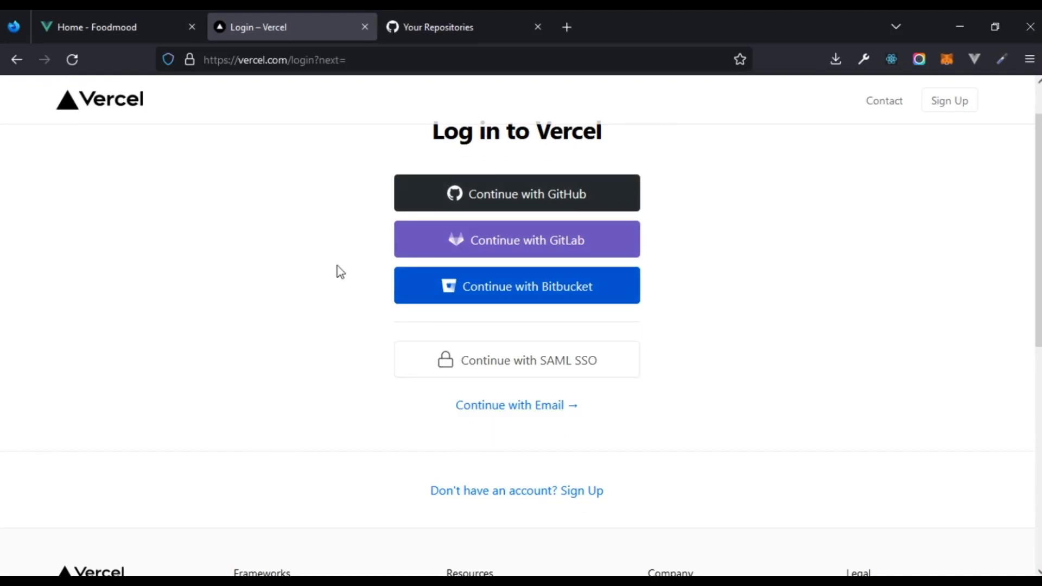
left_click(438, 27)
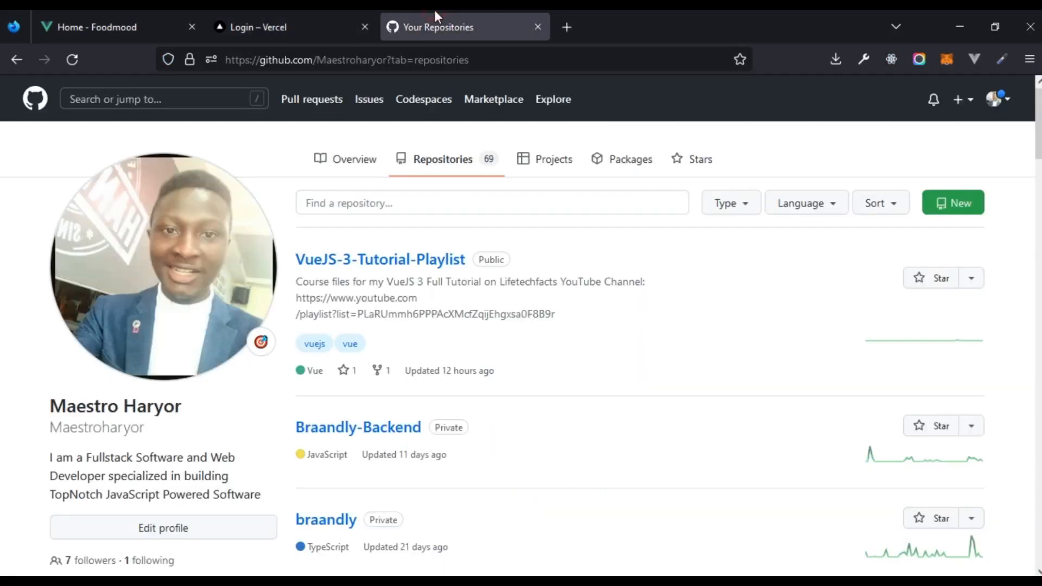
scroll("down", 3)
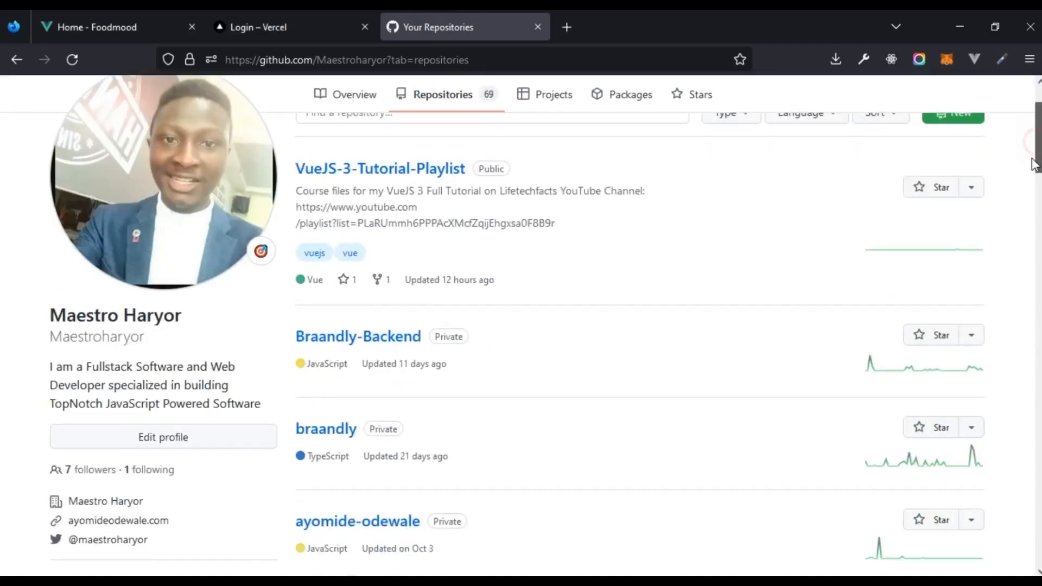
scroll("up", 3)
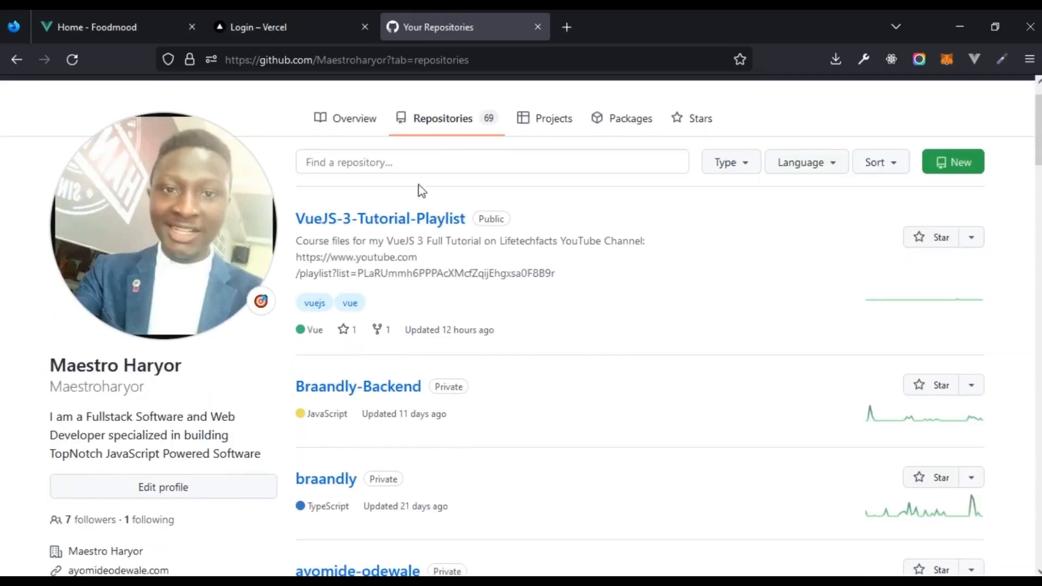
Back on the Vercel tab, authenticate with 'Continue with GitHub' so the dashboard loads
left_click(273, 27)
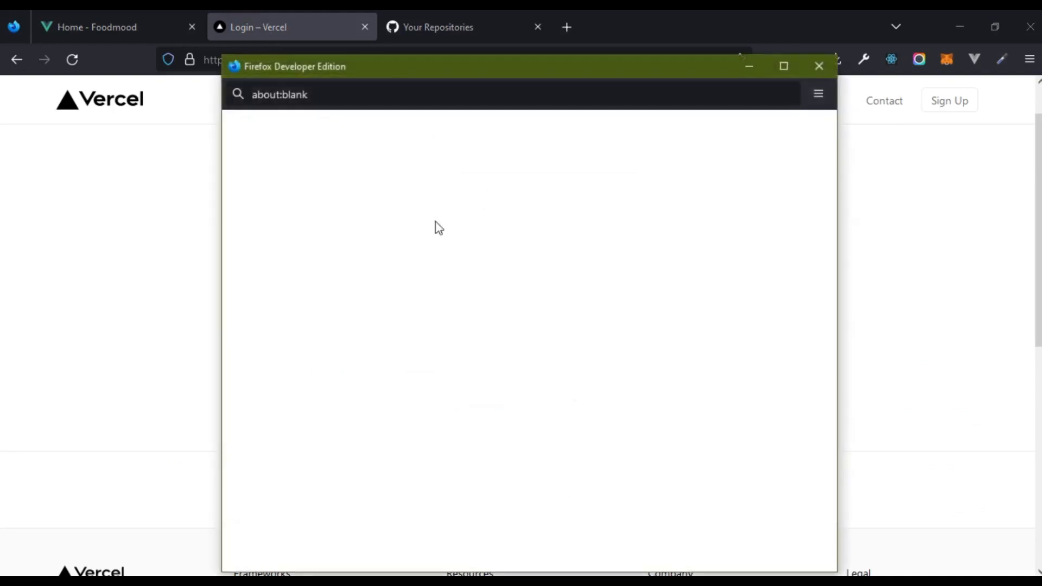
mouse_move(419, 276)
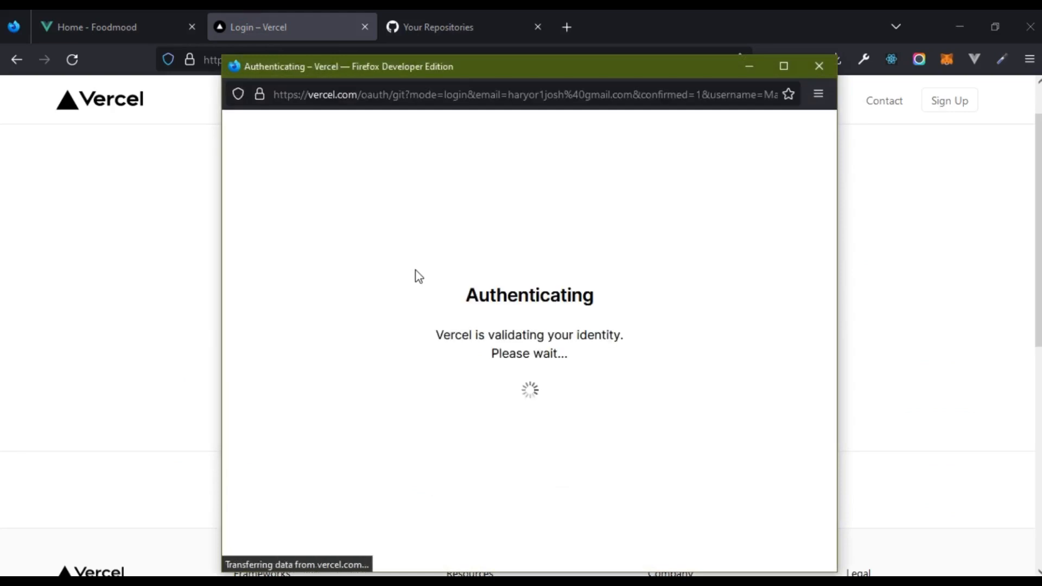
left_click(819, 66)
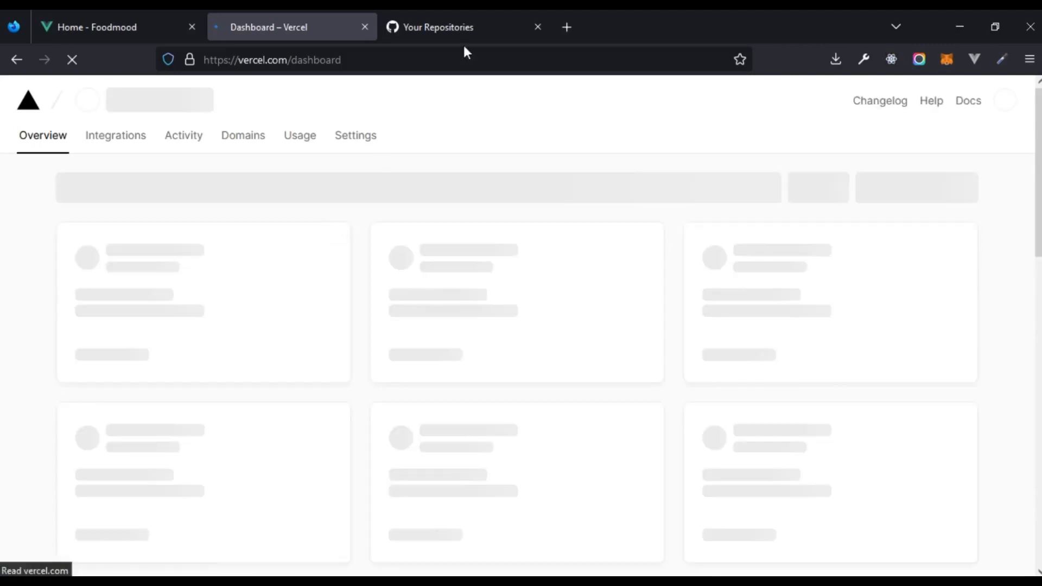
Open VueJS-3-Tutorial-Playlist and scroll its branch dropdown down to lesson-29
left_click(438, 28)
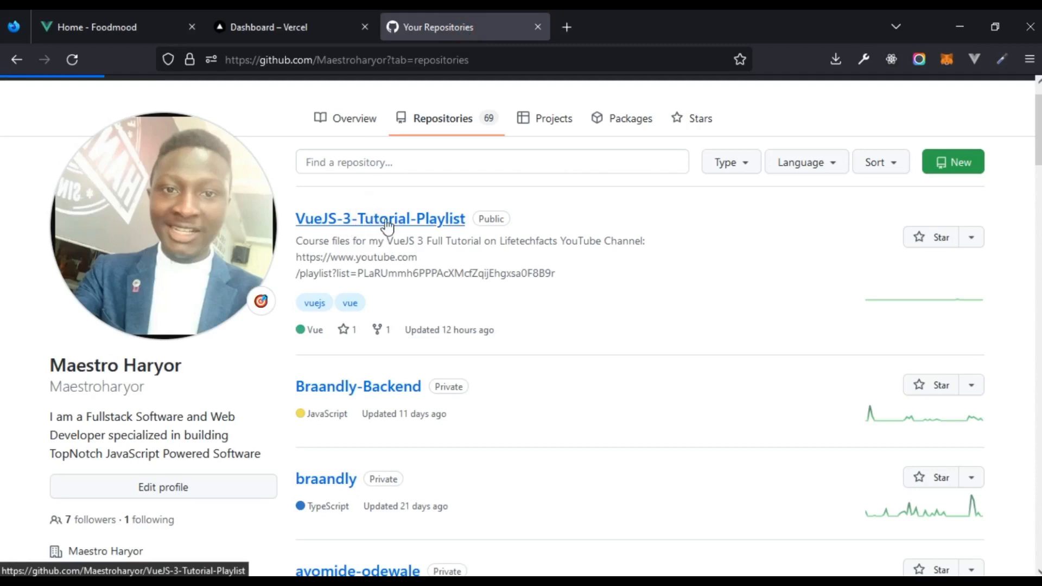
left_click(380, 219)
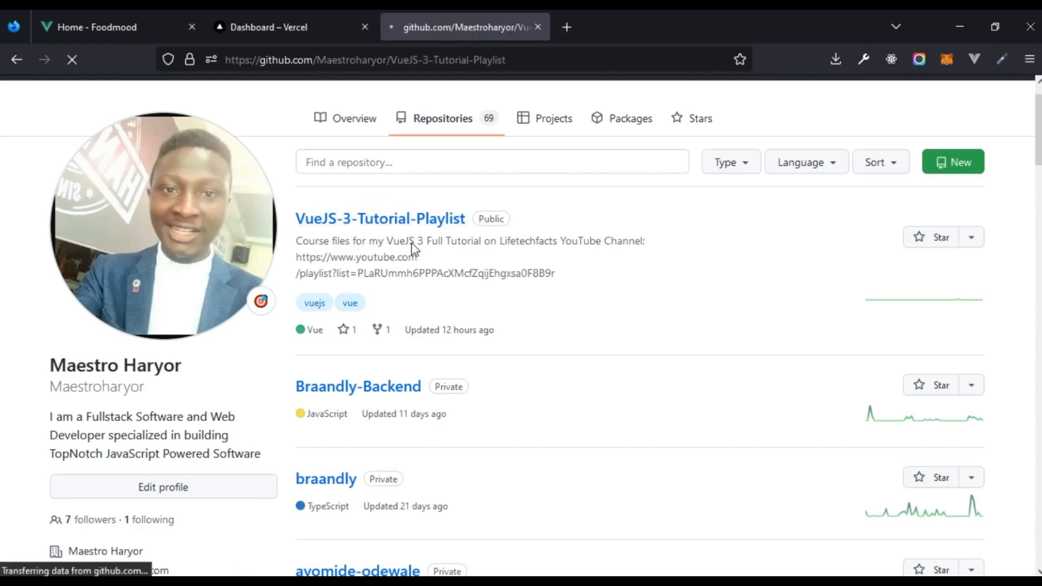
left_click(380, 218)
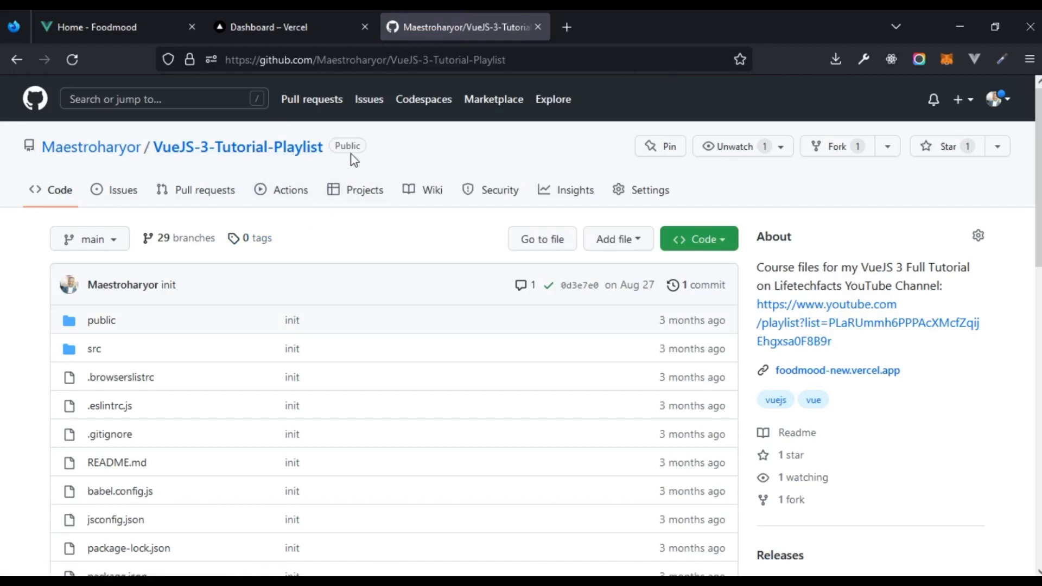
left_click(89, 238)
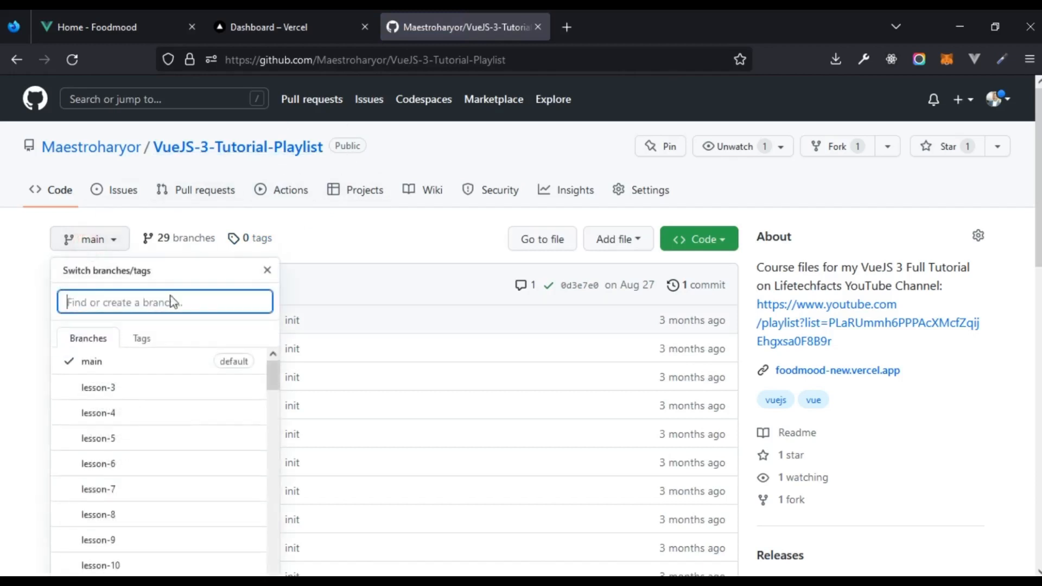
scroll("down", 3)
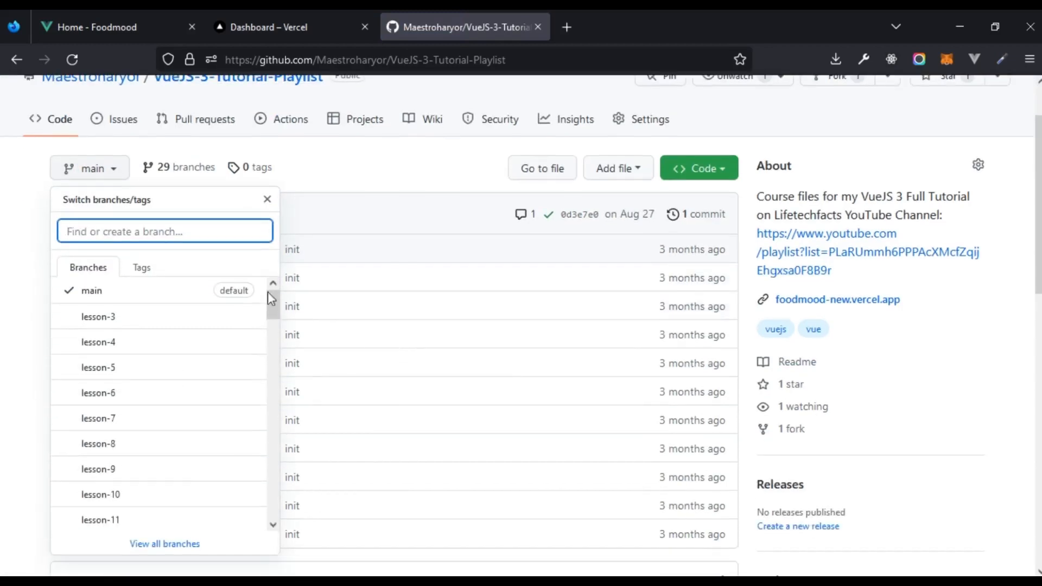
scroll("down", 3)
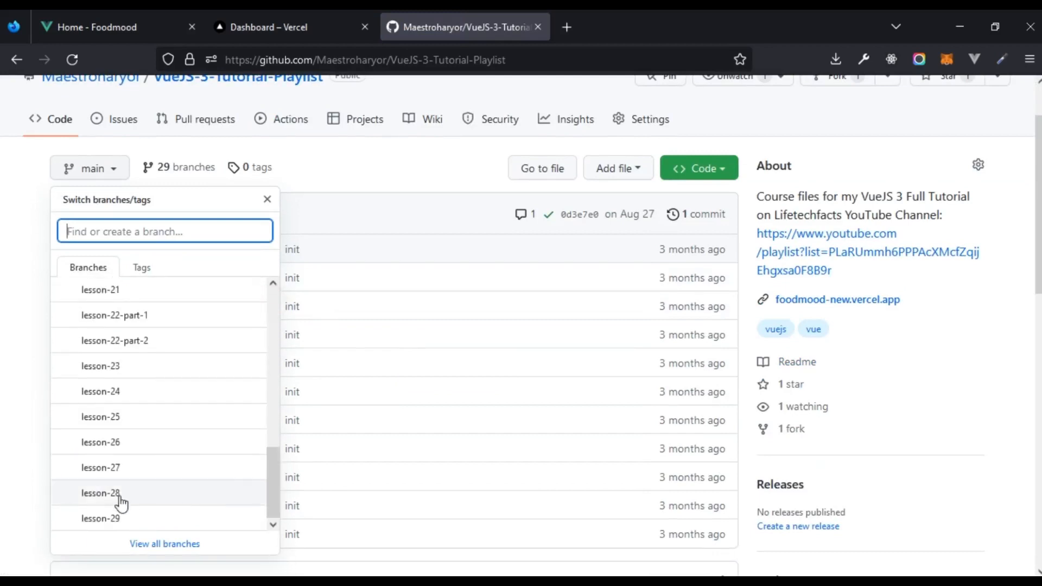
mouse_move(95, 537)
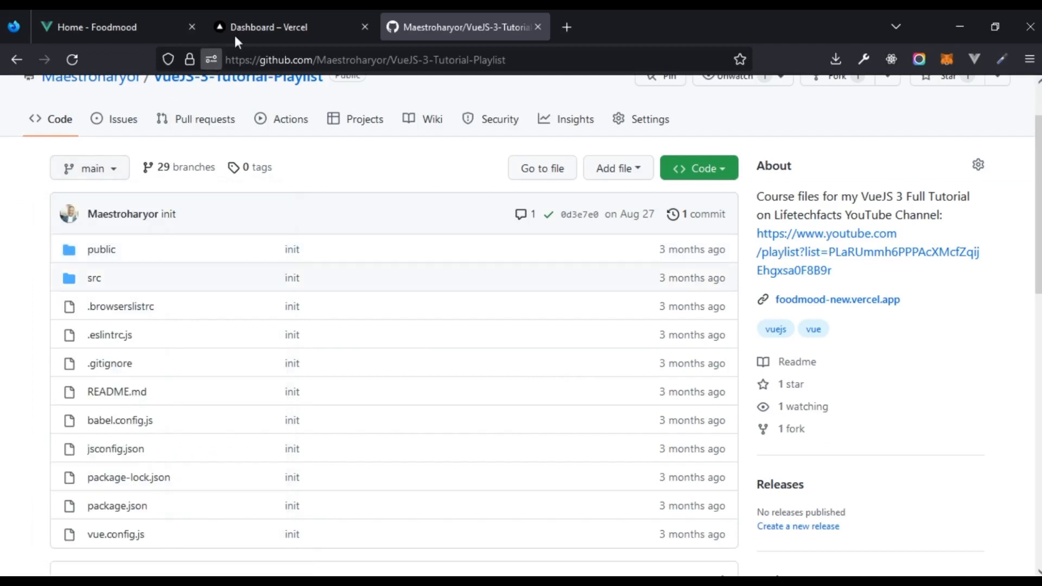
From the Vercel dashboard, choose Add New > Project and browse the New Project page
left_click(269, 26)
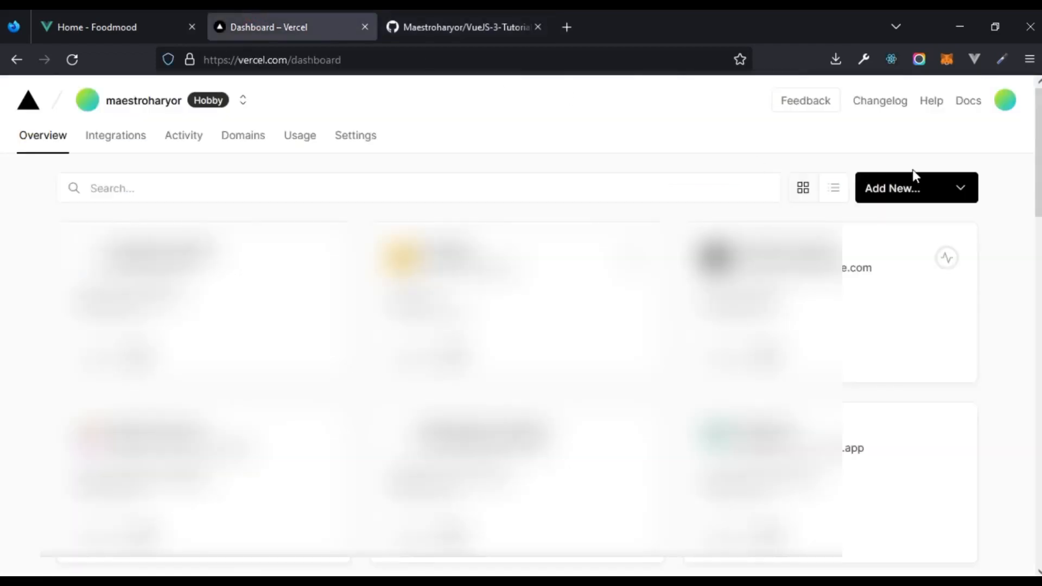
left_click(916, 187)
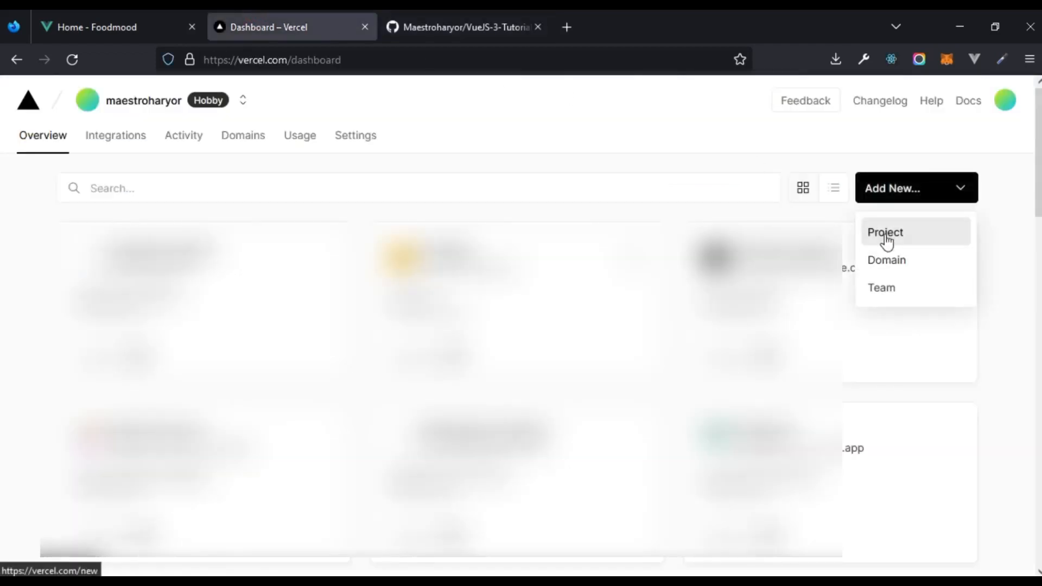
left_click(884, 232)
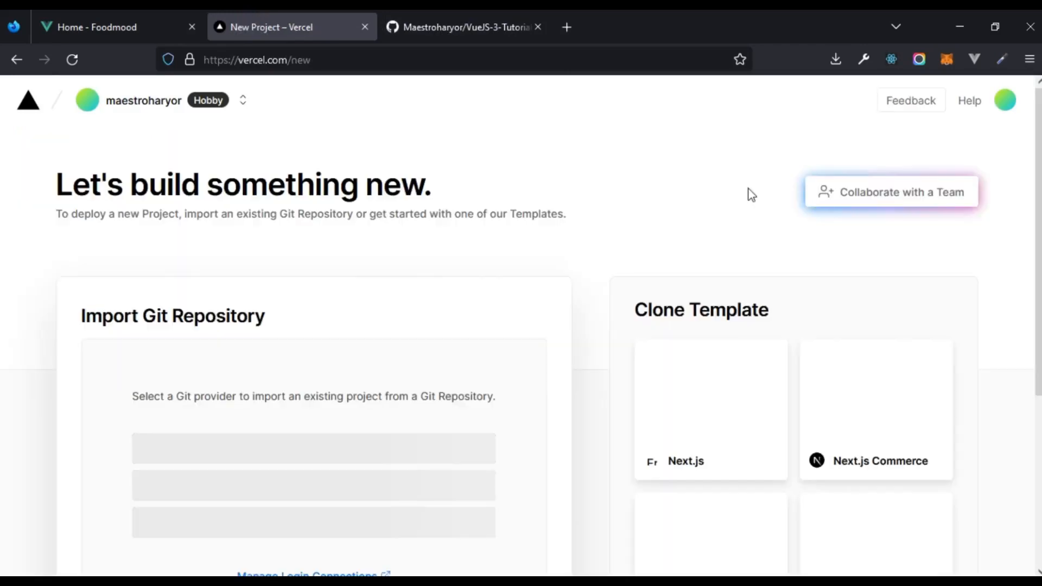
scroll("down", 3)
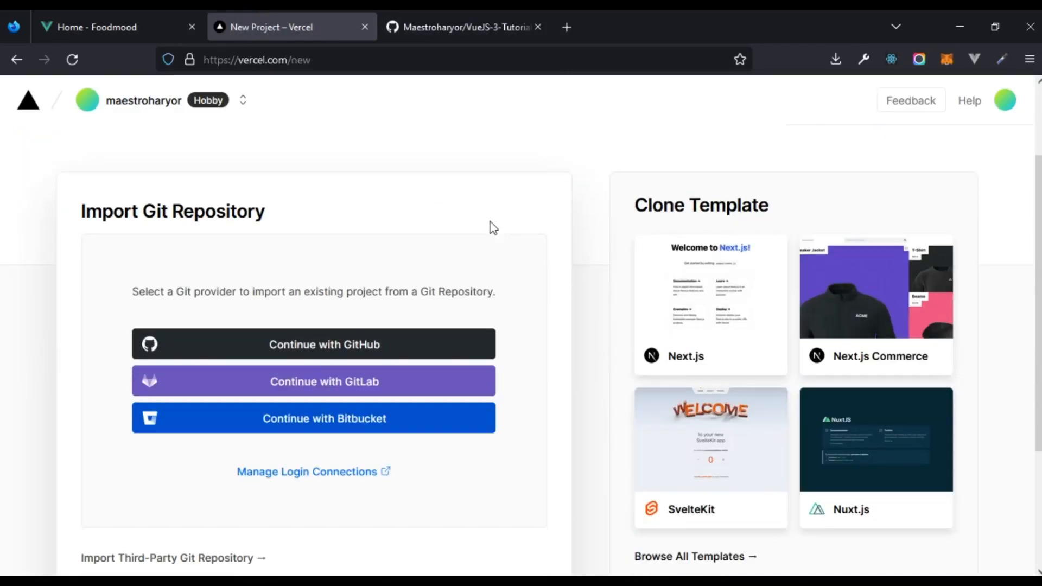
scroll("down", 3)
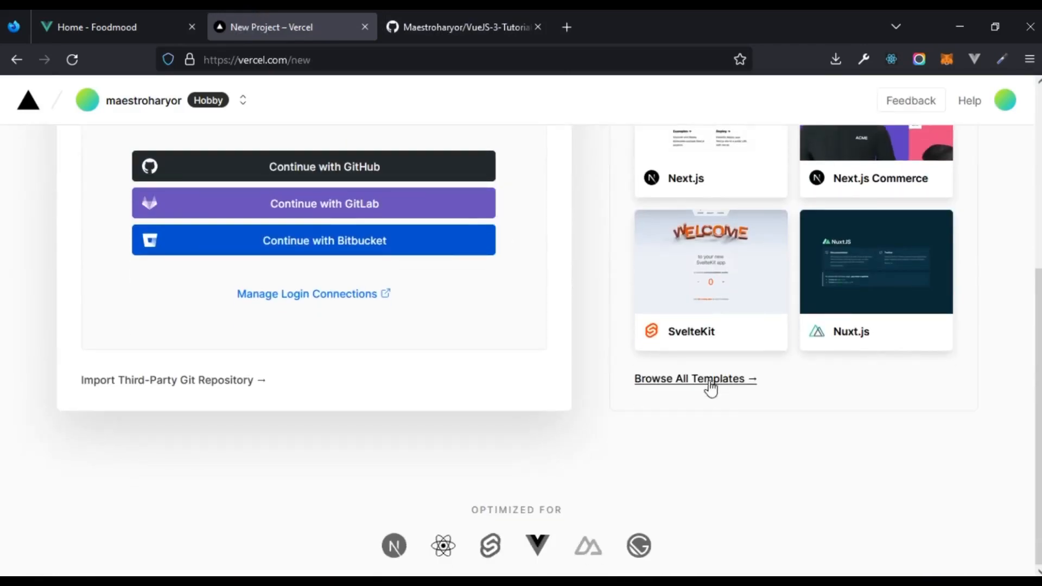
scroll("up", 3)
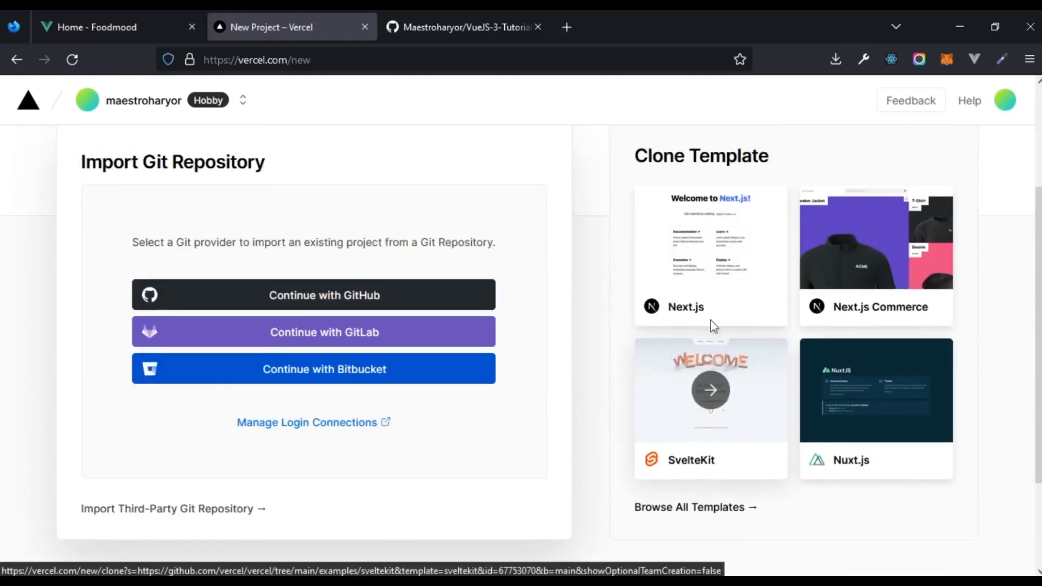
mouse_move(853, 255)
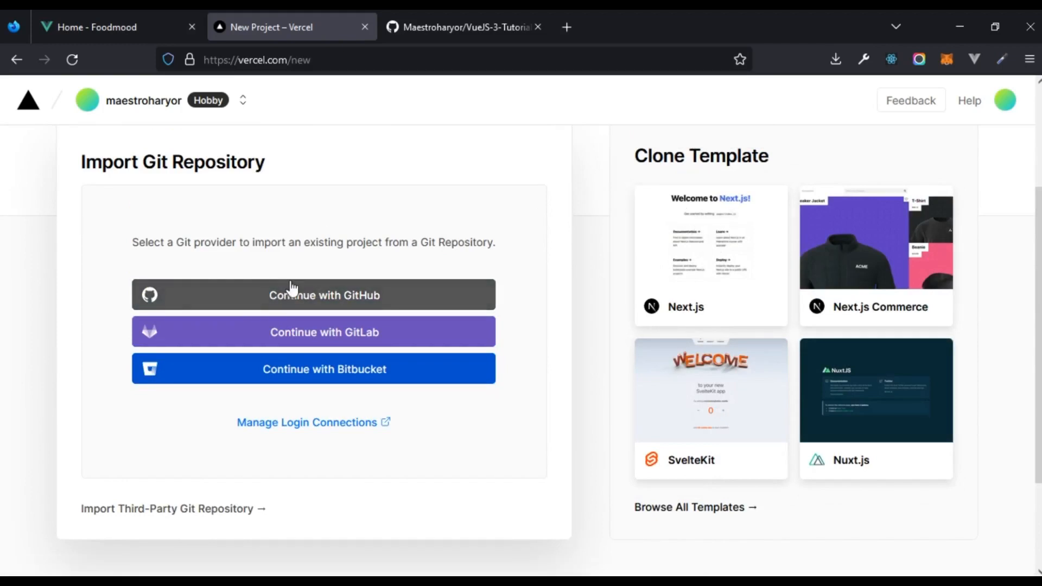
Under Import Git Repository, connect GitHub to list the account's repositories
left_click(313, 295)
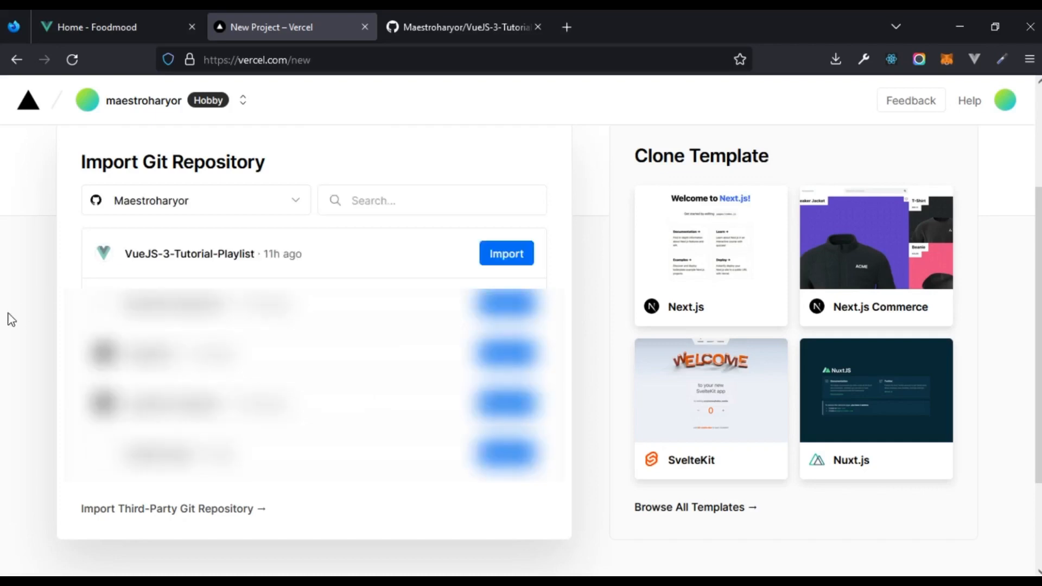
mouse_move(278, 239)
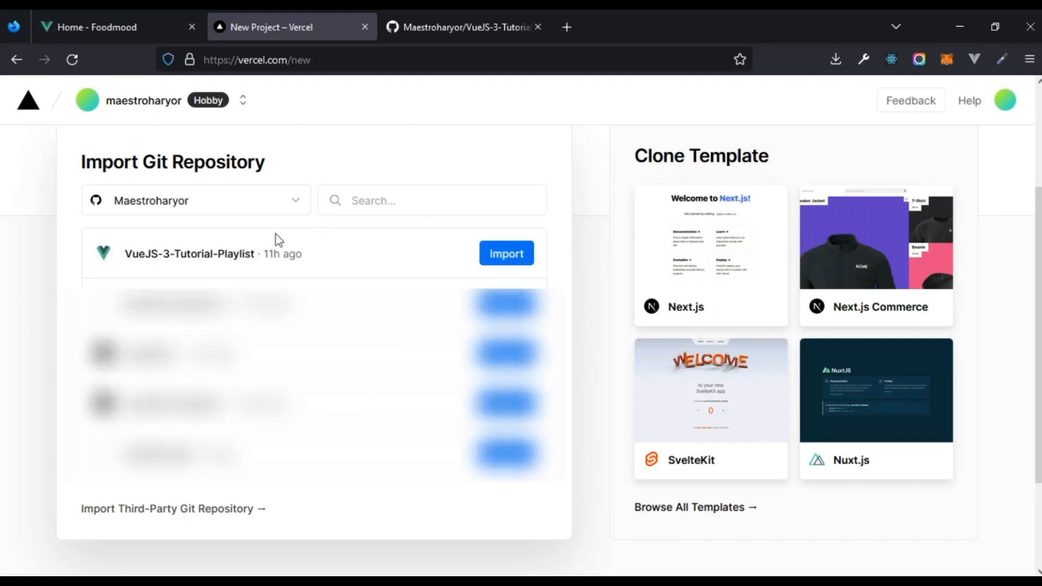
mouse_move(505, 255)
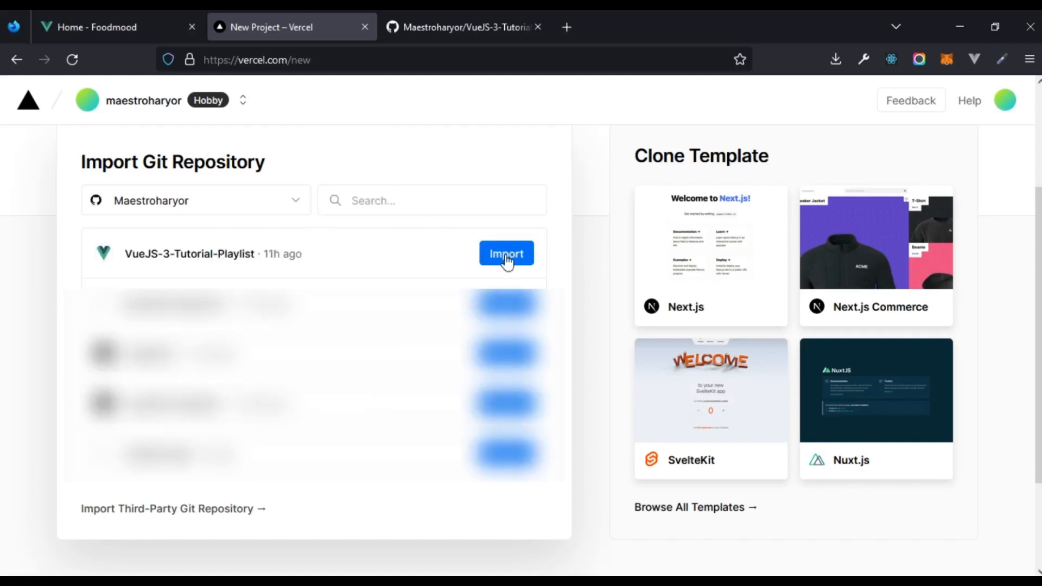
Review project name vue-js-3-tutorial-playlist and the Vue.js preset, then deploy
left_click(506, 253)
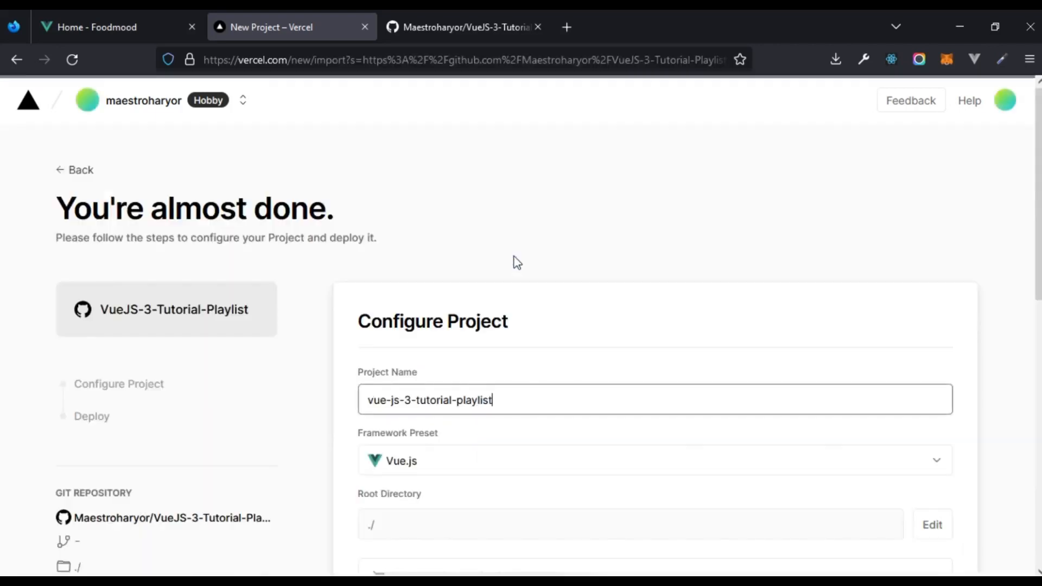
scroll("down", 3)
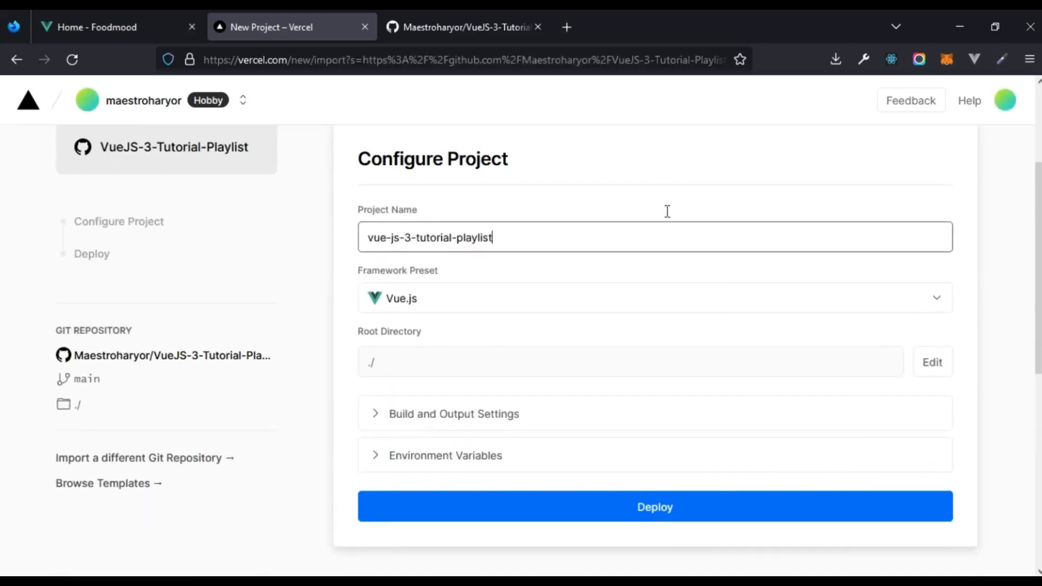
mouse_move(417, 303)
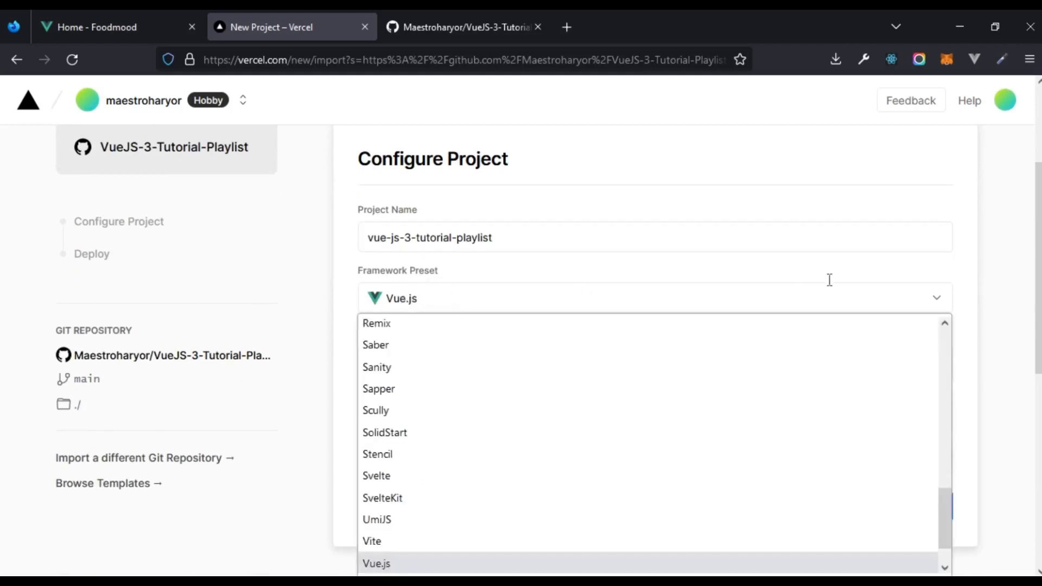
mouse_move(983, 322)
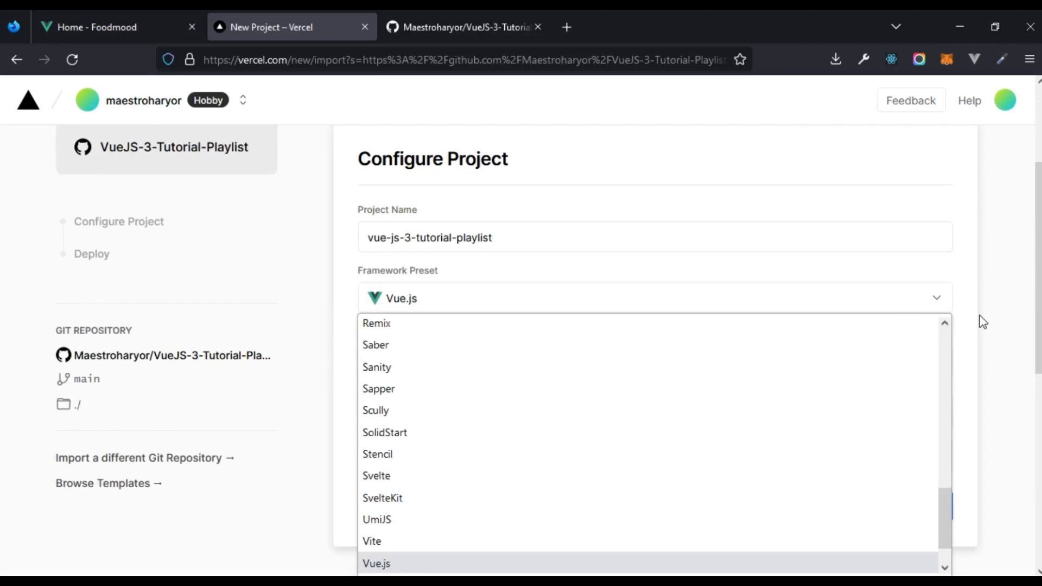
scroll("up", 3)
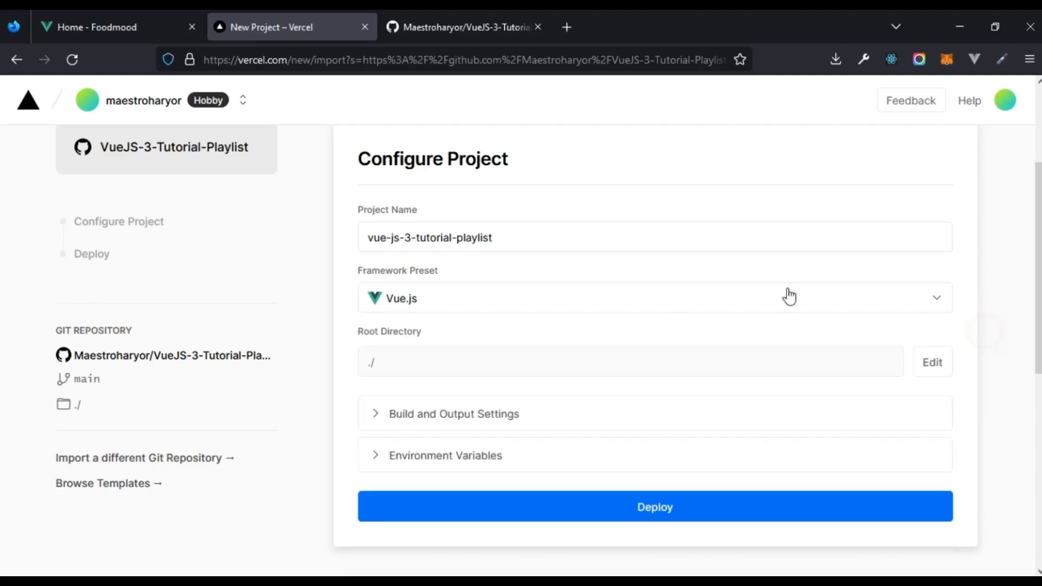
scroll("down", 3)
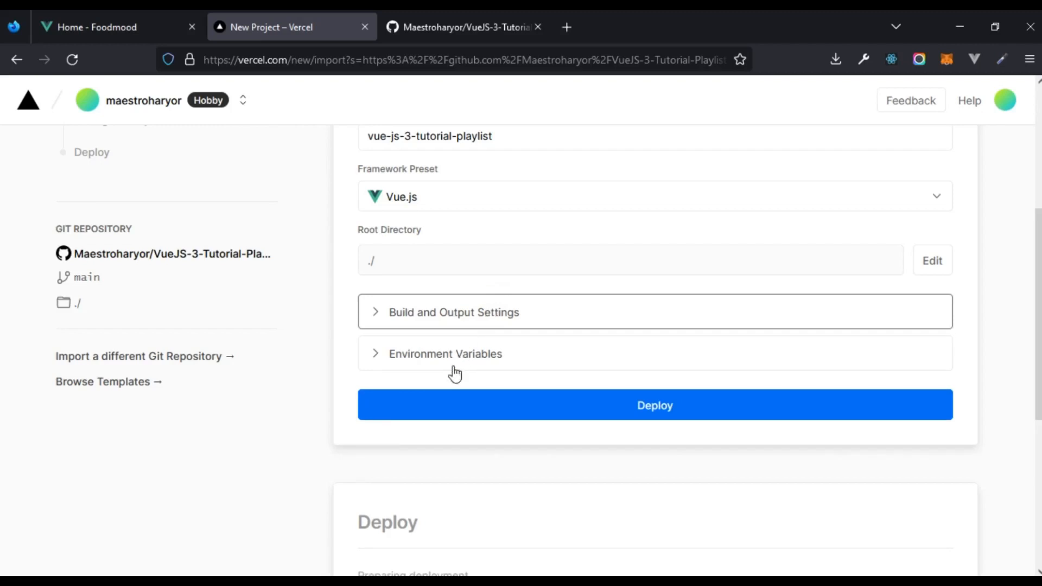
left_click(445, 353)
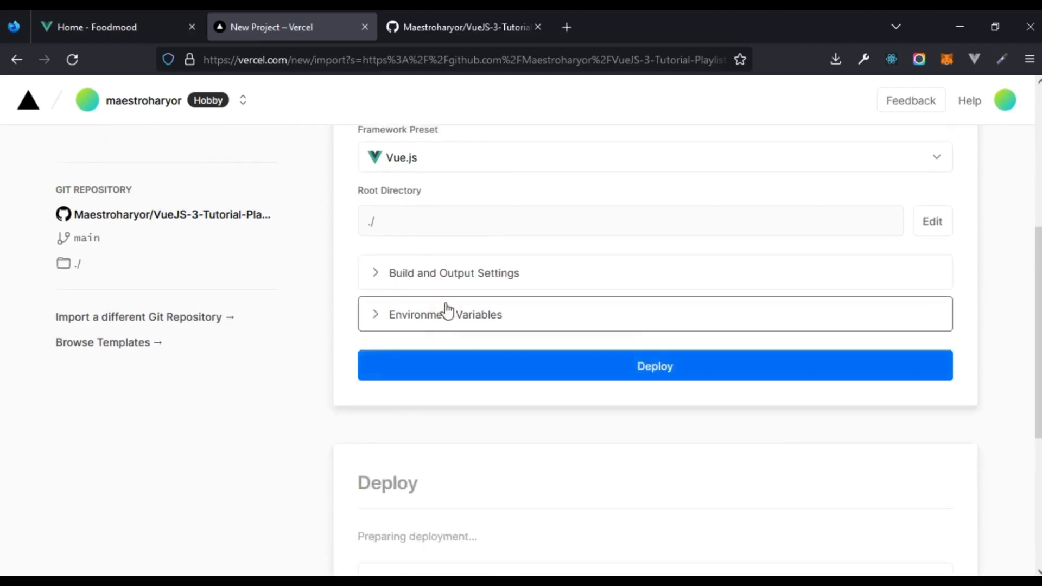
left_click(452, 371)
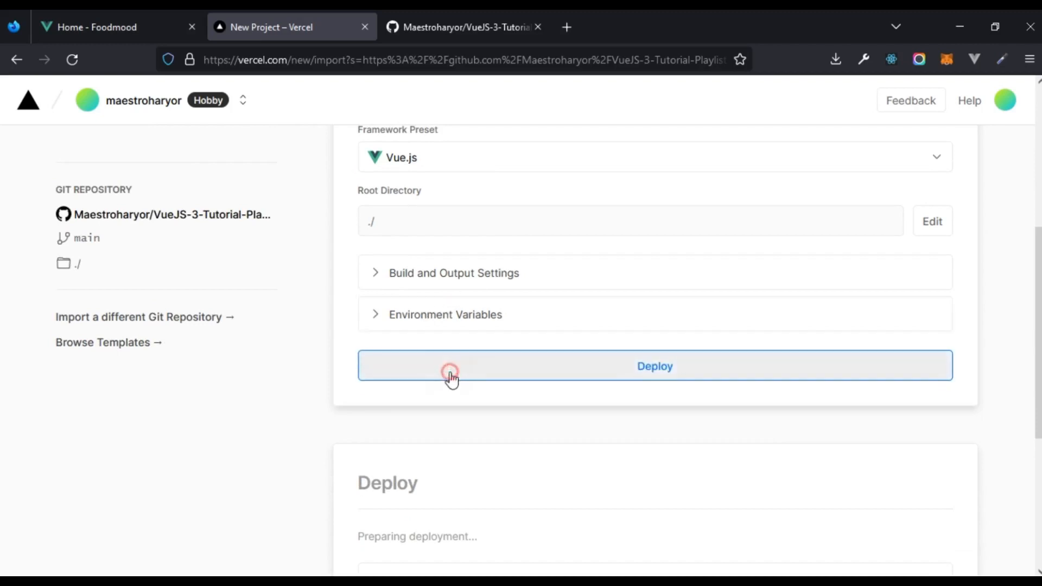
Expand the Building log and scroll through cloning and dependency installation progress
left_click(654, 366)
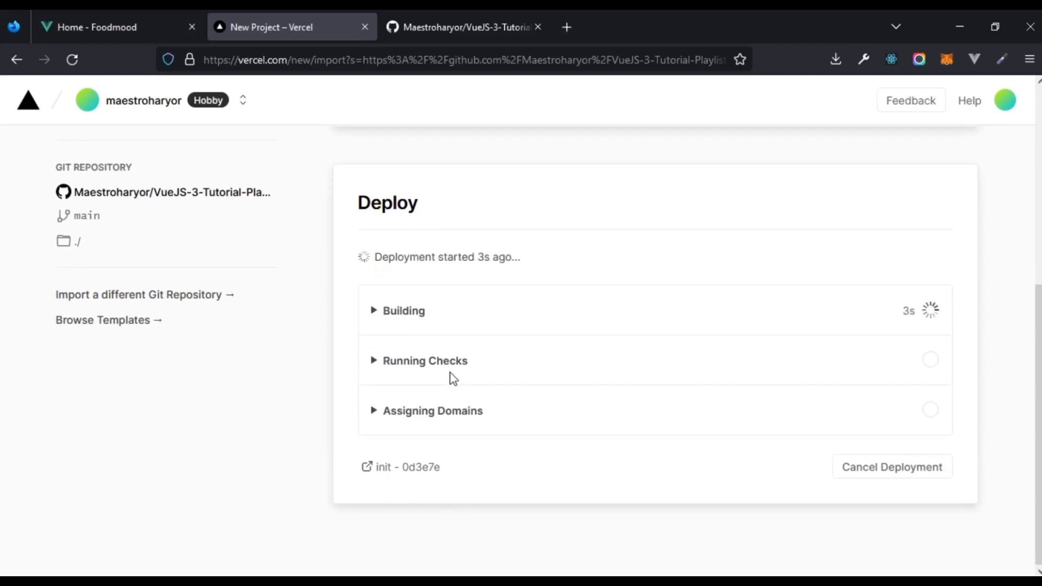
left_click(403, 311)
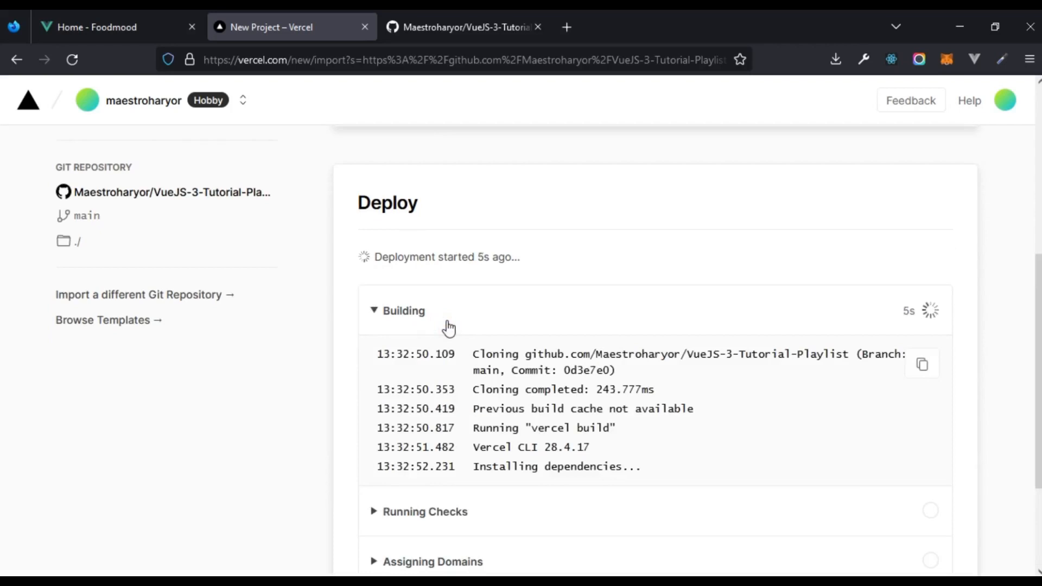
scroll("down", 3)
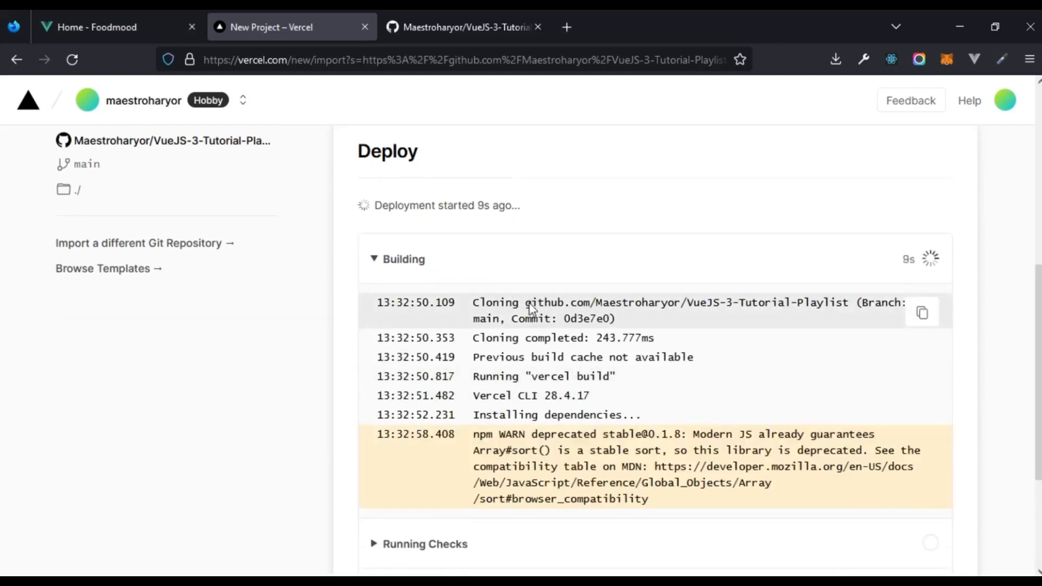
scroll("down", 3)
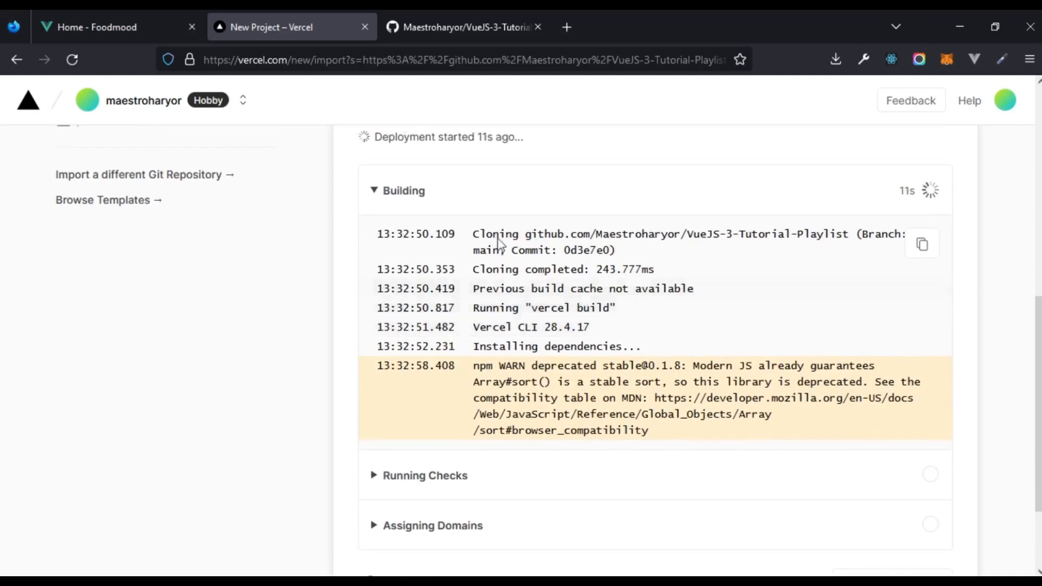
mouse_move(496, 204)
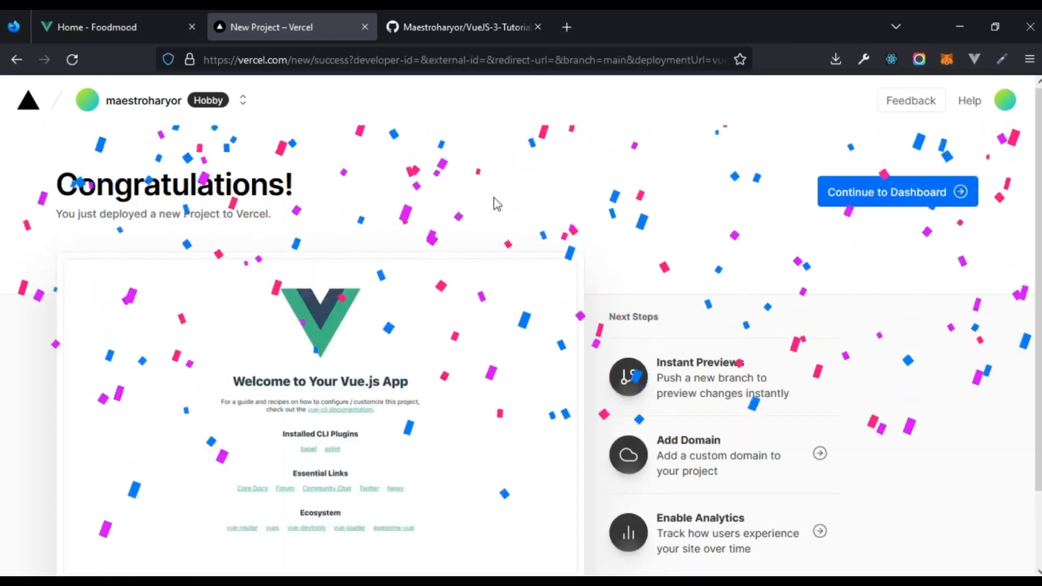
mouse_move(243, 231)
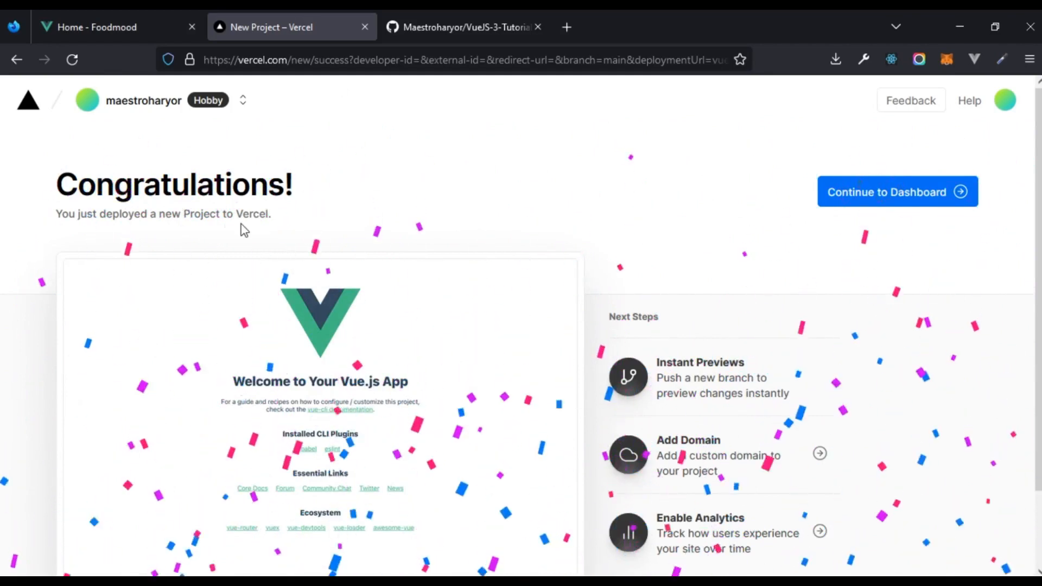
View the live vue-js-3-tutorial-playlist.vercel.app site, then return to Vercel and the GitHub tab
scroll("down", 3)
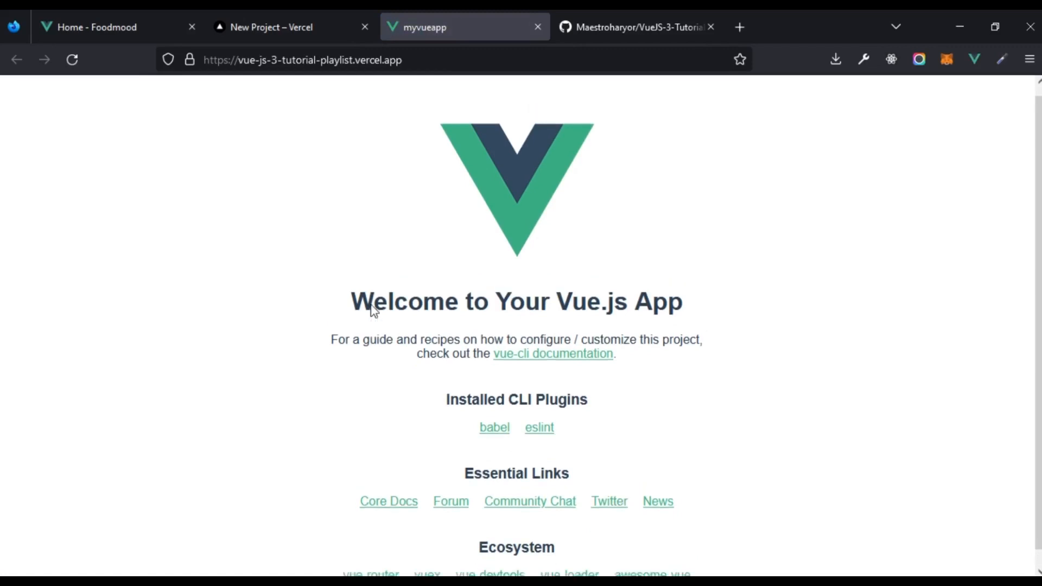
left_click(270, 27)
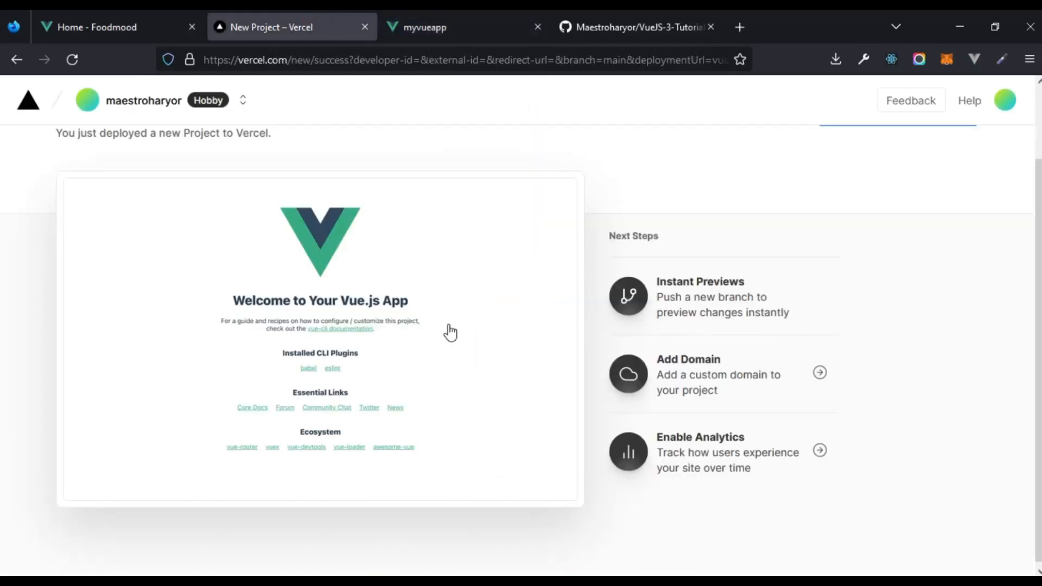
mouse_move(414, 156)
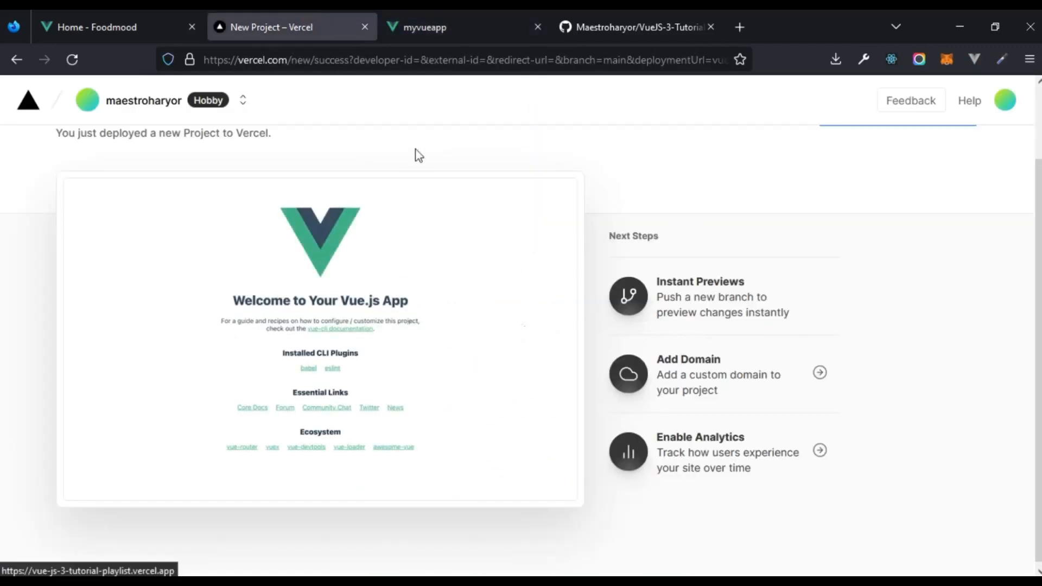
left_click(636, 28)
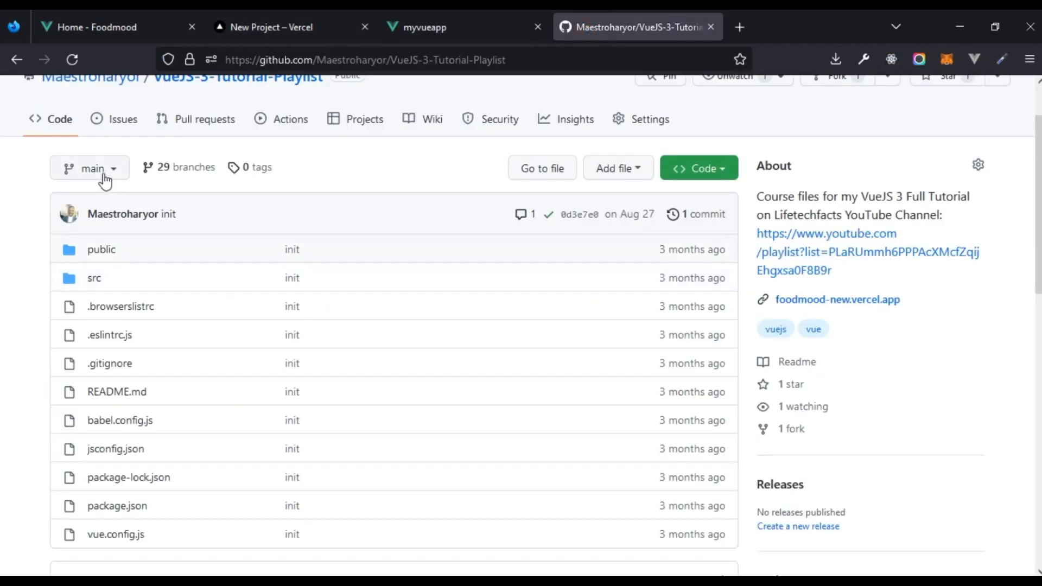
Scroll the branch dropdown to the last lesson branches, then switch to the deployed Vue.js site
left_click(89, 168)
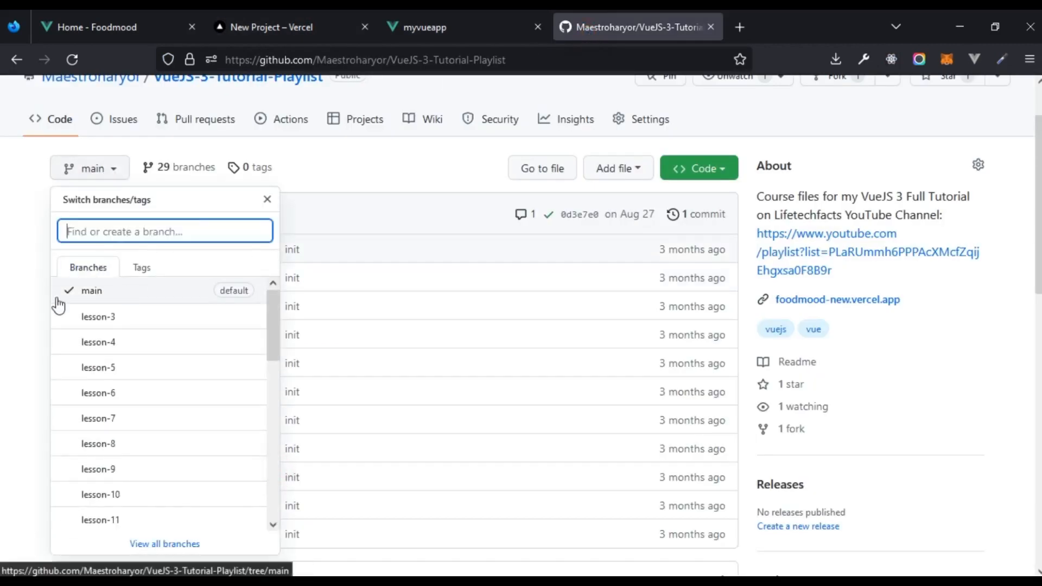
left_click(267, 199)
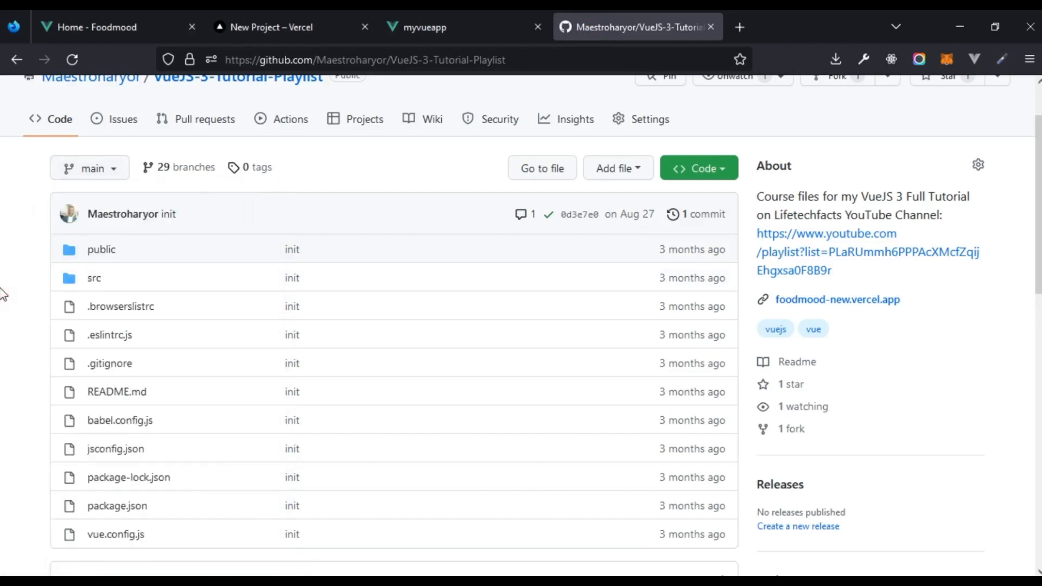
scroll("down", 3)
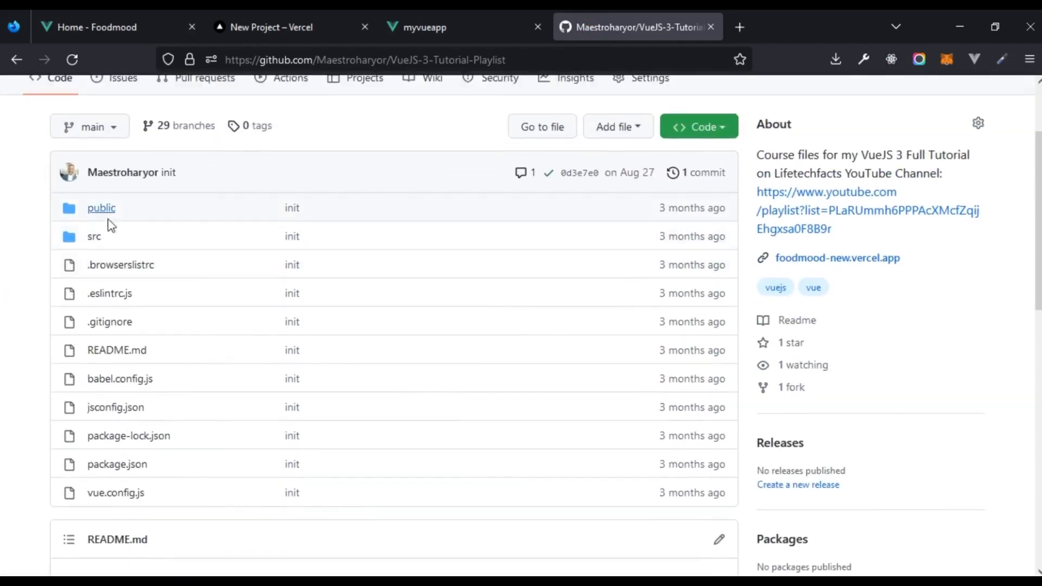
mouse_move(338, 313)
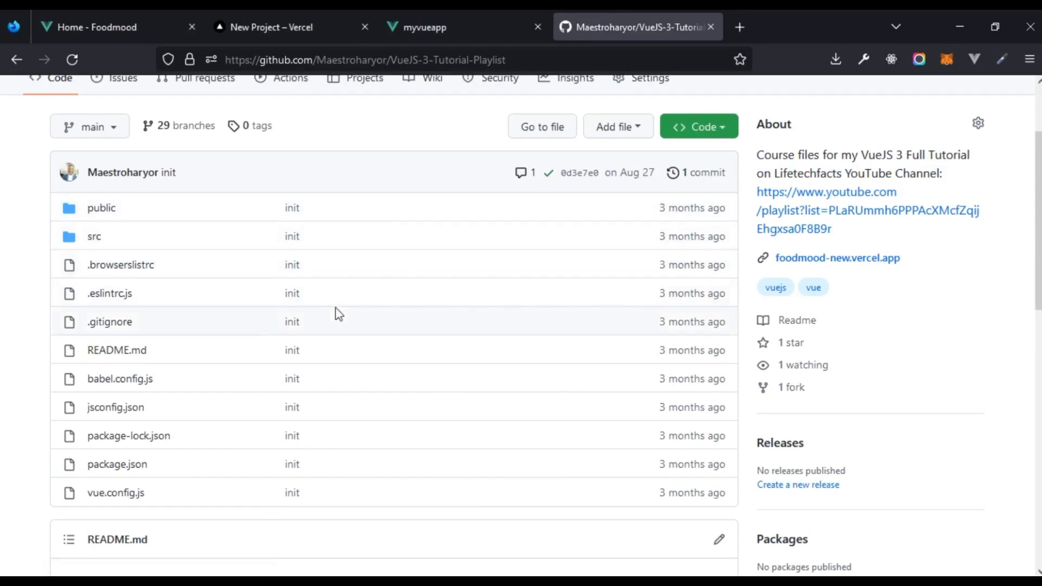
mouse_move(149, 342)
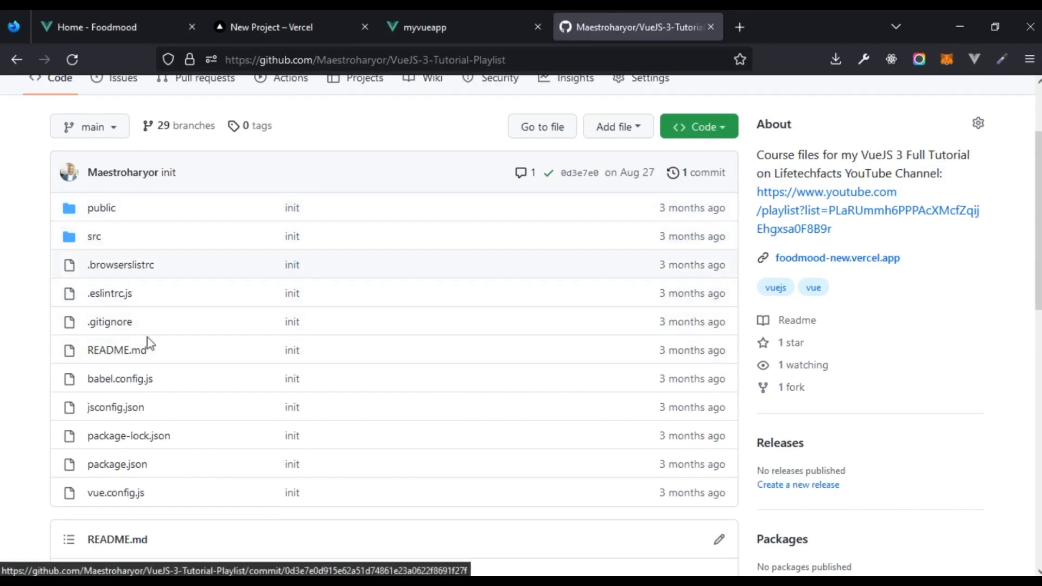
mouse_move(136, 278)
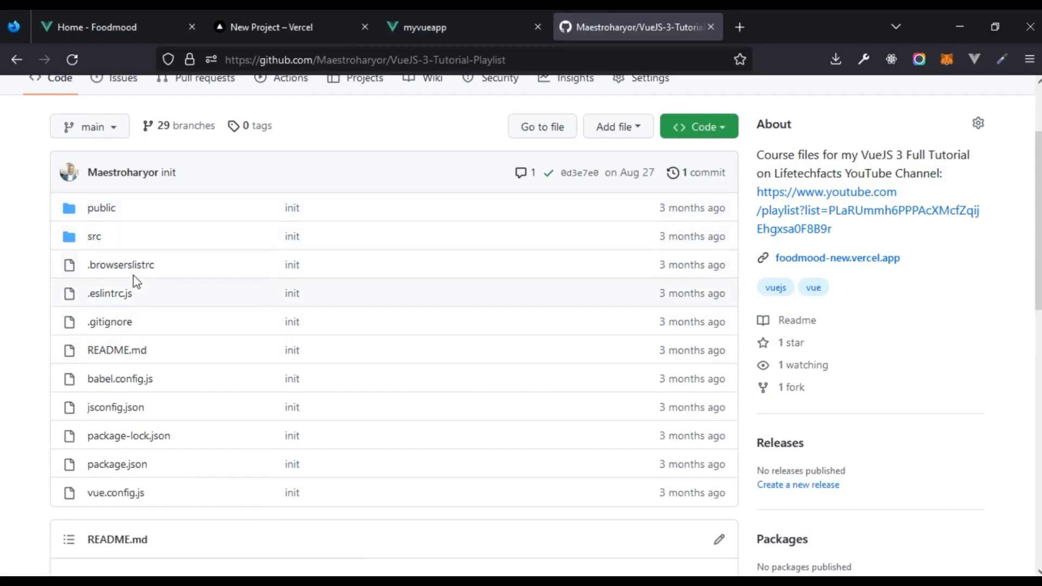
left_click(90, 127)
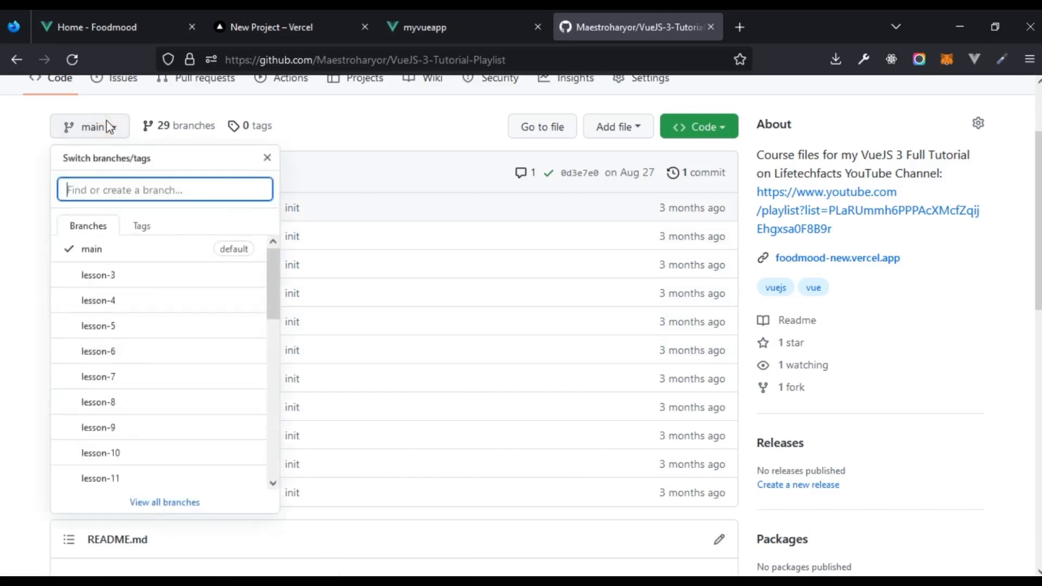
scroll("down", 3)
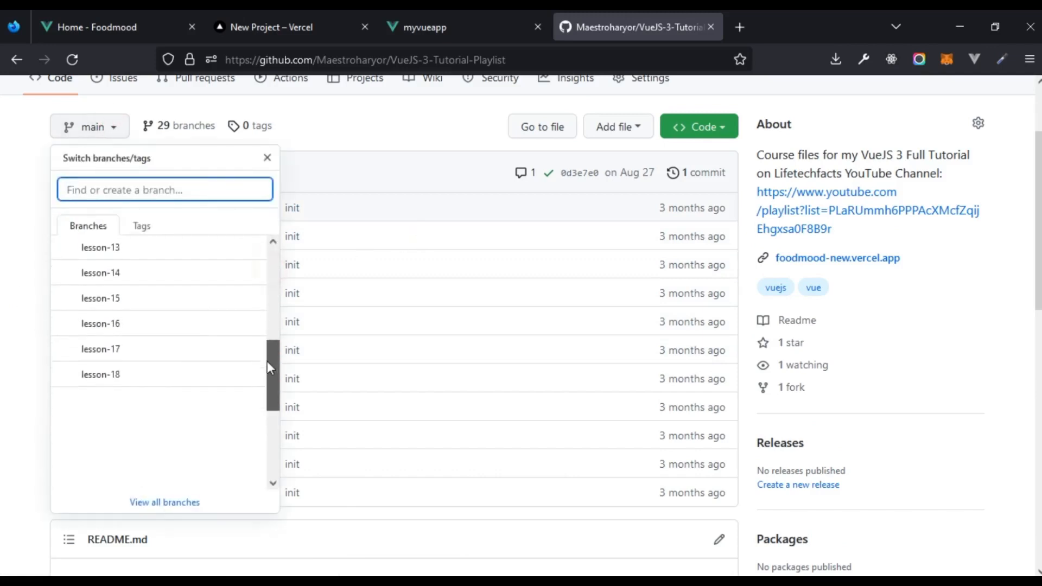
scroll("down", 3)
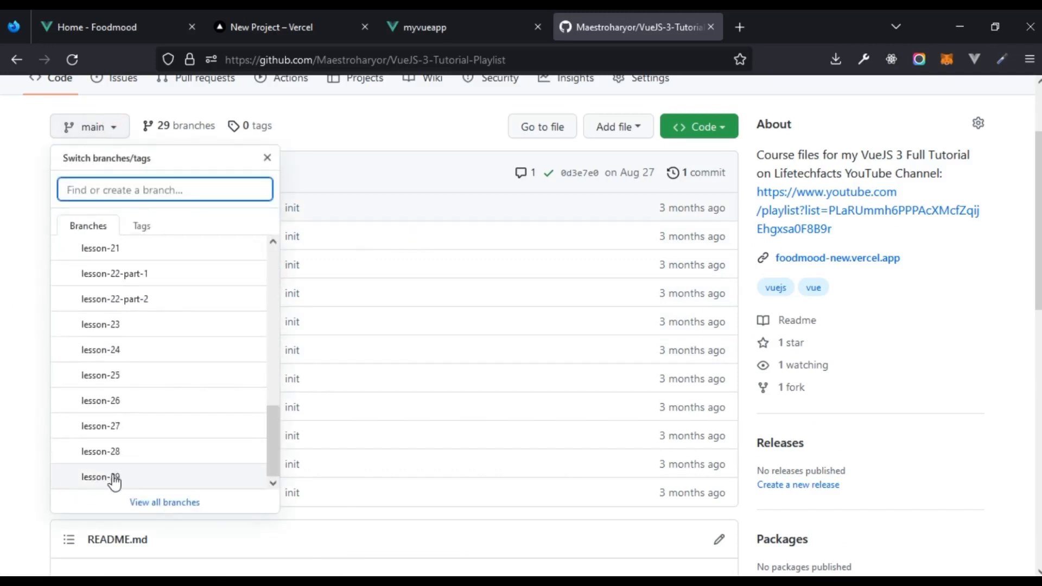
left_click(425, 27)
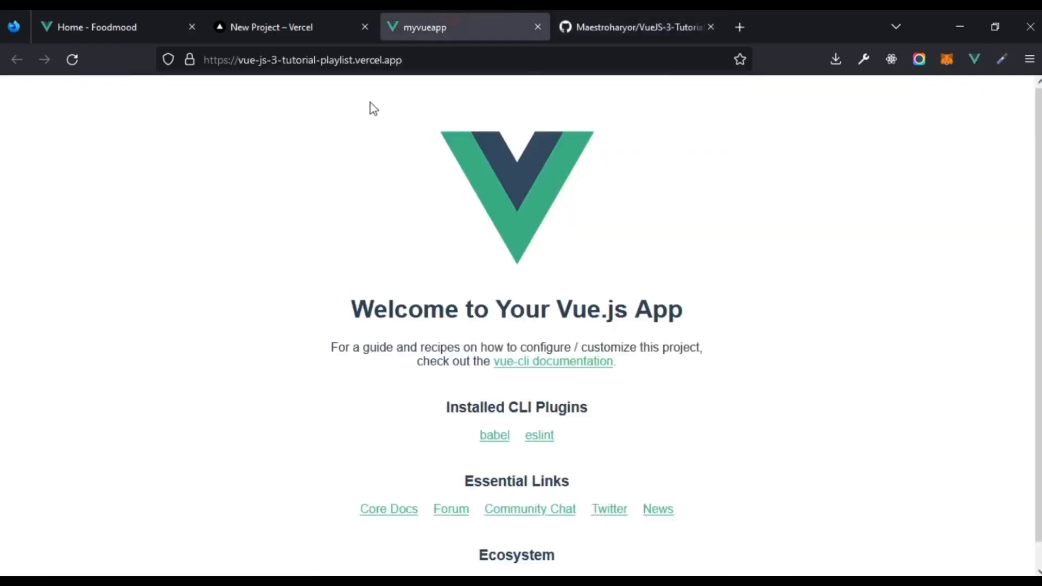
mouse_move(374, 267)
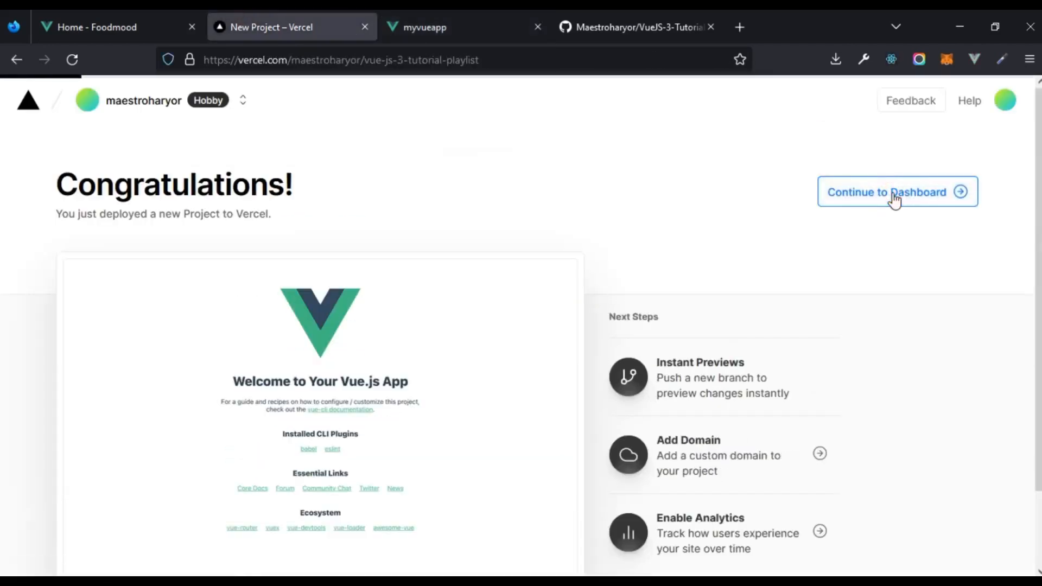
Open the vue-js-3-tutorial-playlist project's Settings and scroll to Delete Project
left_click(897, 192)
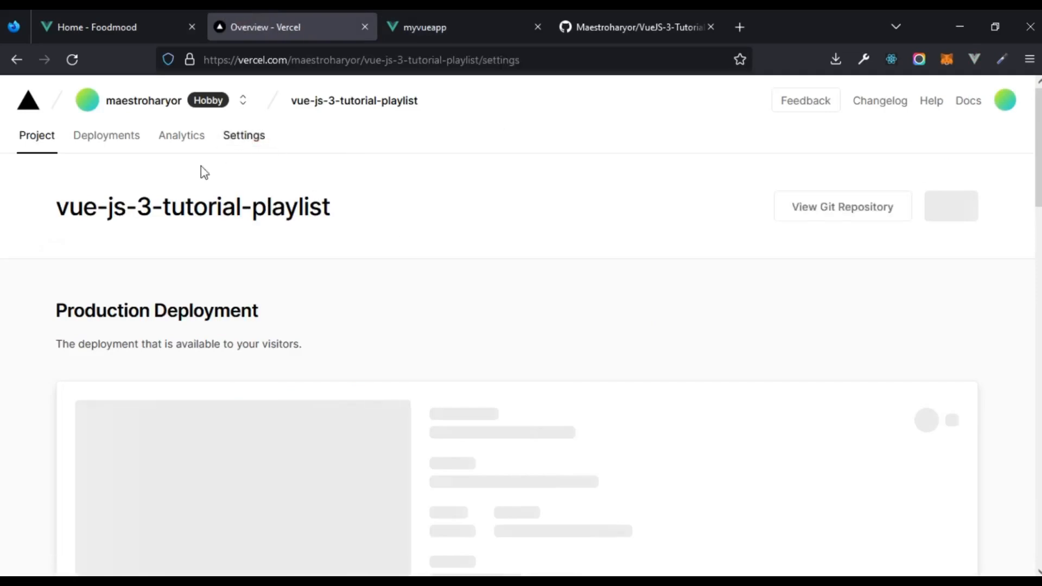
left_click(244, 135)
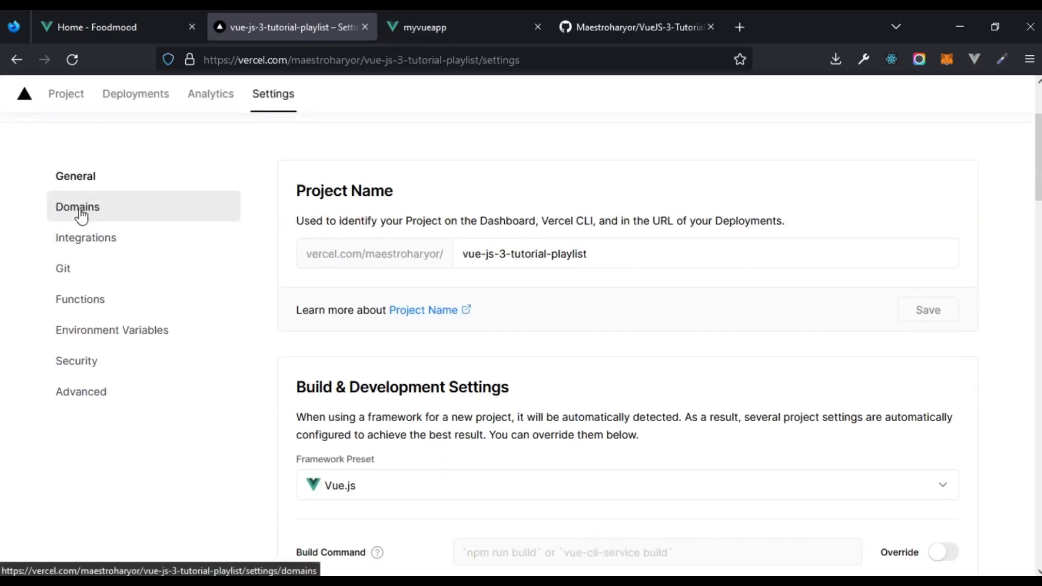
scroll("down", 3)
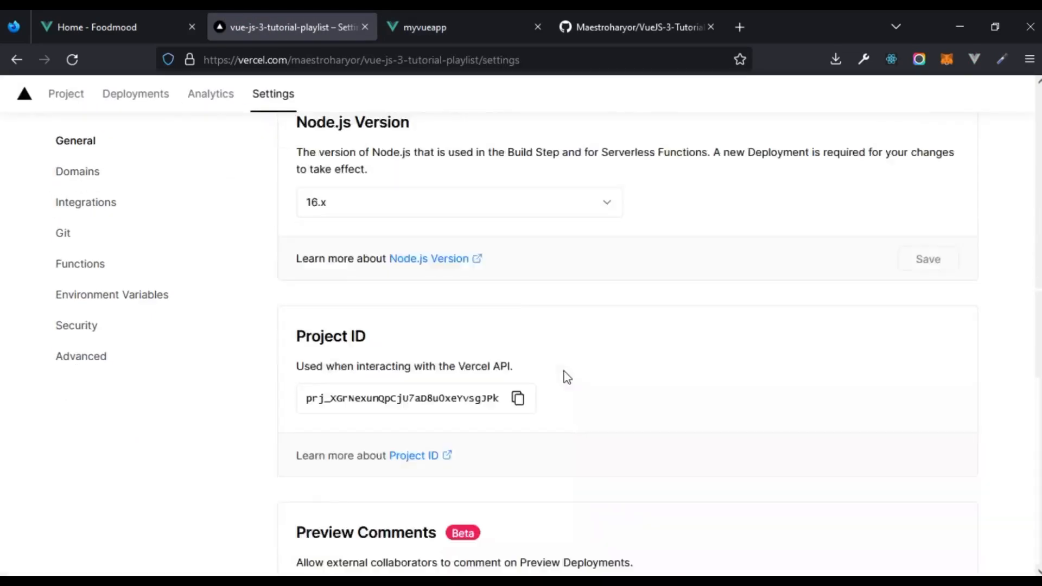
scroll("down", 3)
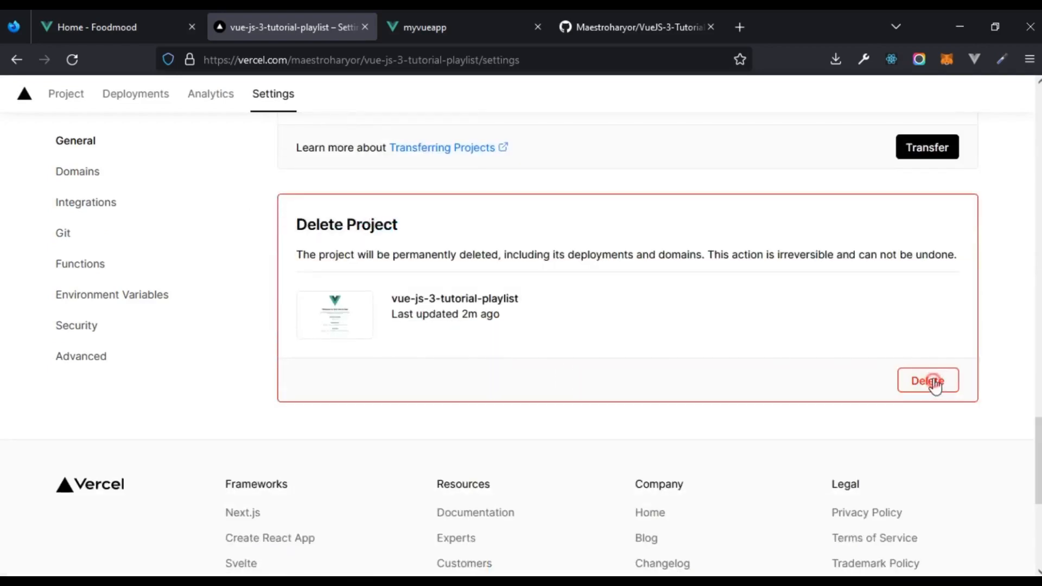
Delete the project, confirming with its name and 'delete my project'
left_click(926, 380)
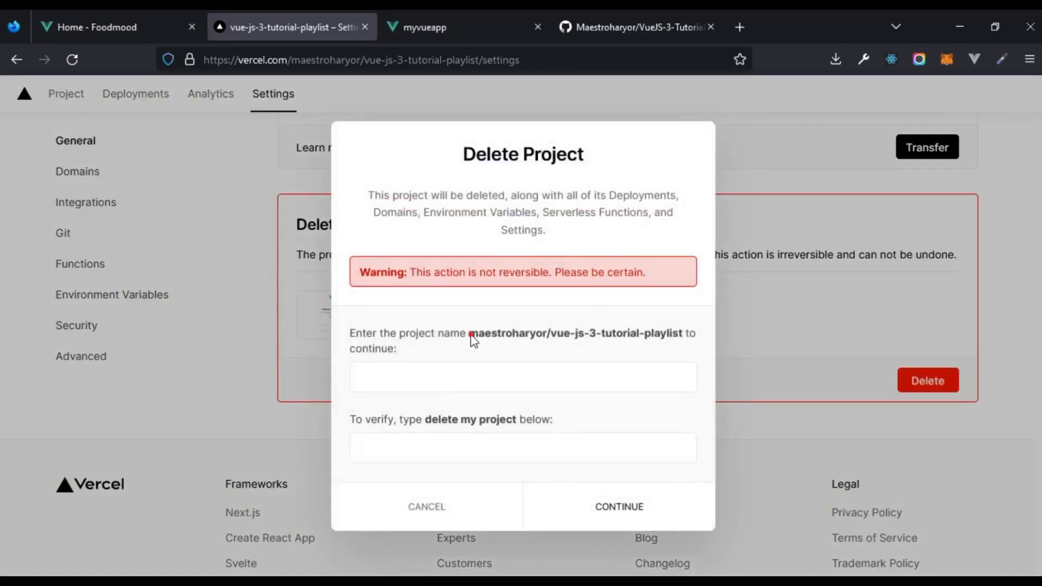
double_click(574, 333)
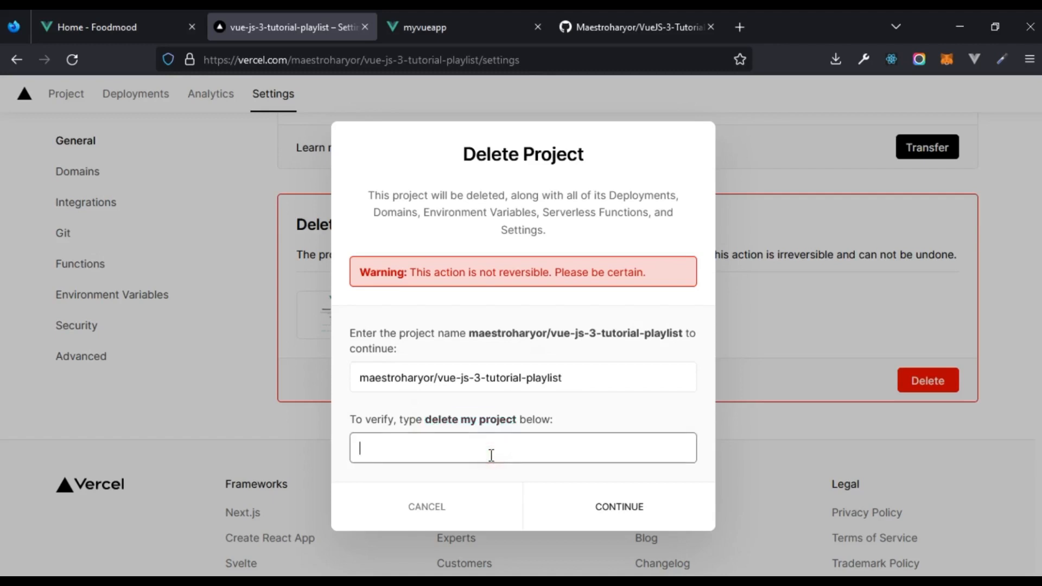
type("delete my project")
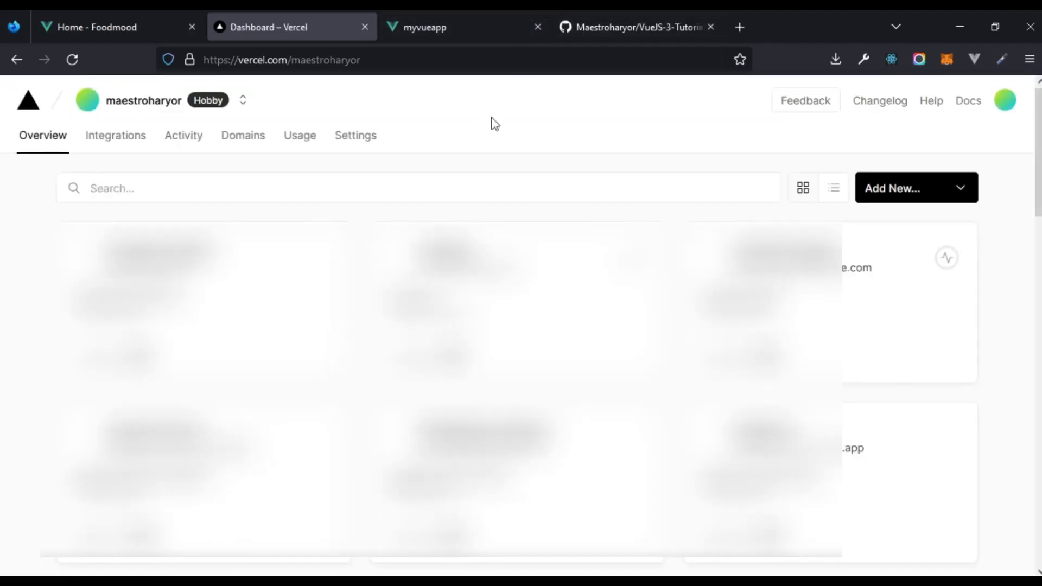
Choose Add New → Project and scroll the 'Let's build something new' page
left_click(903, 187)
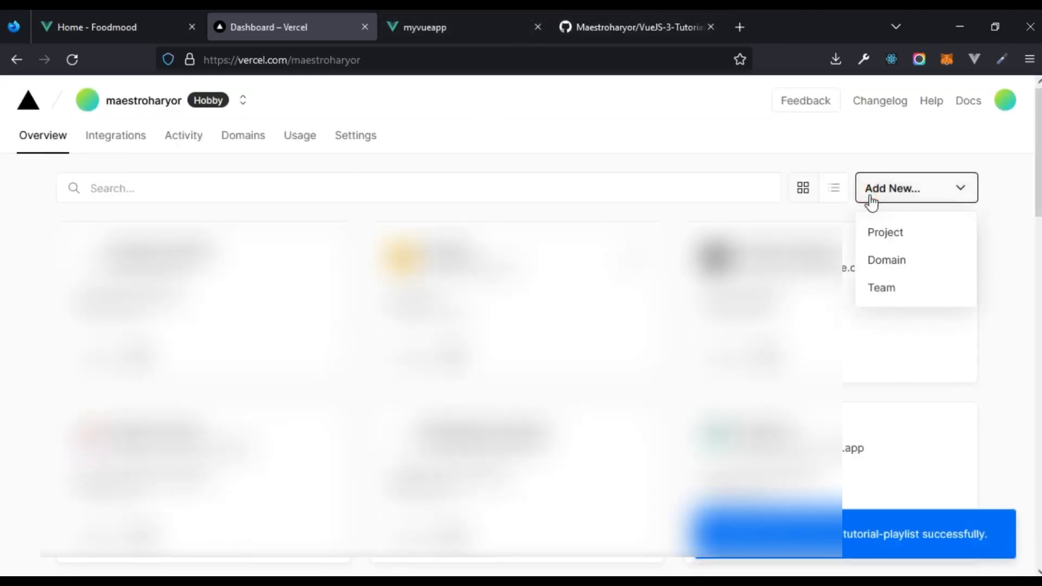
left_click(885, 232)
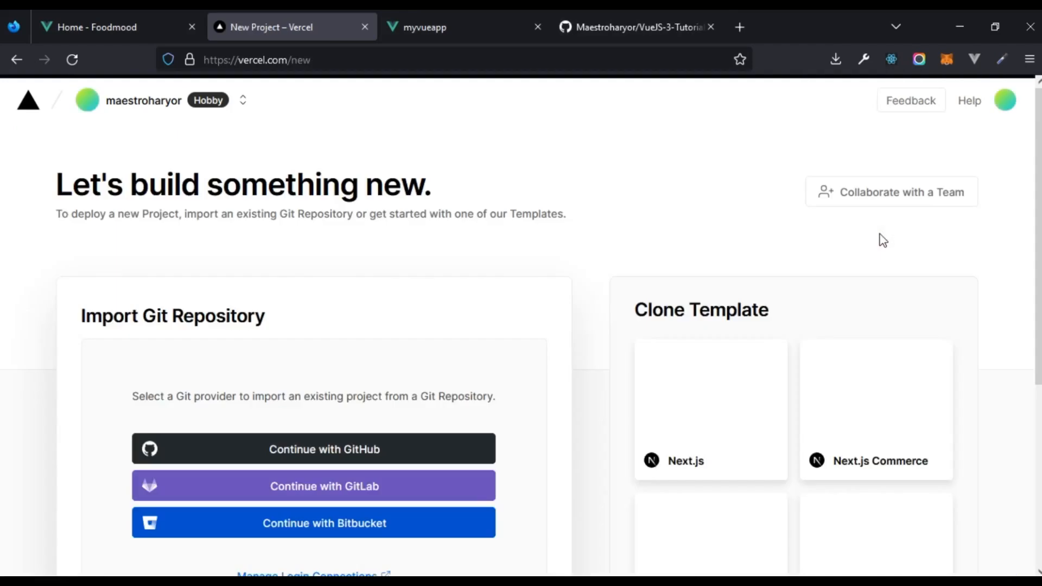
scroll("down", 3)
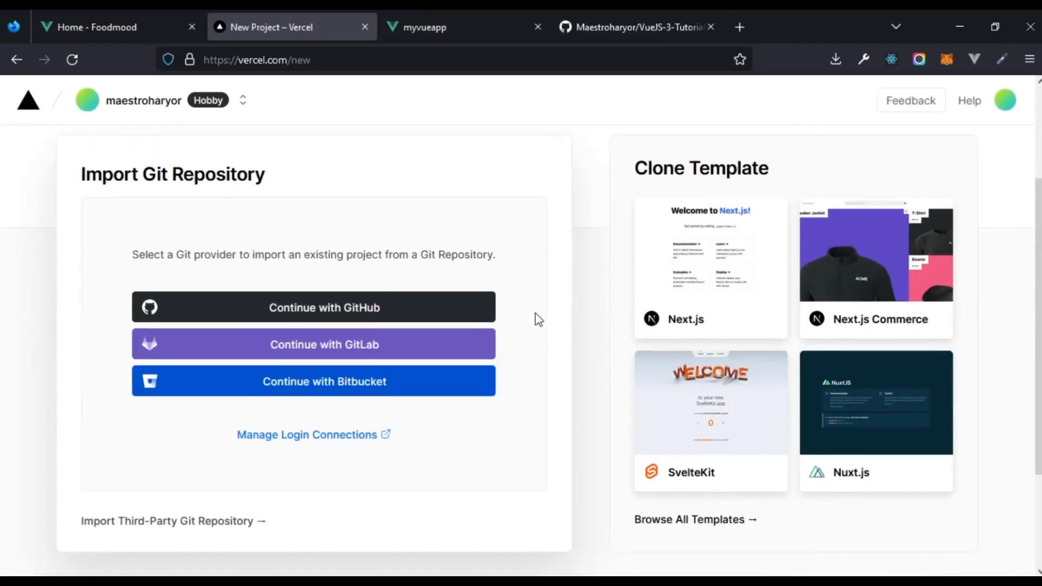
scroll("down", 3)
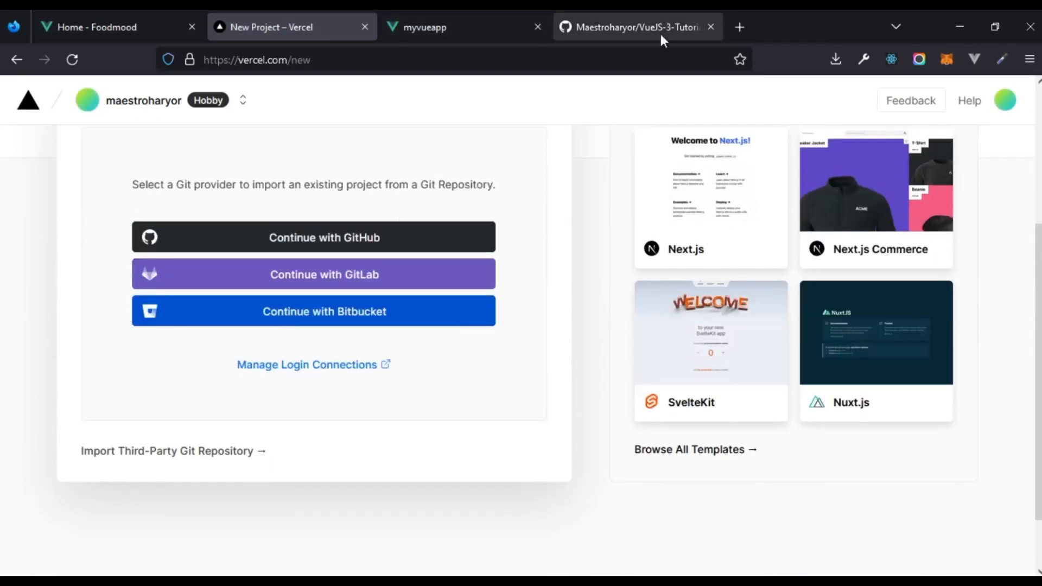
Switch VueJS-3-Tutorial-Playlist to the lesson-29 branch and select its URL
left_click(636, 27)
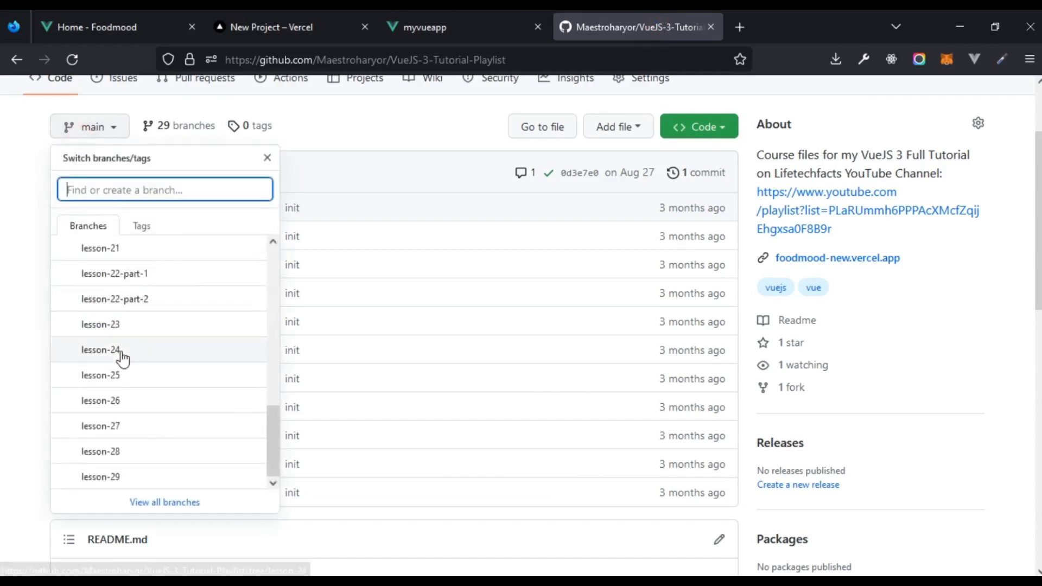
scroll("down", 3)
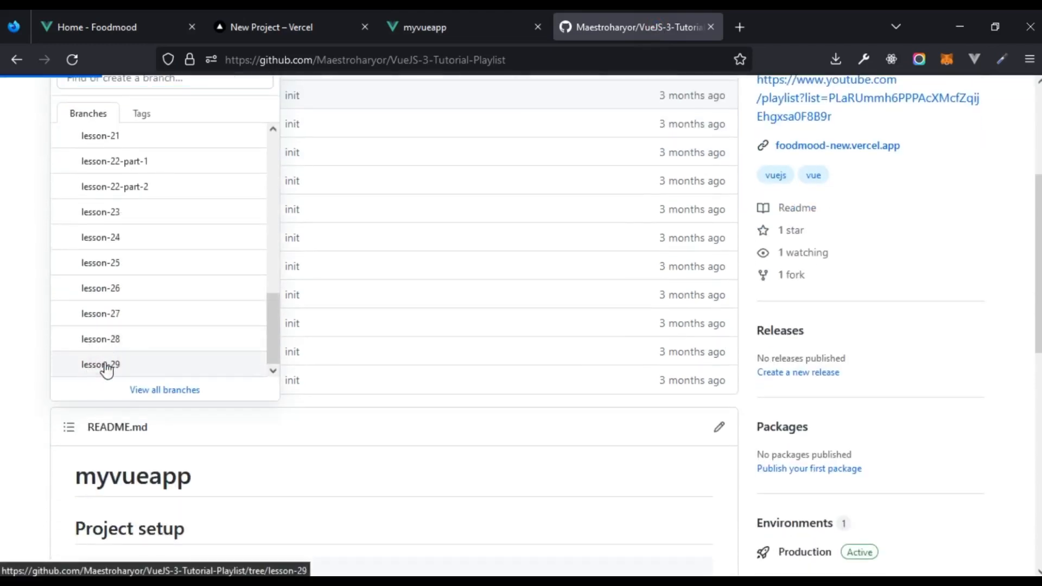
left_click(101, 364)
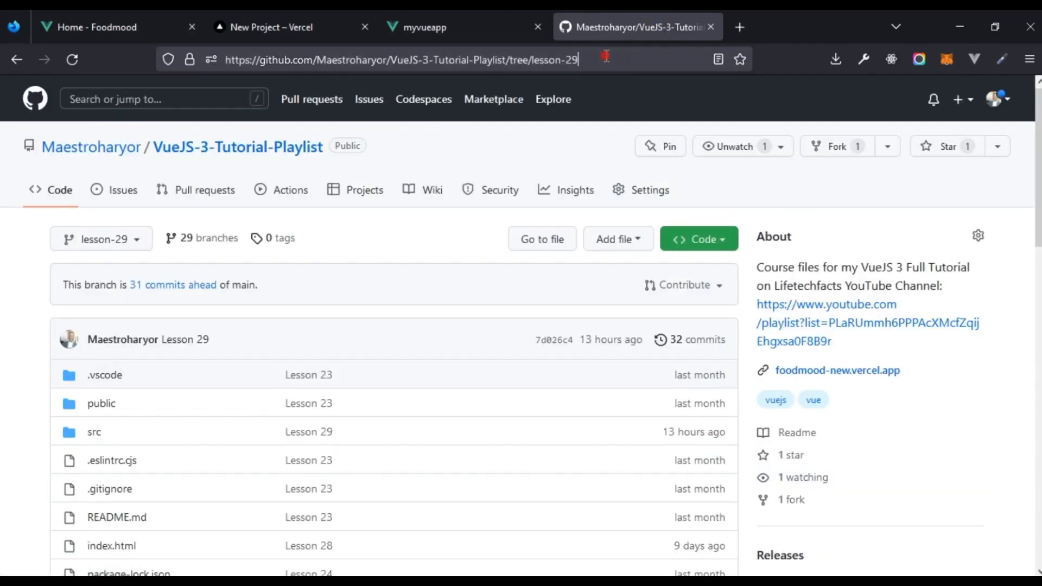
left_click(399, 59)
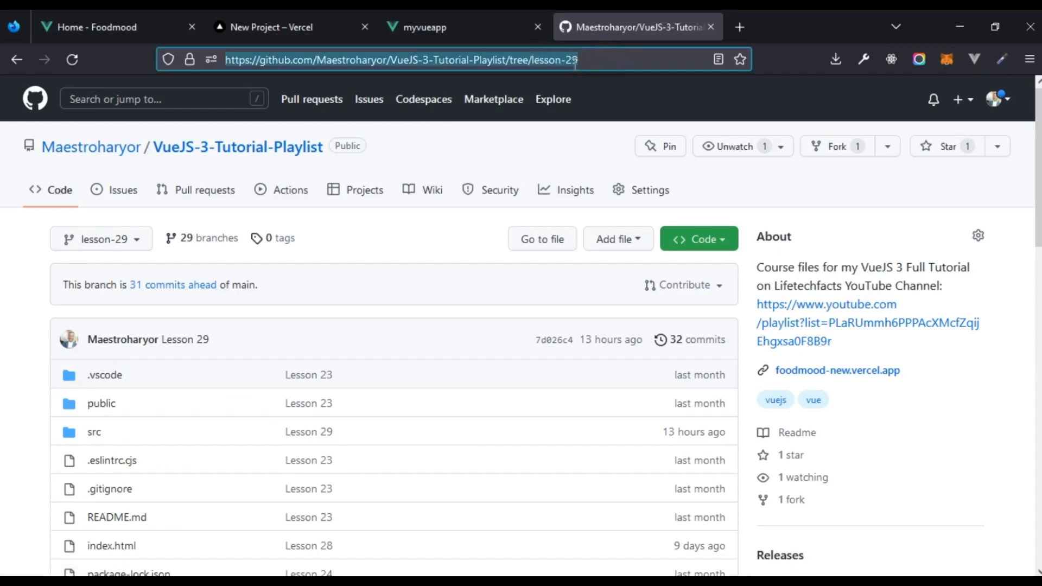
Import github.com/Maestroharyor/VueJS-3-Tutorial-Playlist/tree/lesson-29 as a third-party Git repository
left_click(291, 27)
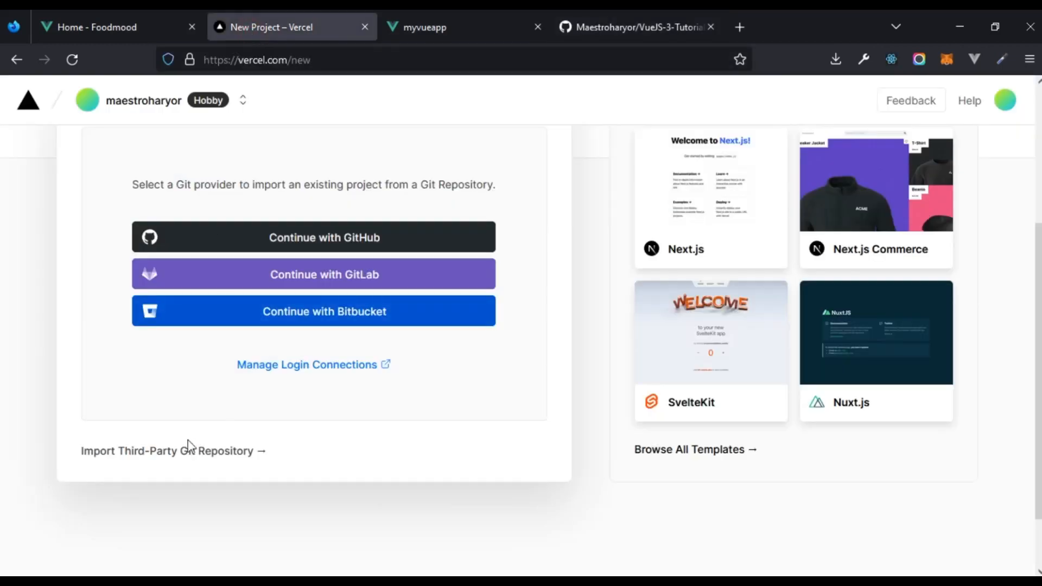
left_click(174, 450)
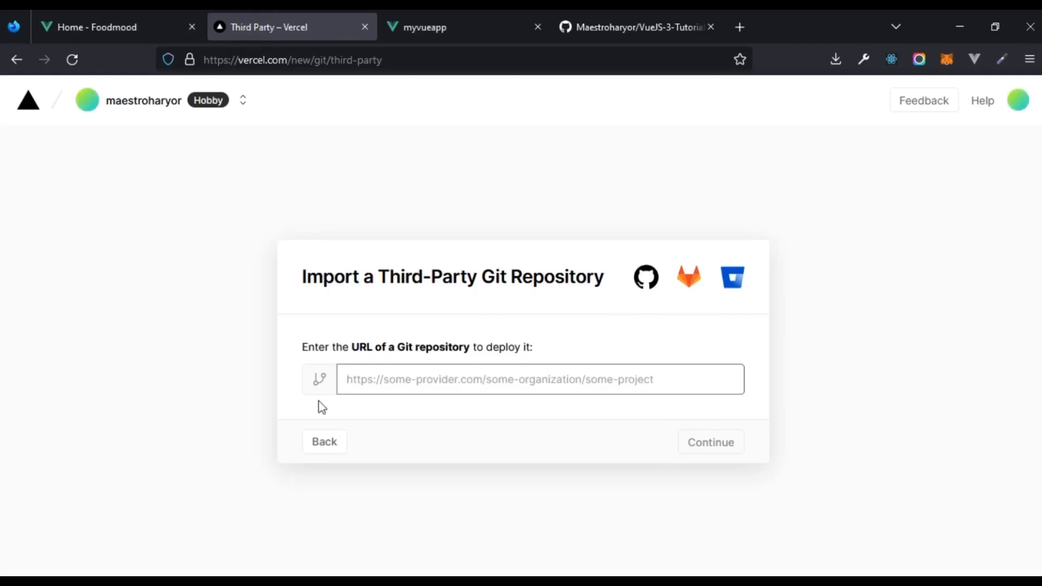
type("https://github.com/Maestroharyor/VueJS-3-Tutorial-Playlist/tree/lesson-29")
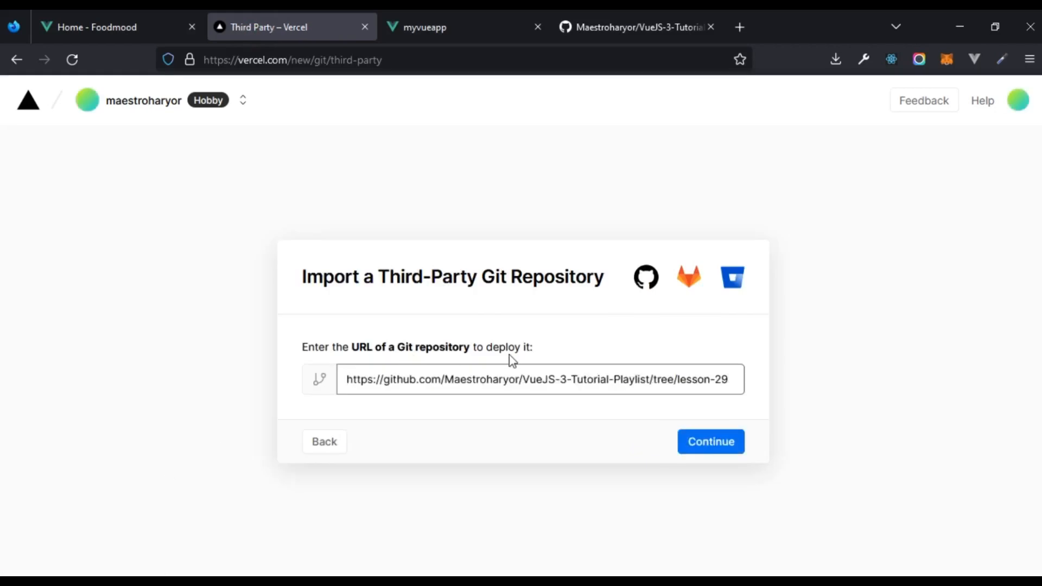
mouse_move(621, 16)
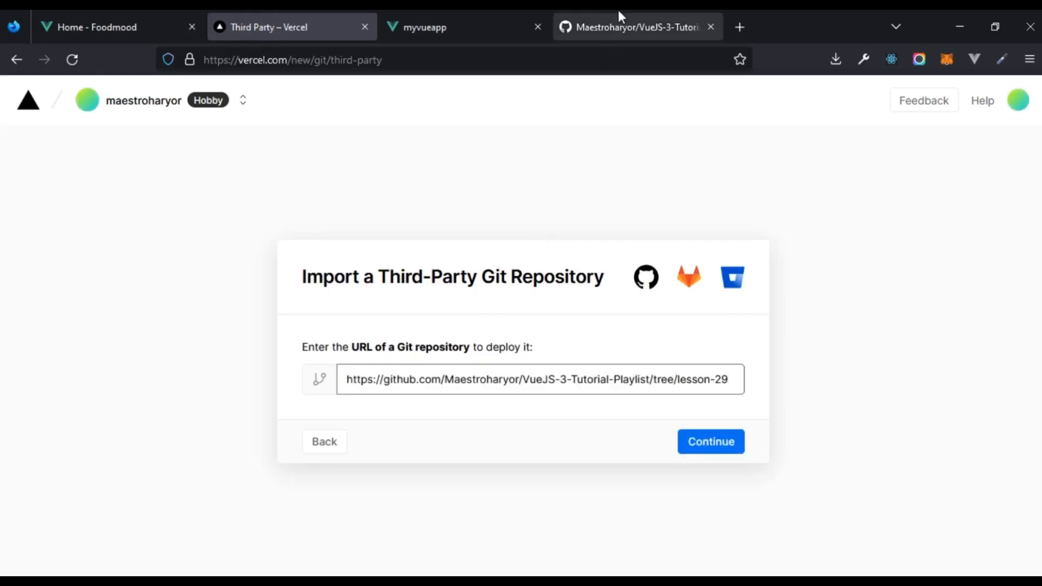
left_click(634, 27)
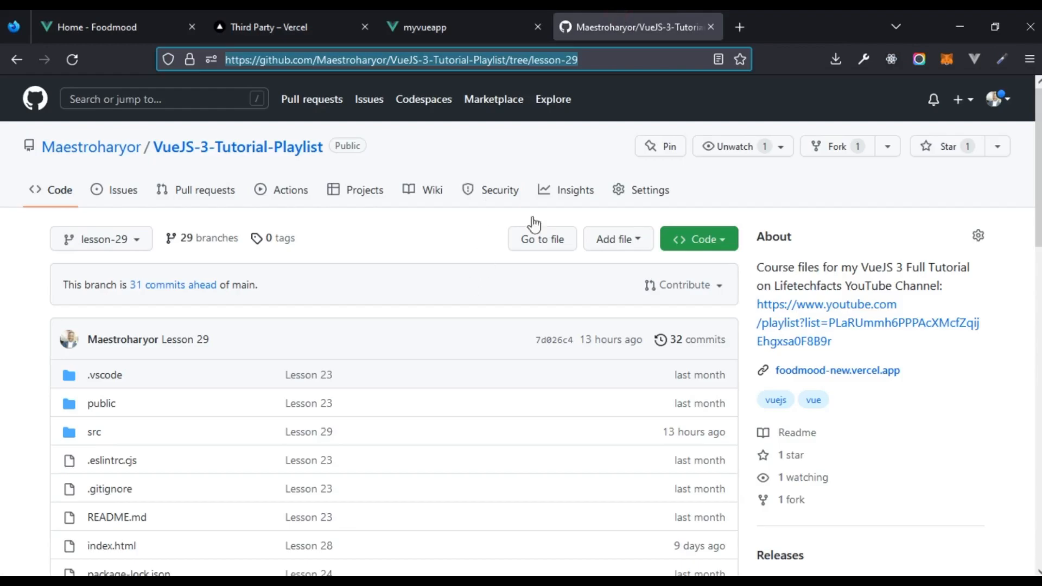
left_click(269, 28)
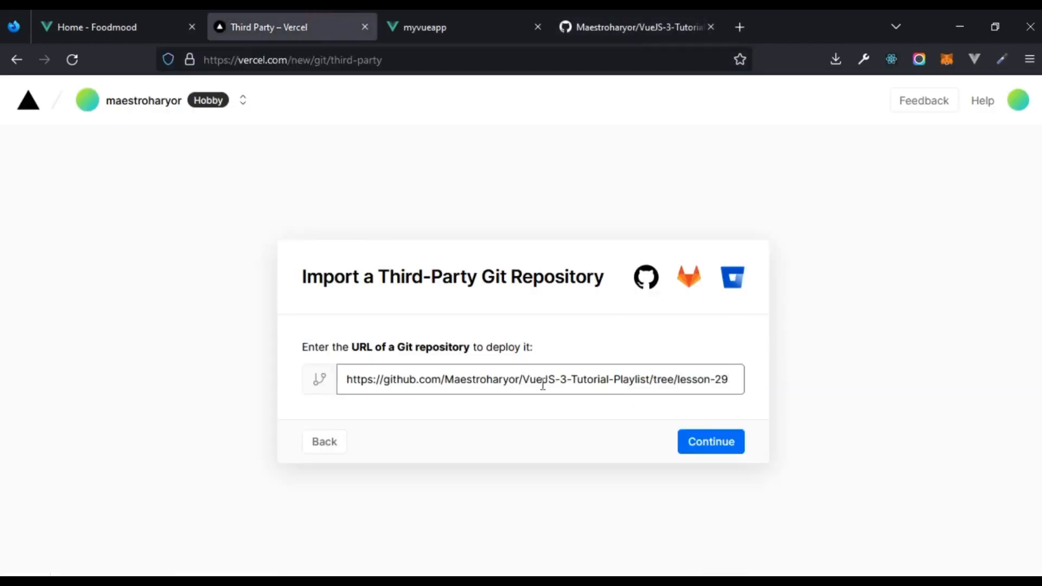
left_click(710, 441)
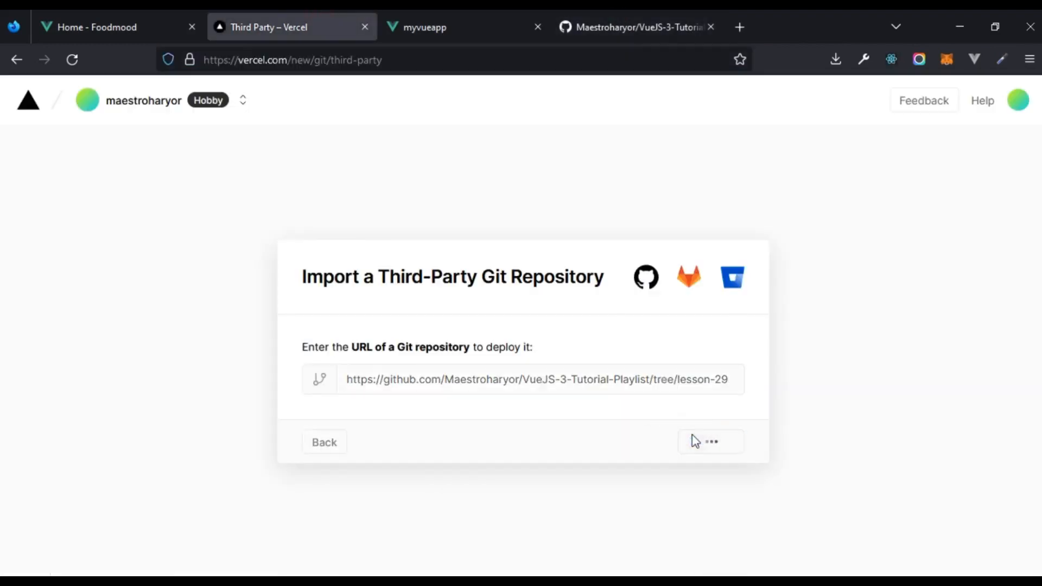
Let the 'You're almost done' page load and scroll to Create Git Repository
left_click(711, 442)
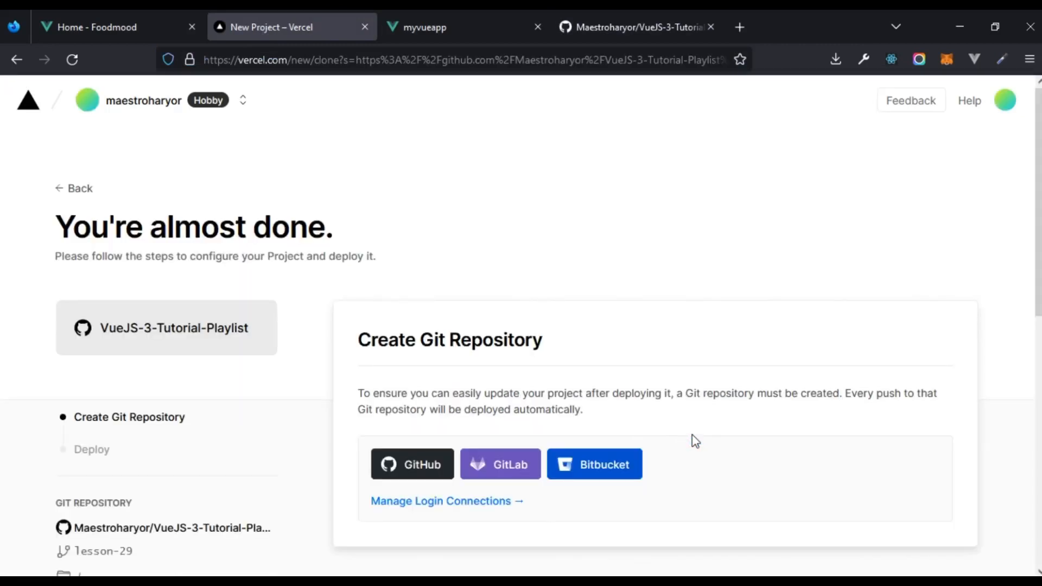
scroll("down", 3)
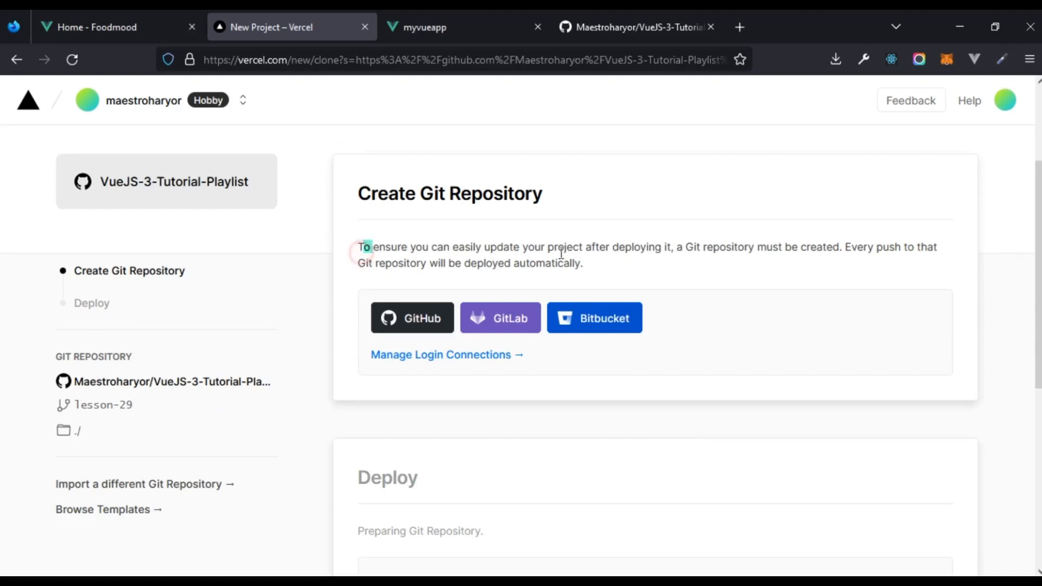
mouse_move(747, 277)
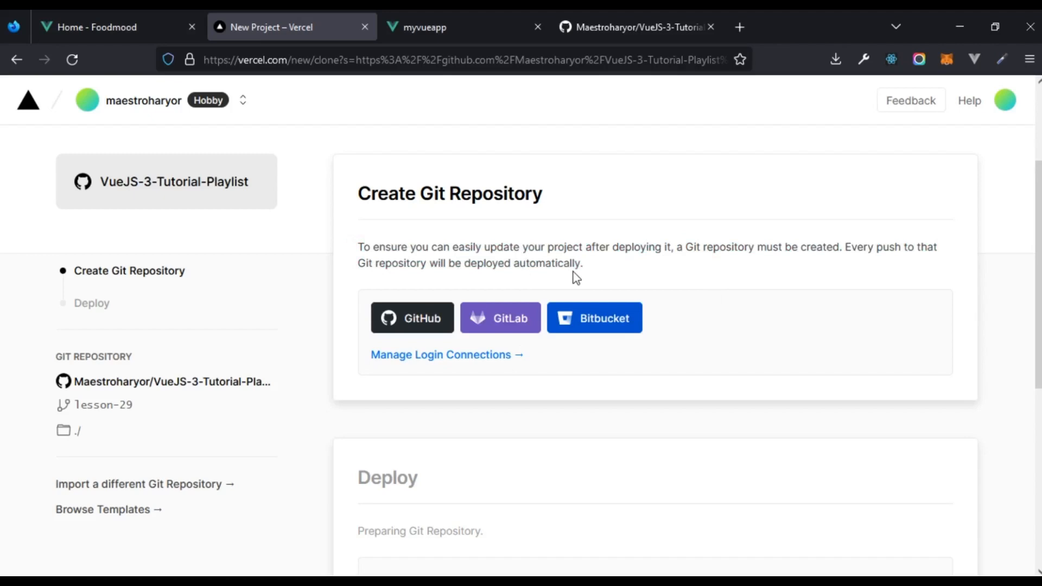
mouse_move(365, 218)
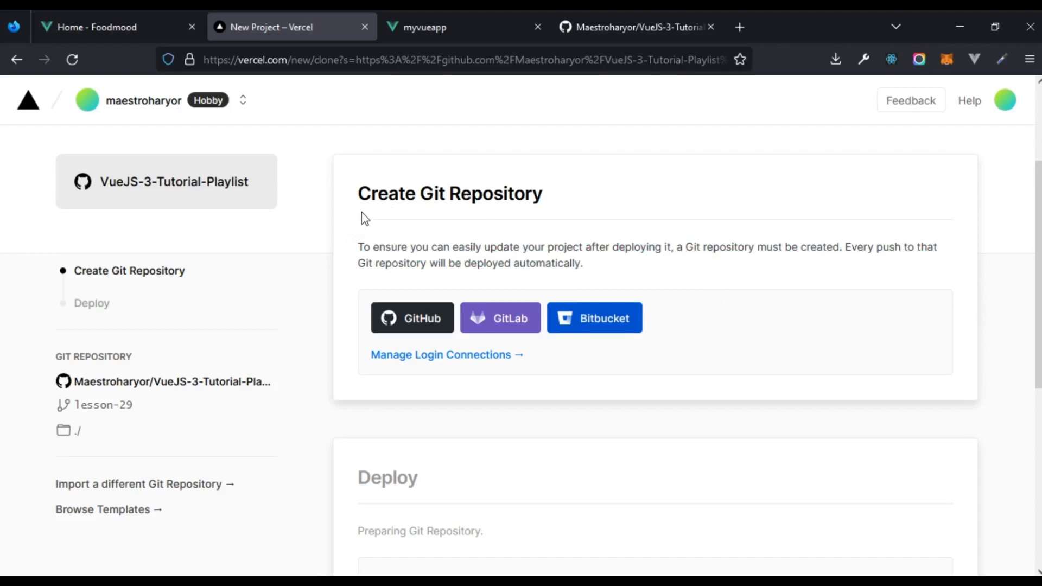
left_click(632, 27)
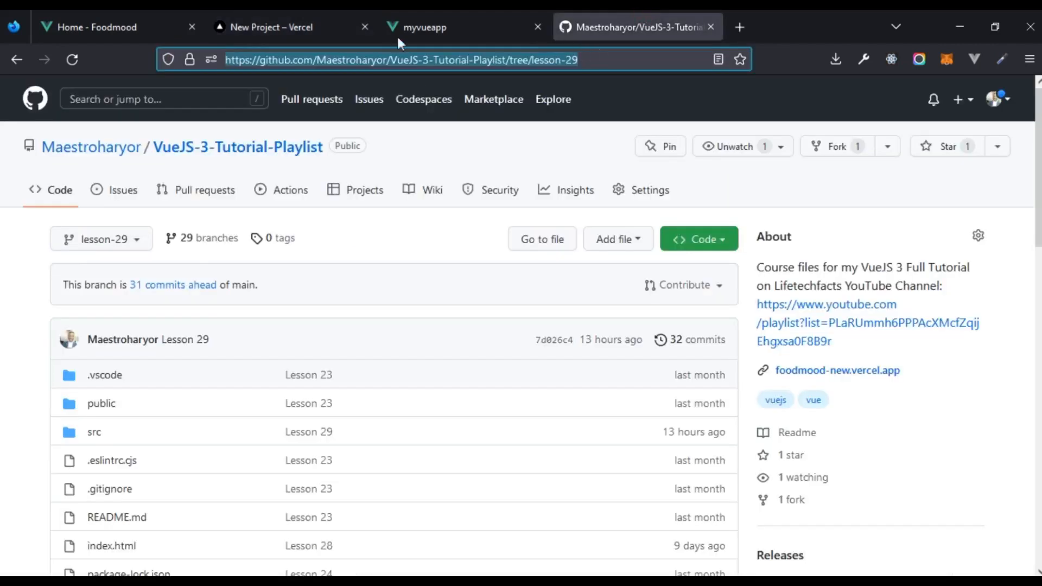
left_click(279, 27)
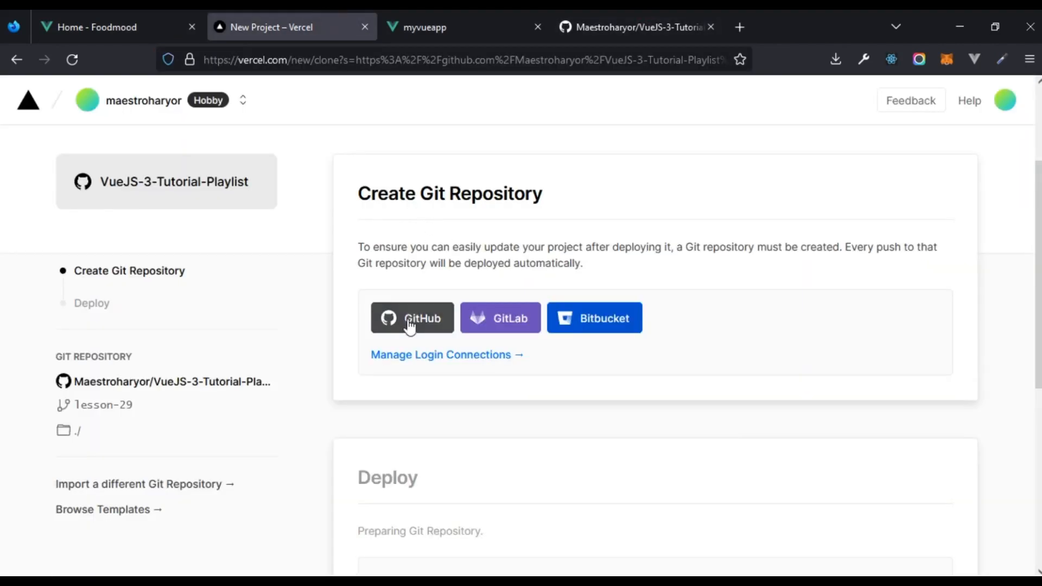
Create a public GitHub repository named foodmood-final
left_click(411, 317)
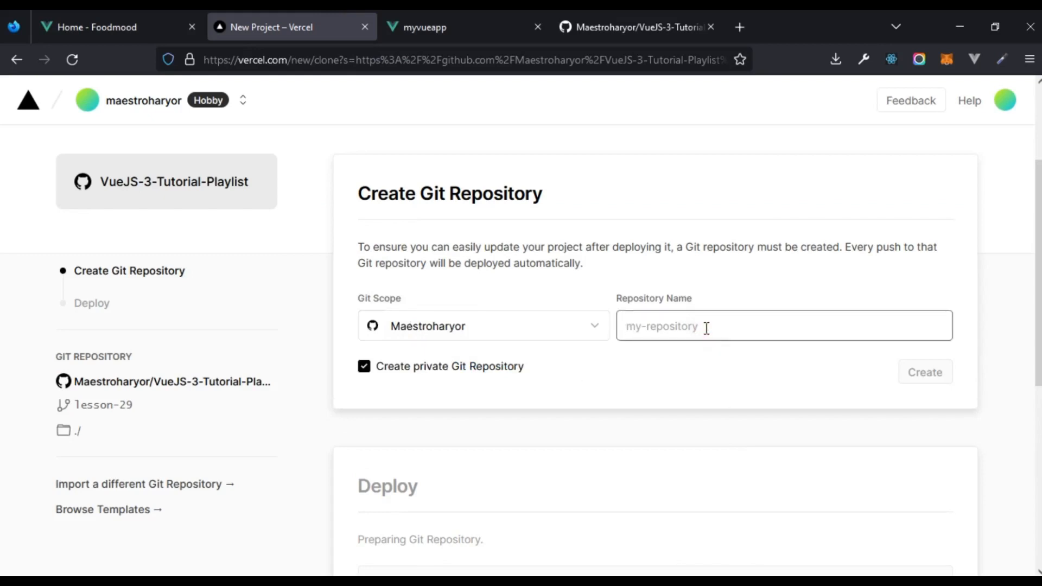
type("foodm")
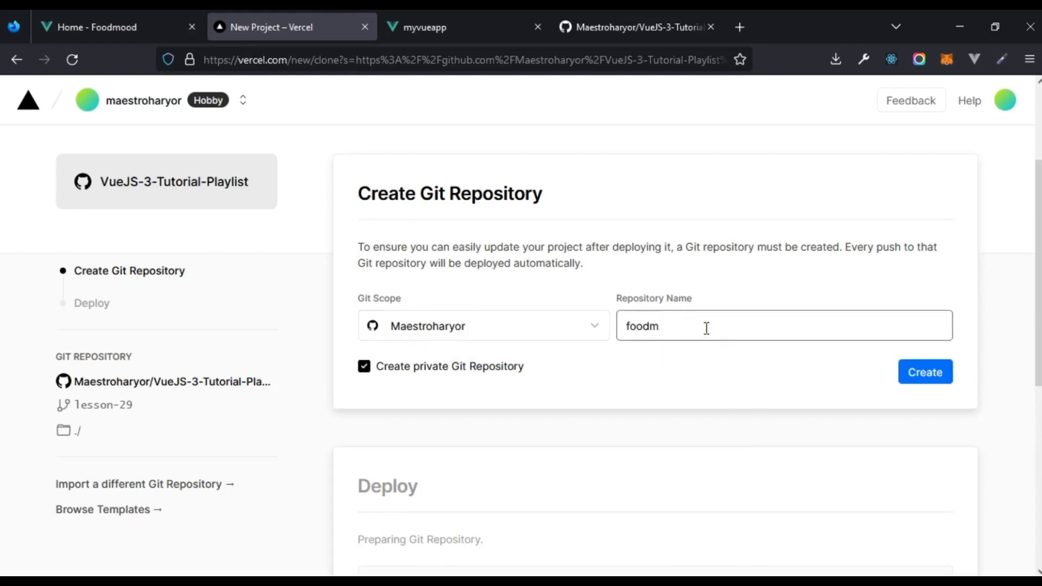
type("ood-final")
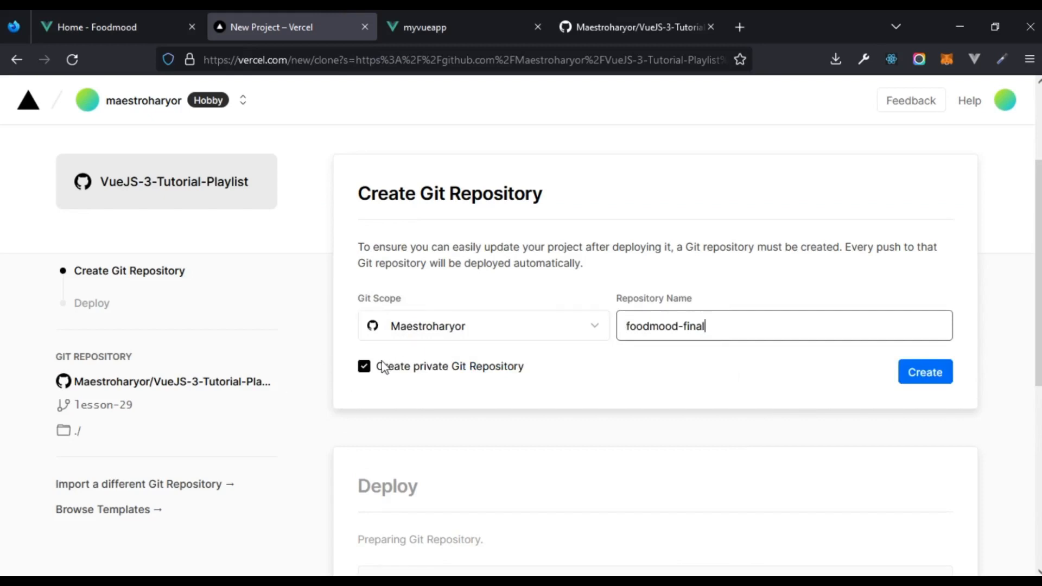
left_click(364, 366)
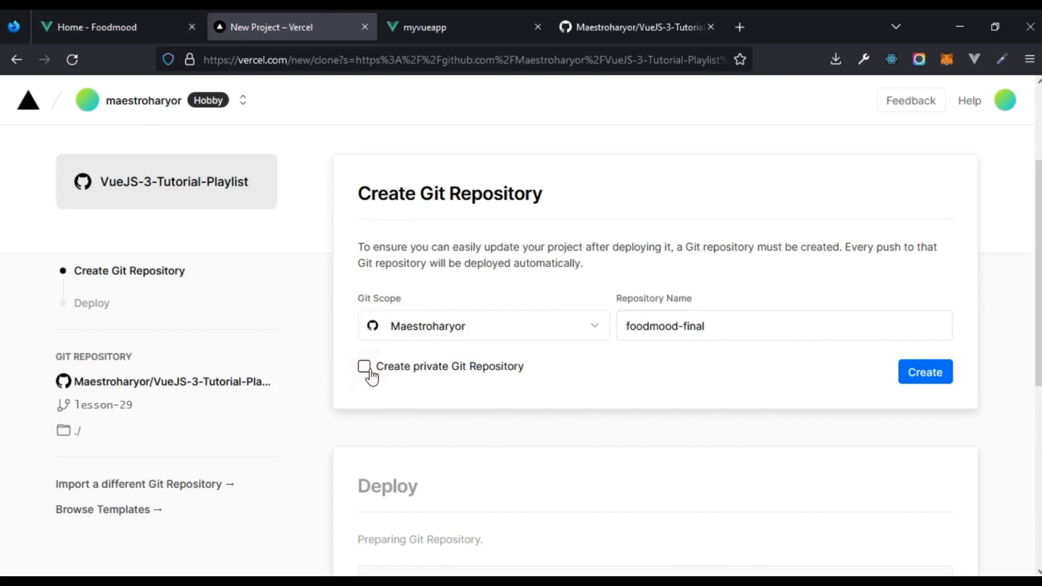
mouse_move(842, 387)
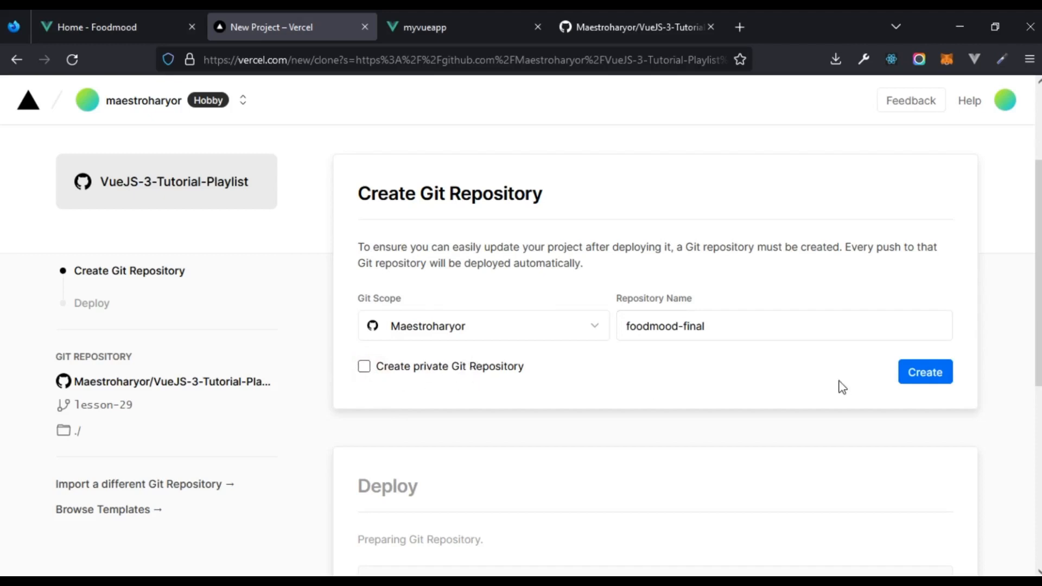
left_click(924, 371)
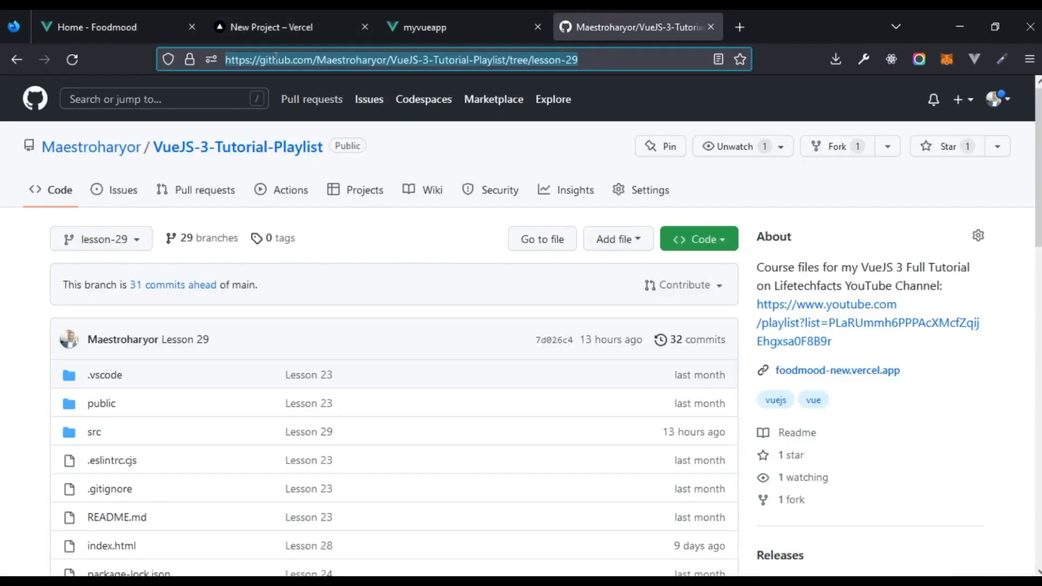
Return to the Vercel tab to watch the Deploy panel's Building step
left_click(290, 28)
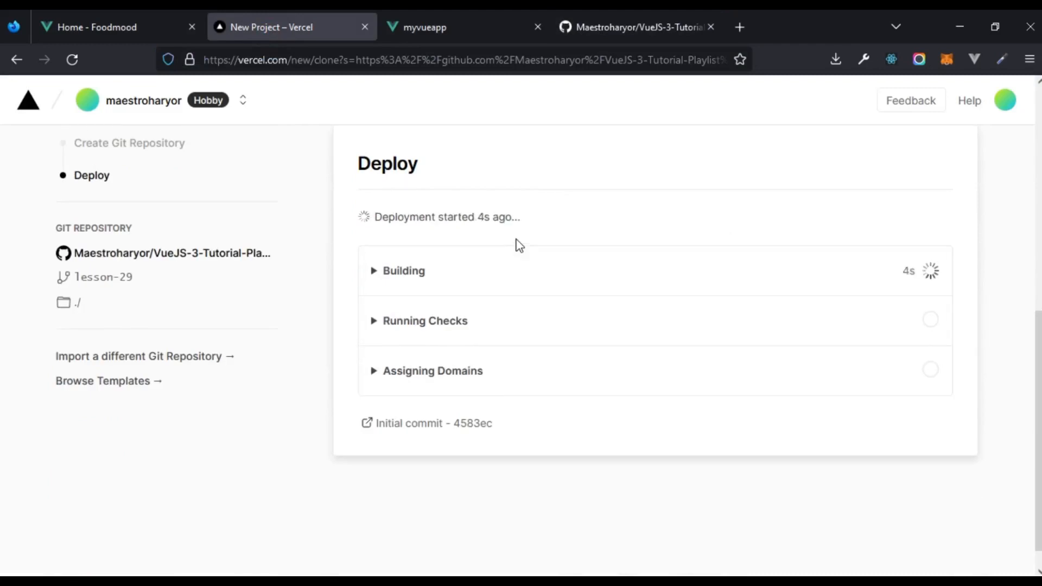
mouse_move(103, 277)
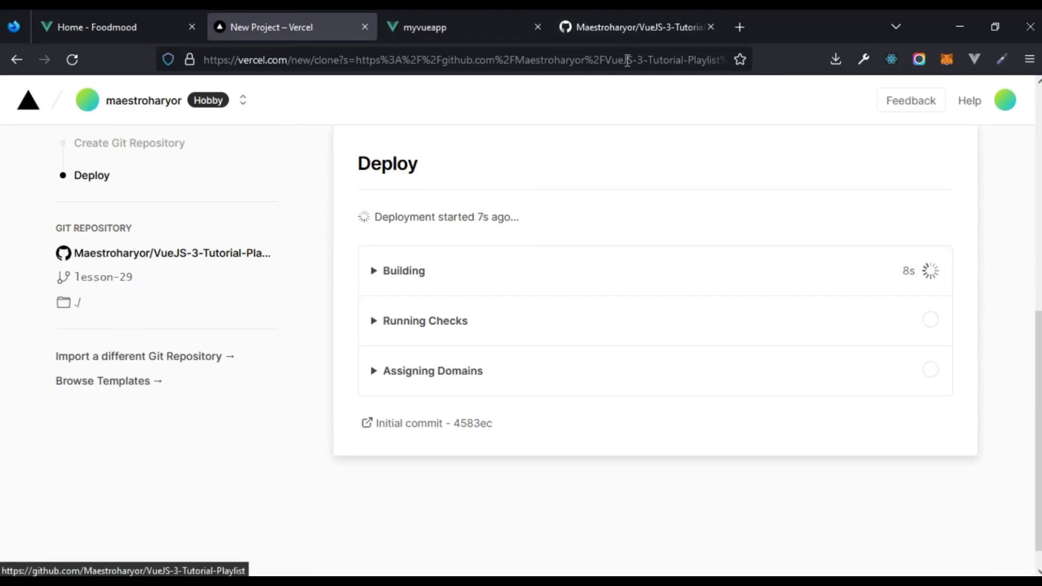
mouse_move(65, 286)
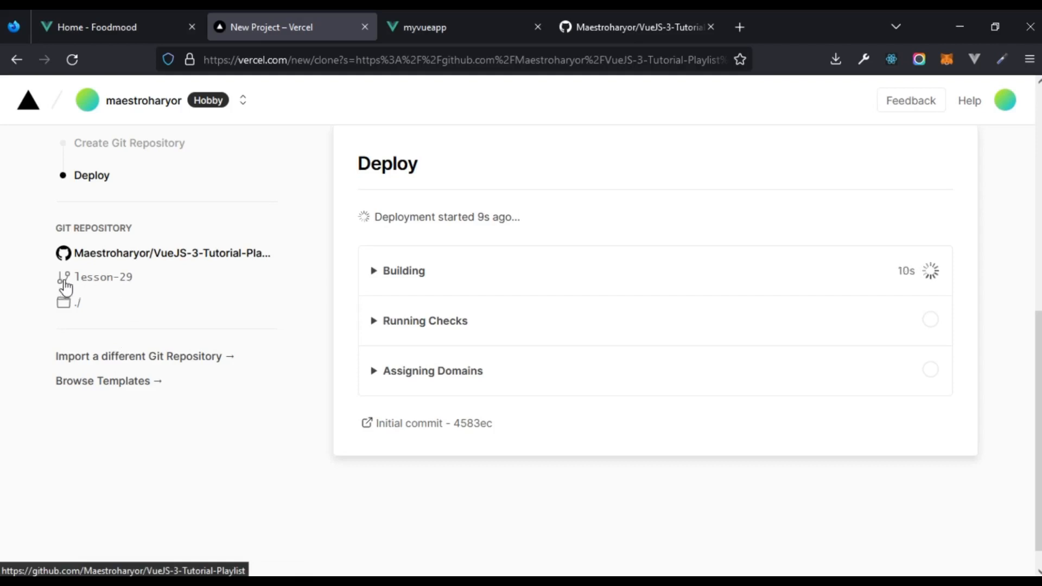
mouse_move(73, 301)
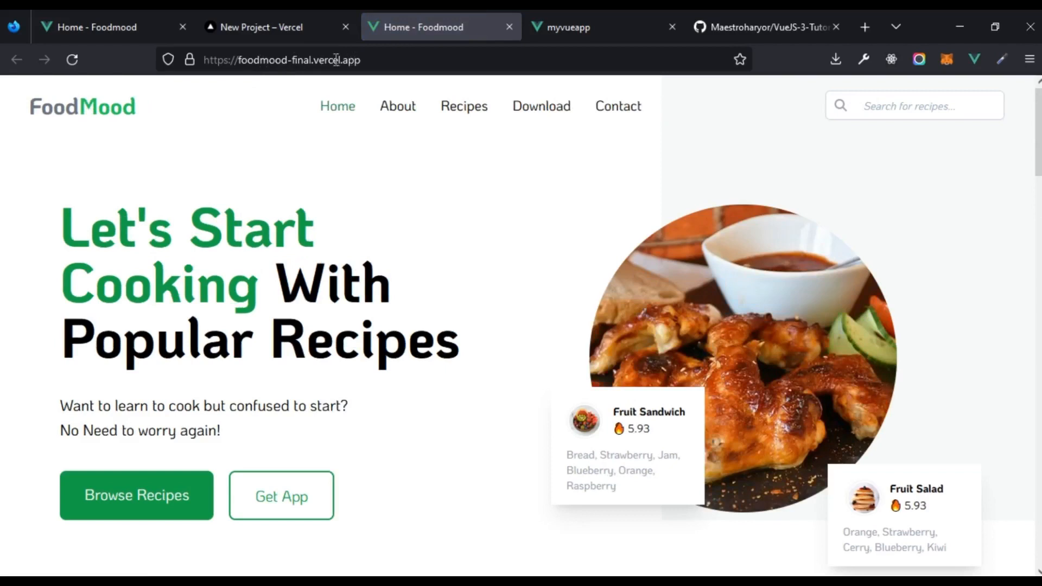
mouse_move(344, 159)
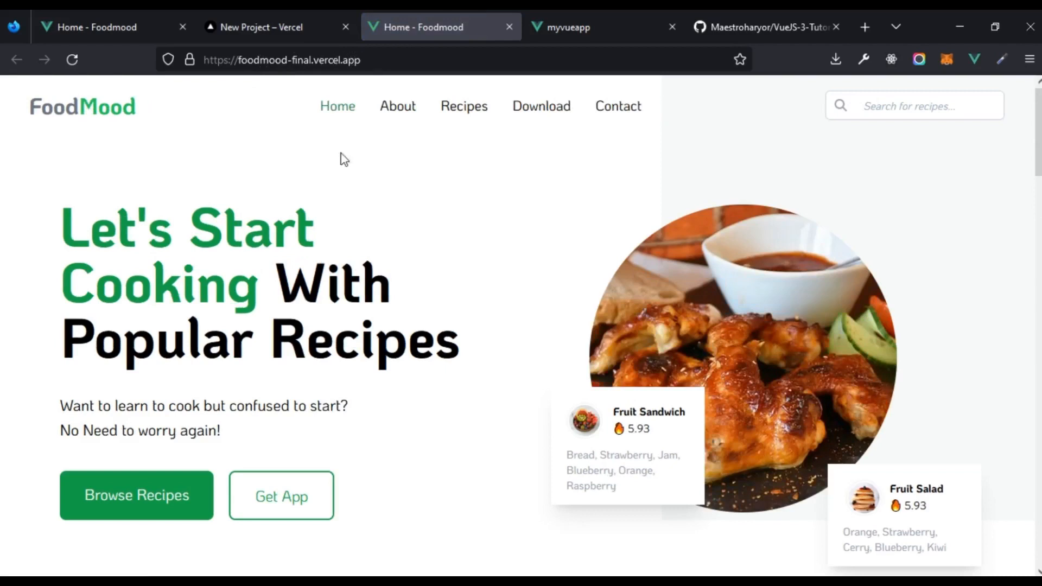
scroll("down", 3)
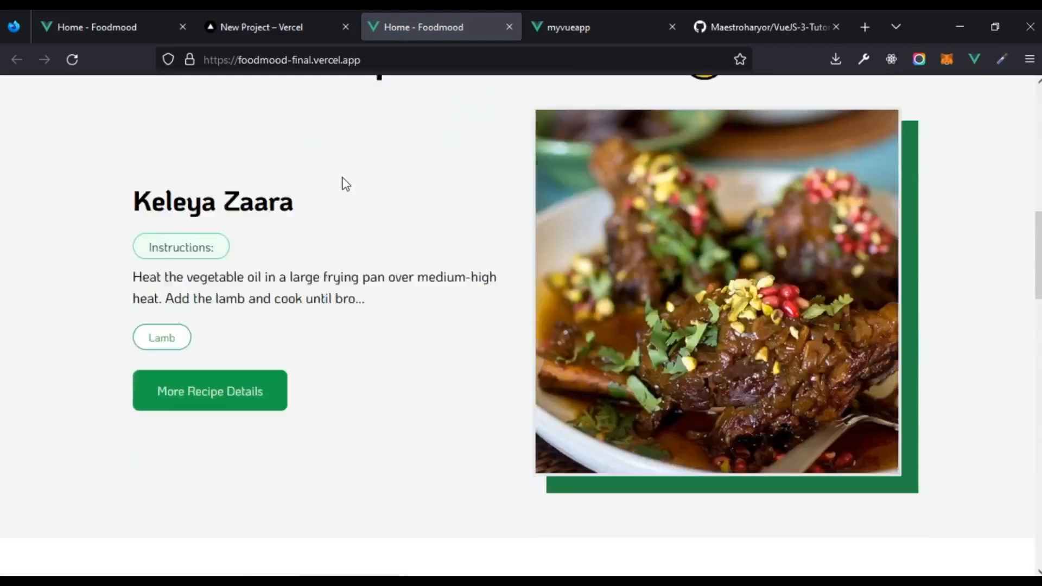
scroll("down", 3)
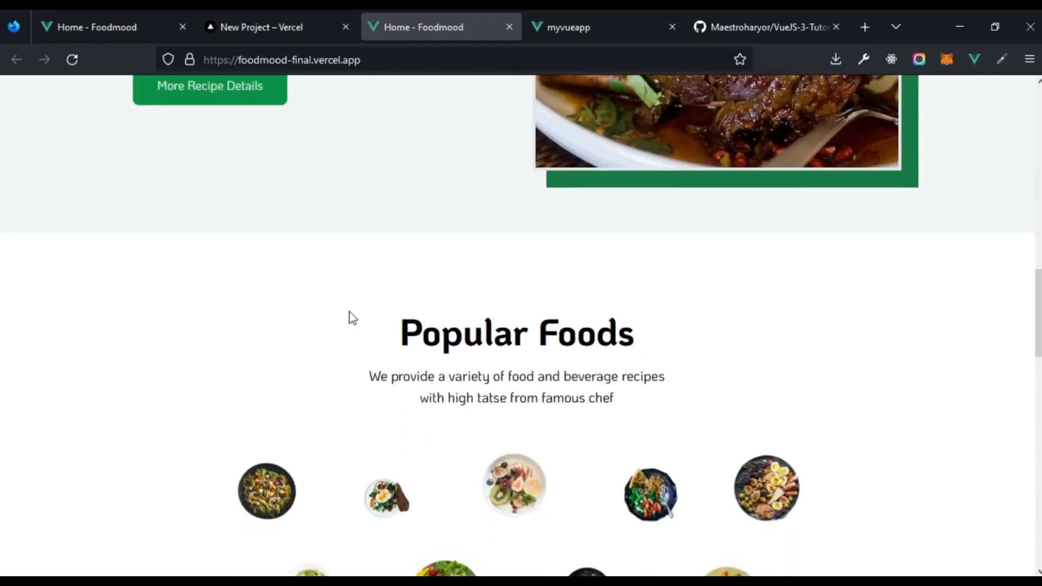
scroll("down", 3)
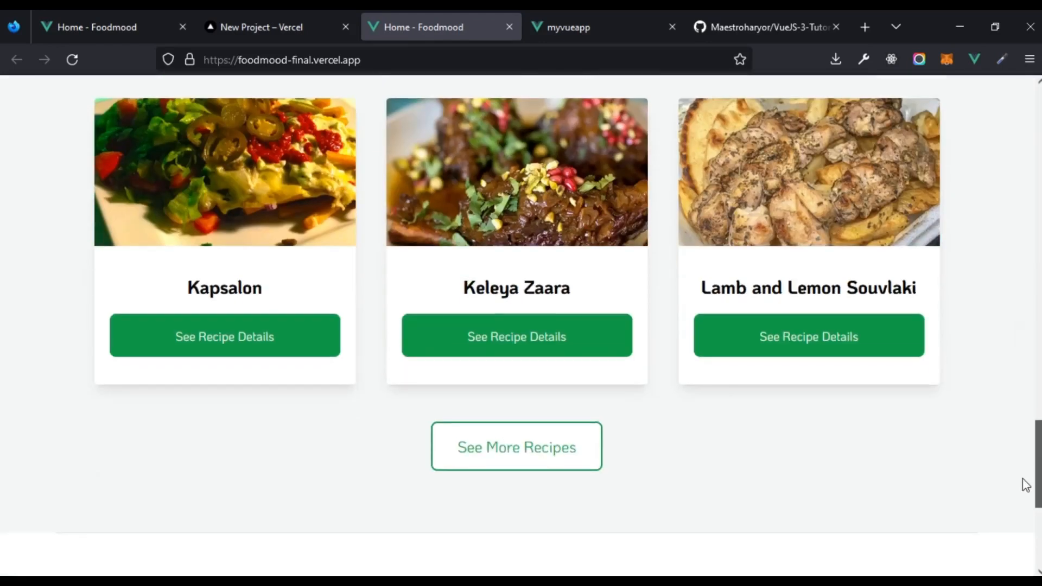
scroll("up", 3)
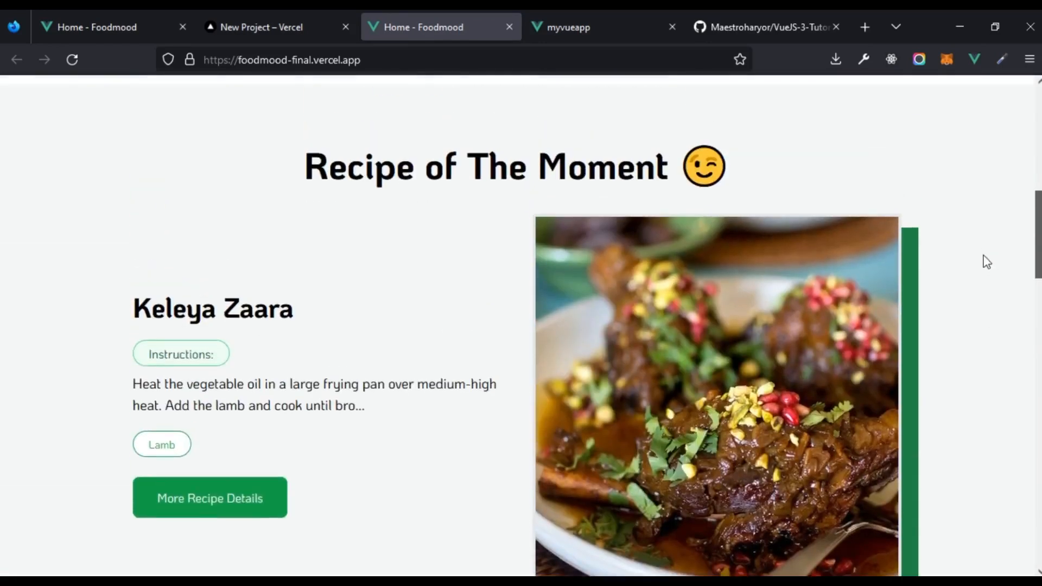
left_click(209, 497)
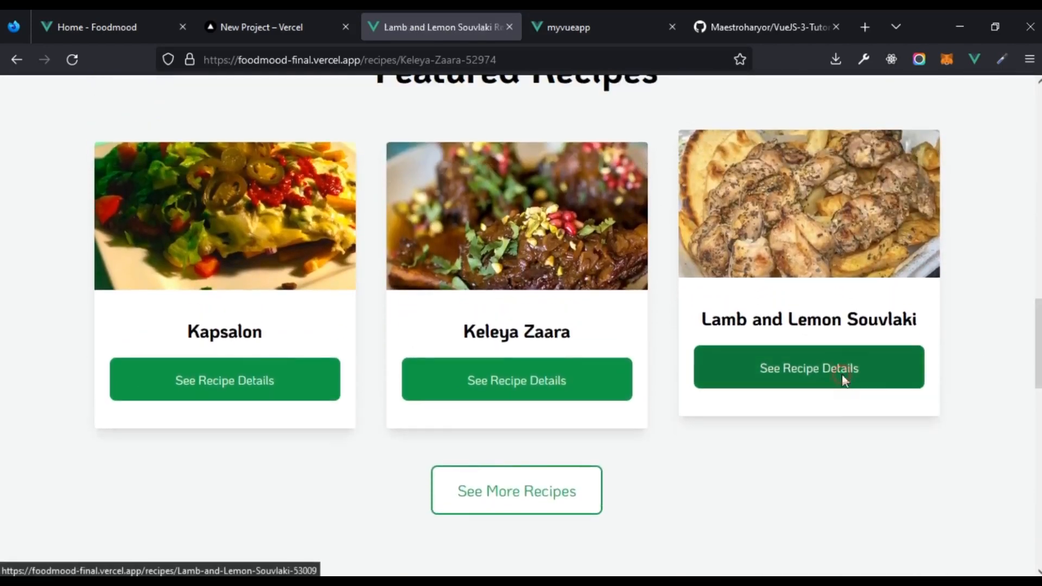
Open Lamb and Lemon Souvlaki, then search and open the Tandoori chicken recipe
left_click(808, 367)
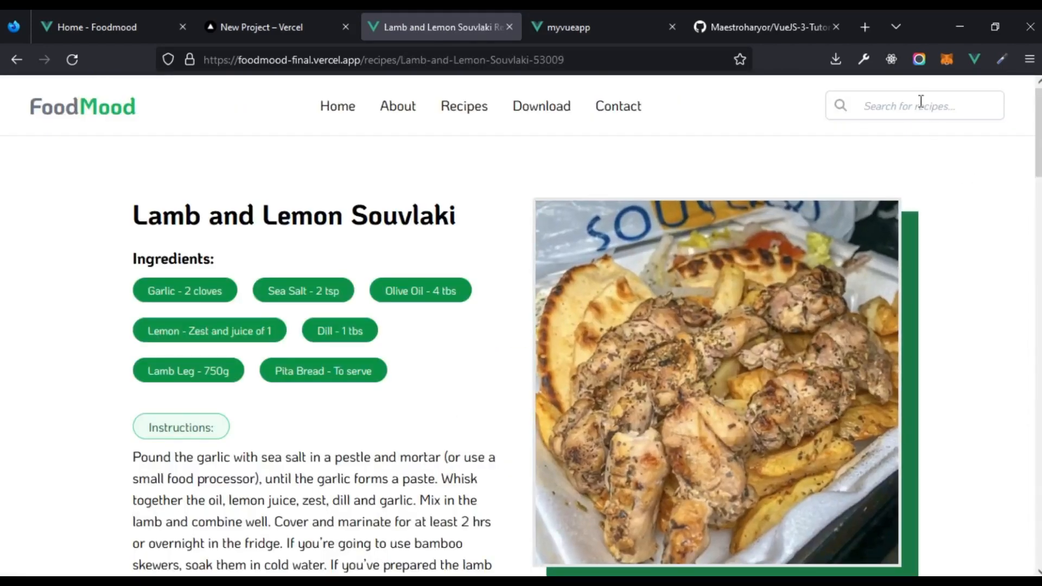
type("tam")
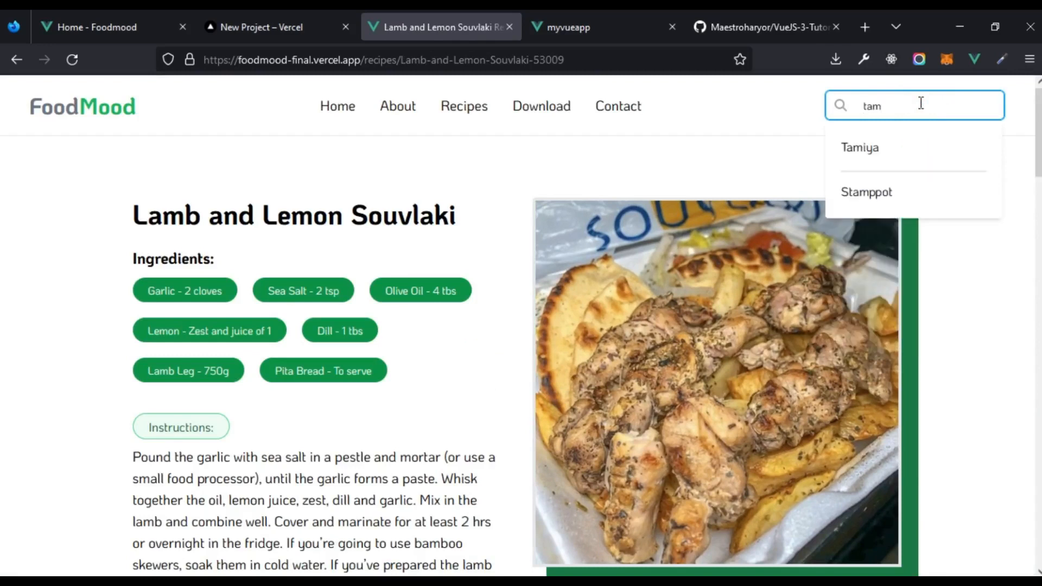
type("d")
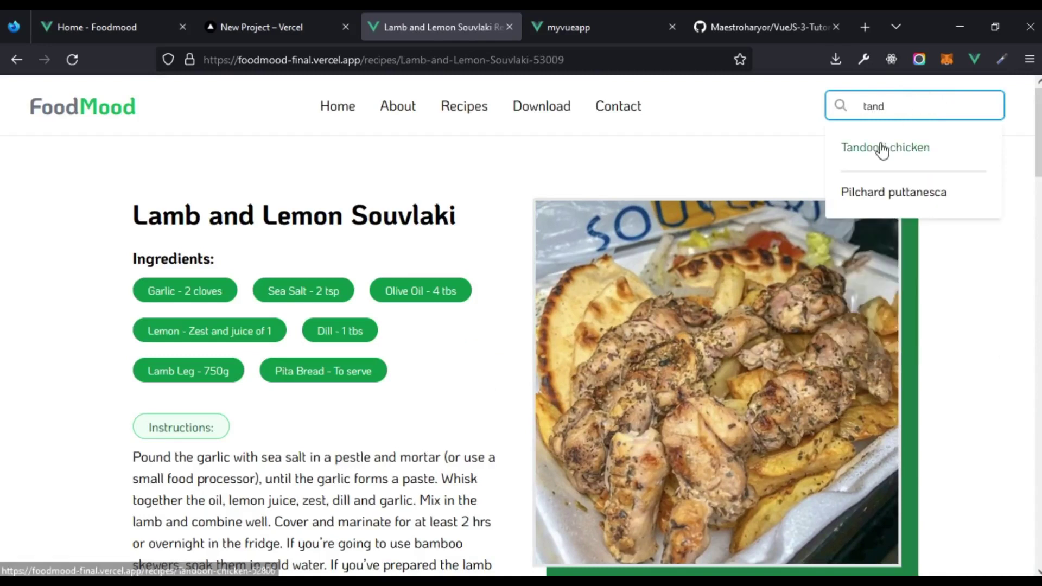
left_click(885, 147)
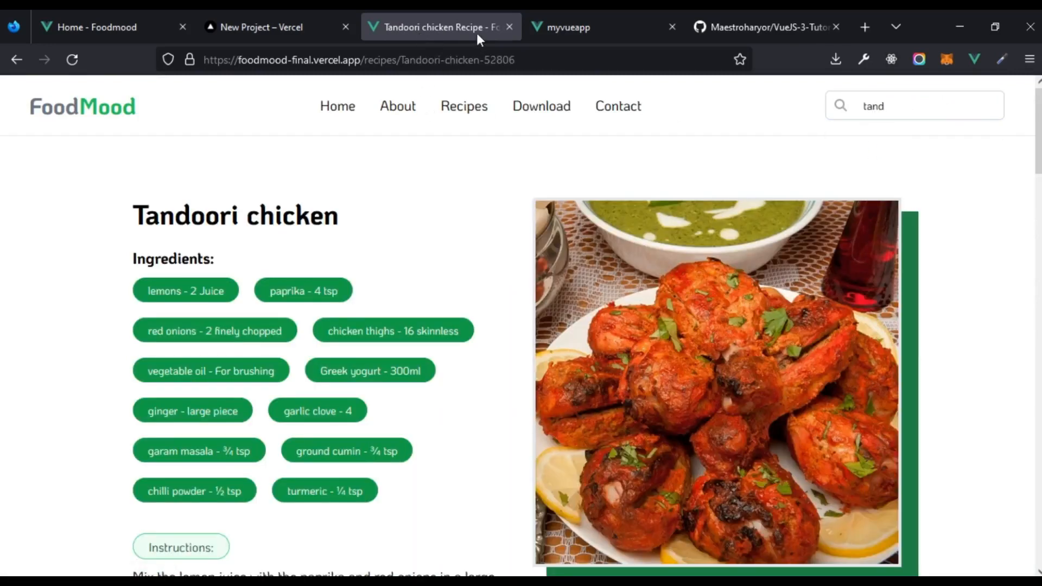
scroll("down", 3)
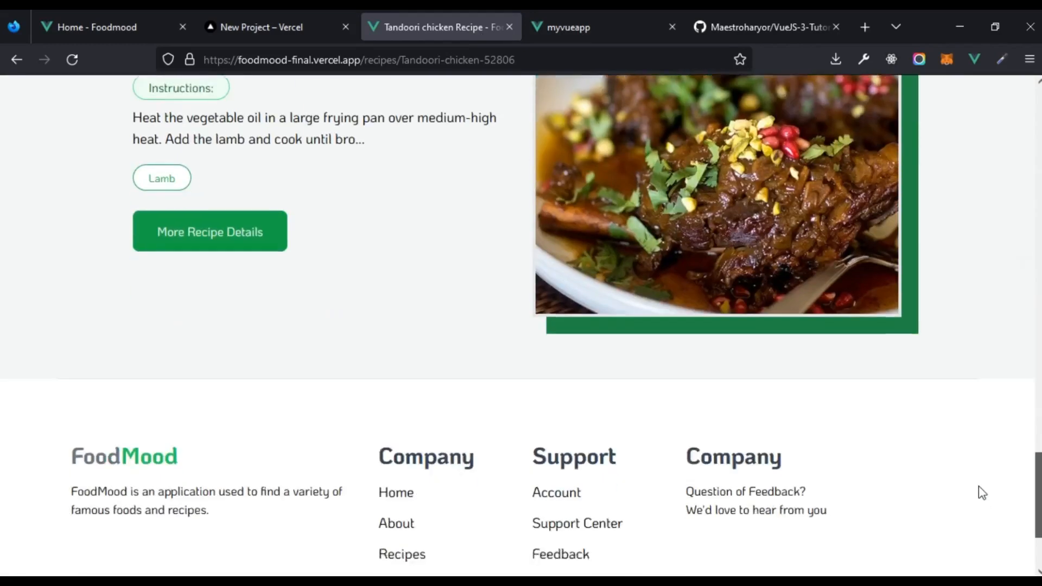
scroll("up", 3)
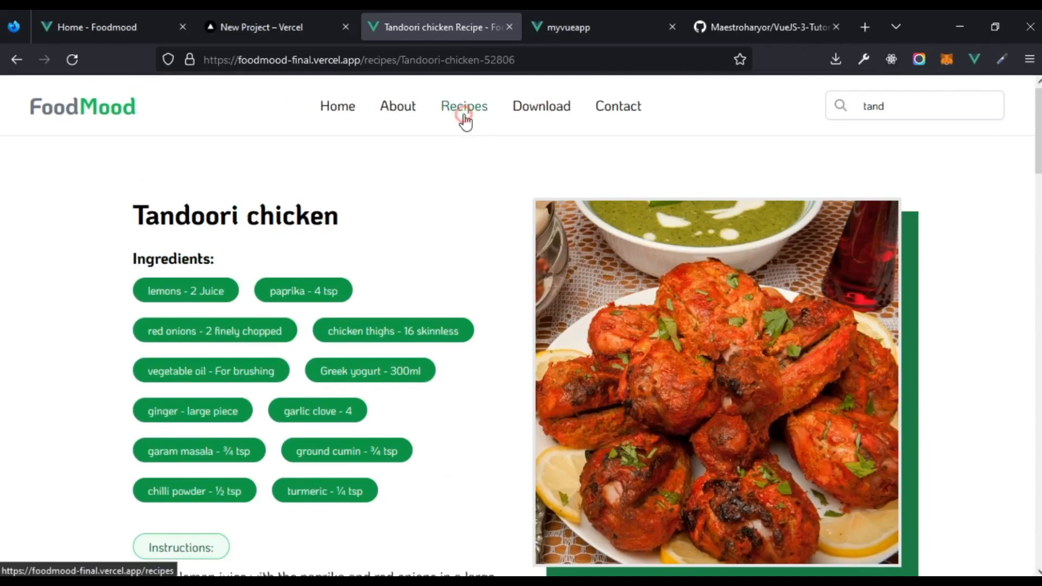
Filter the recipes page to Dessert and open Chocolate Raspberry Brownies
left_click(464, 106)
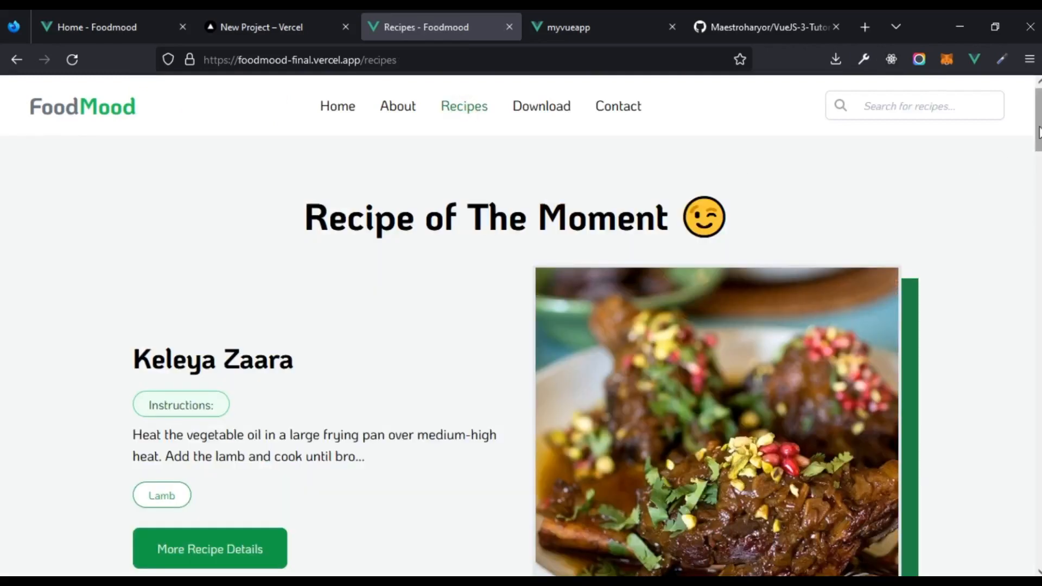
scroll("down", 3)
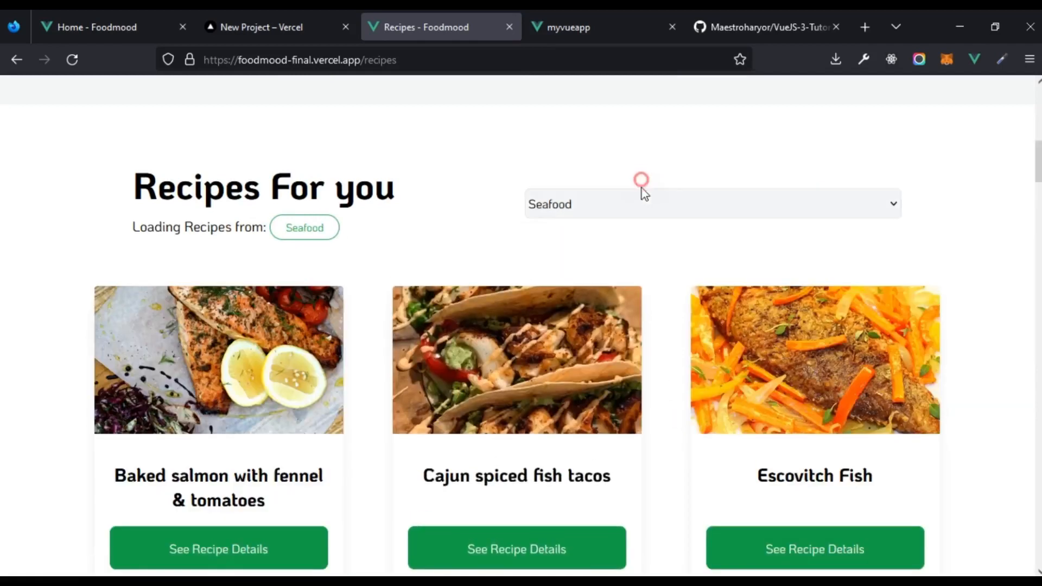
left_click(711, 204)
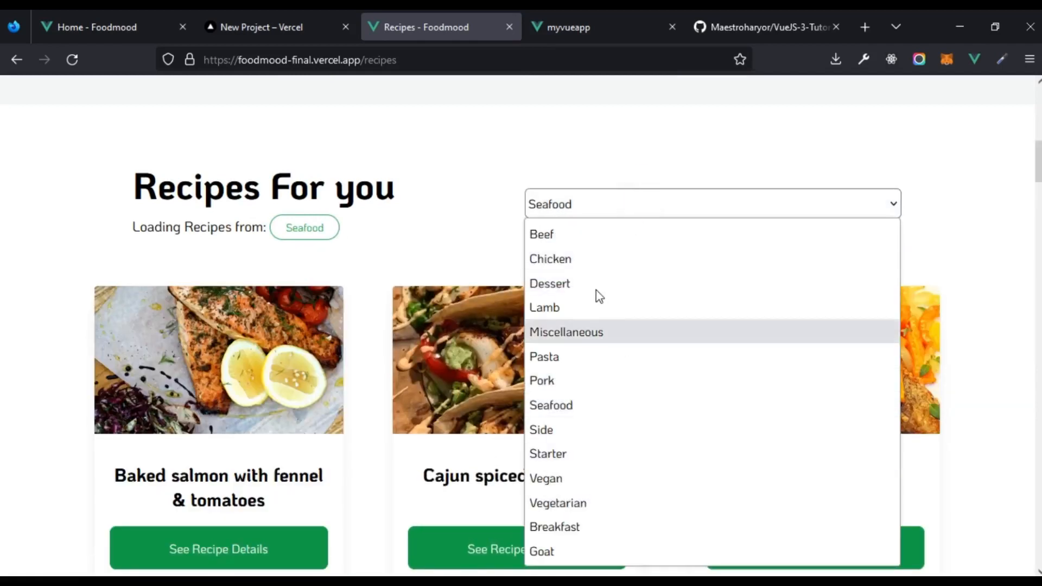
left_click(550, 283)
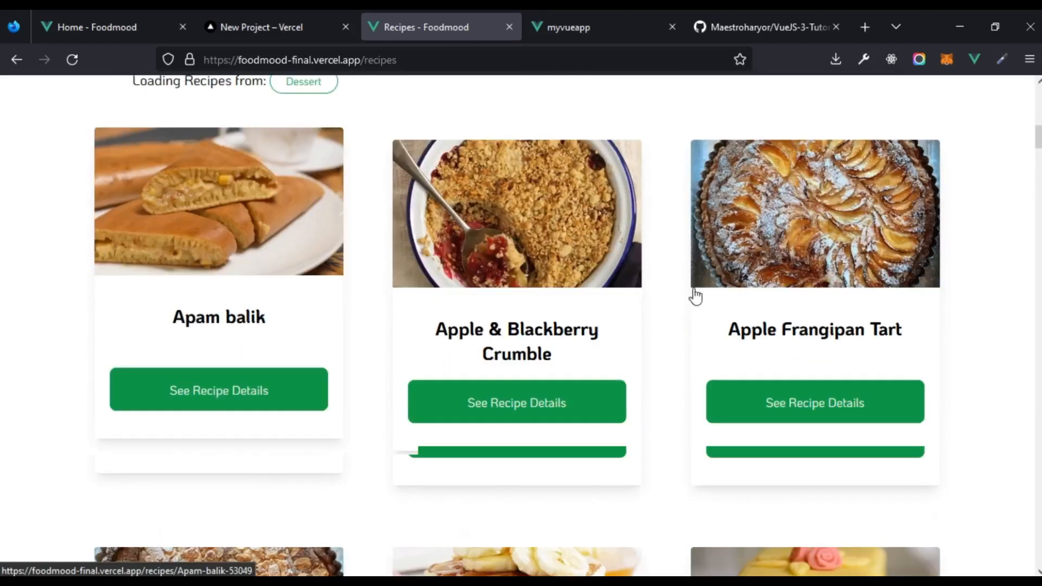
scroll("down", 3)
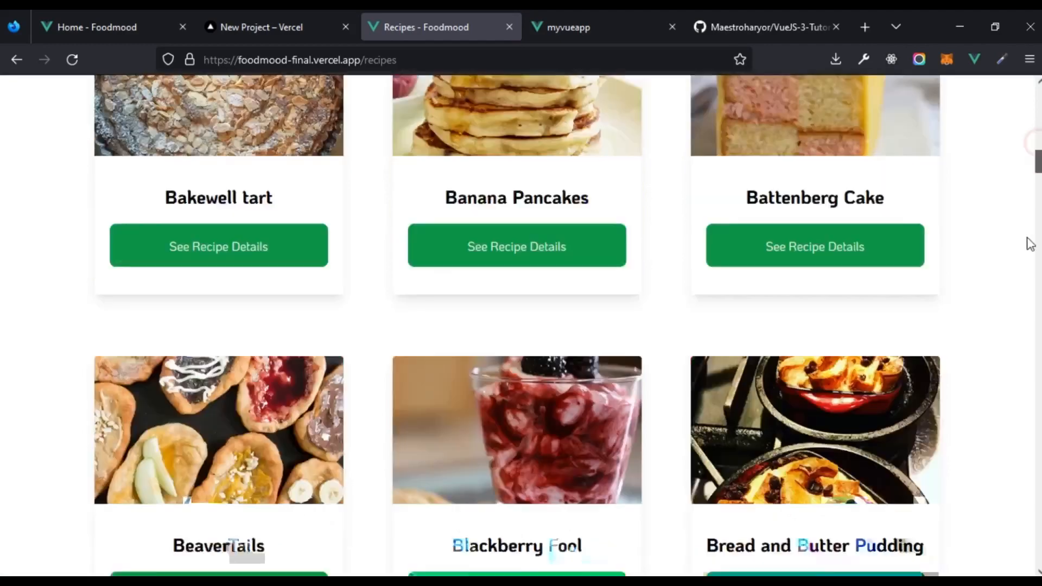
scroll("down", 3)
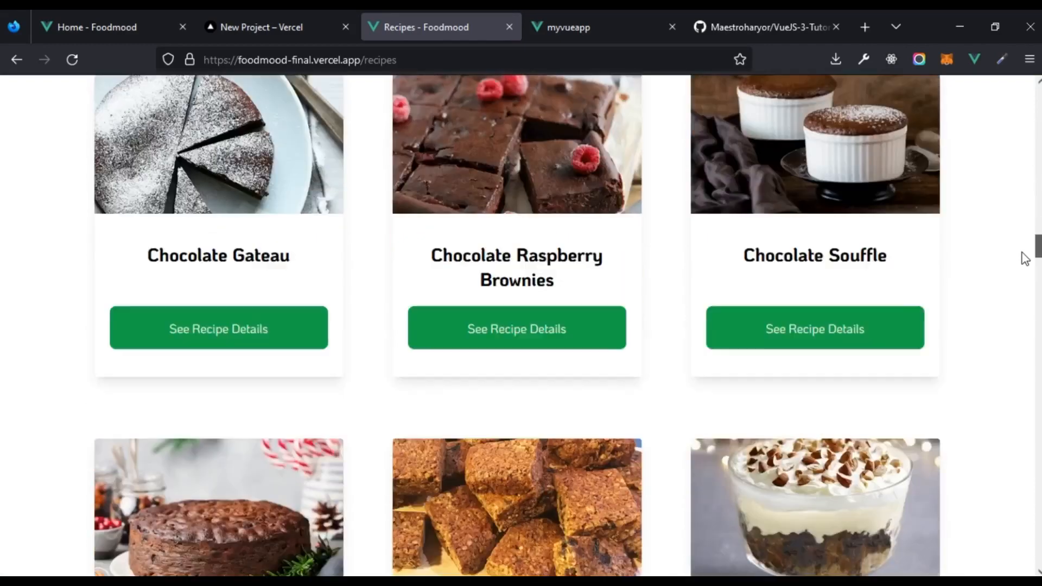
left_click(516, 328)
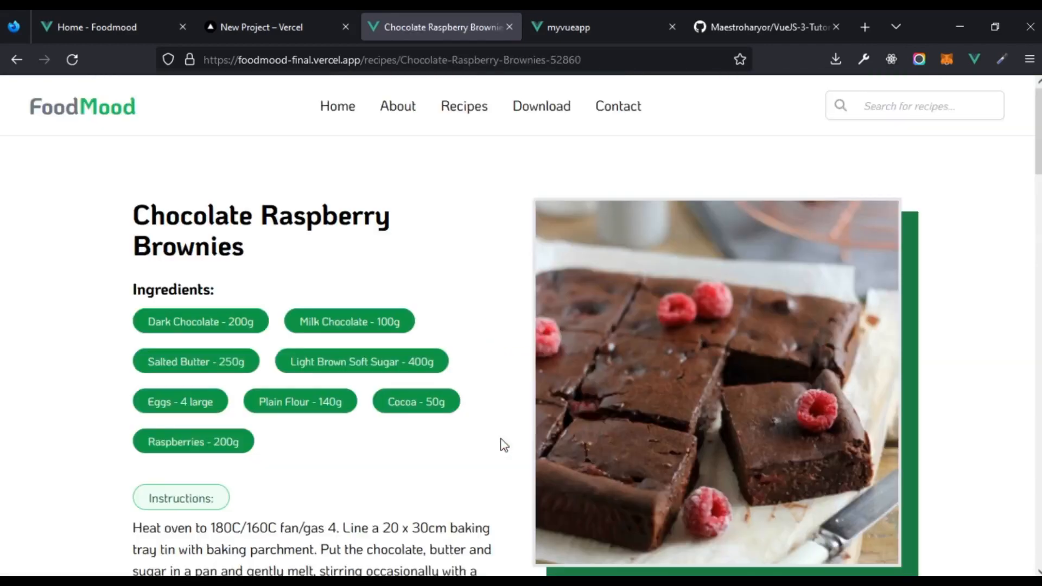
mouse_move(441, 272)
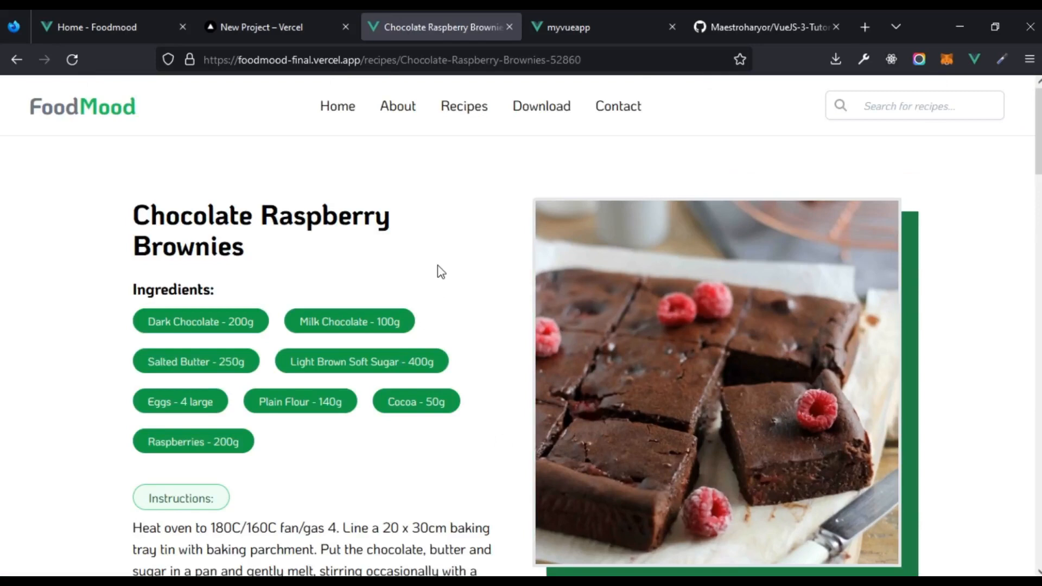